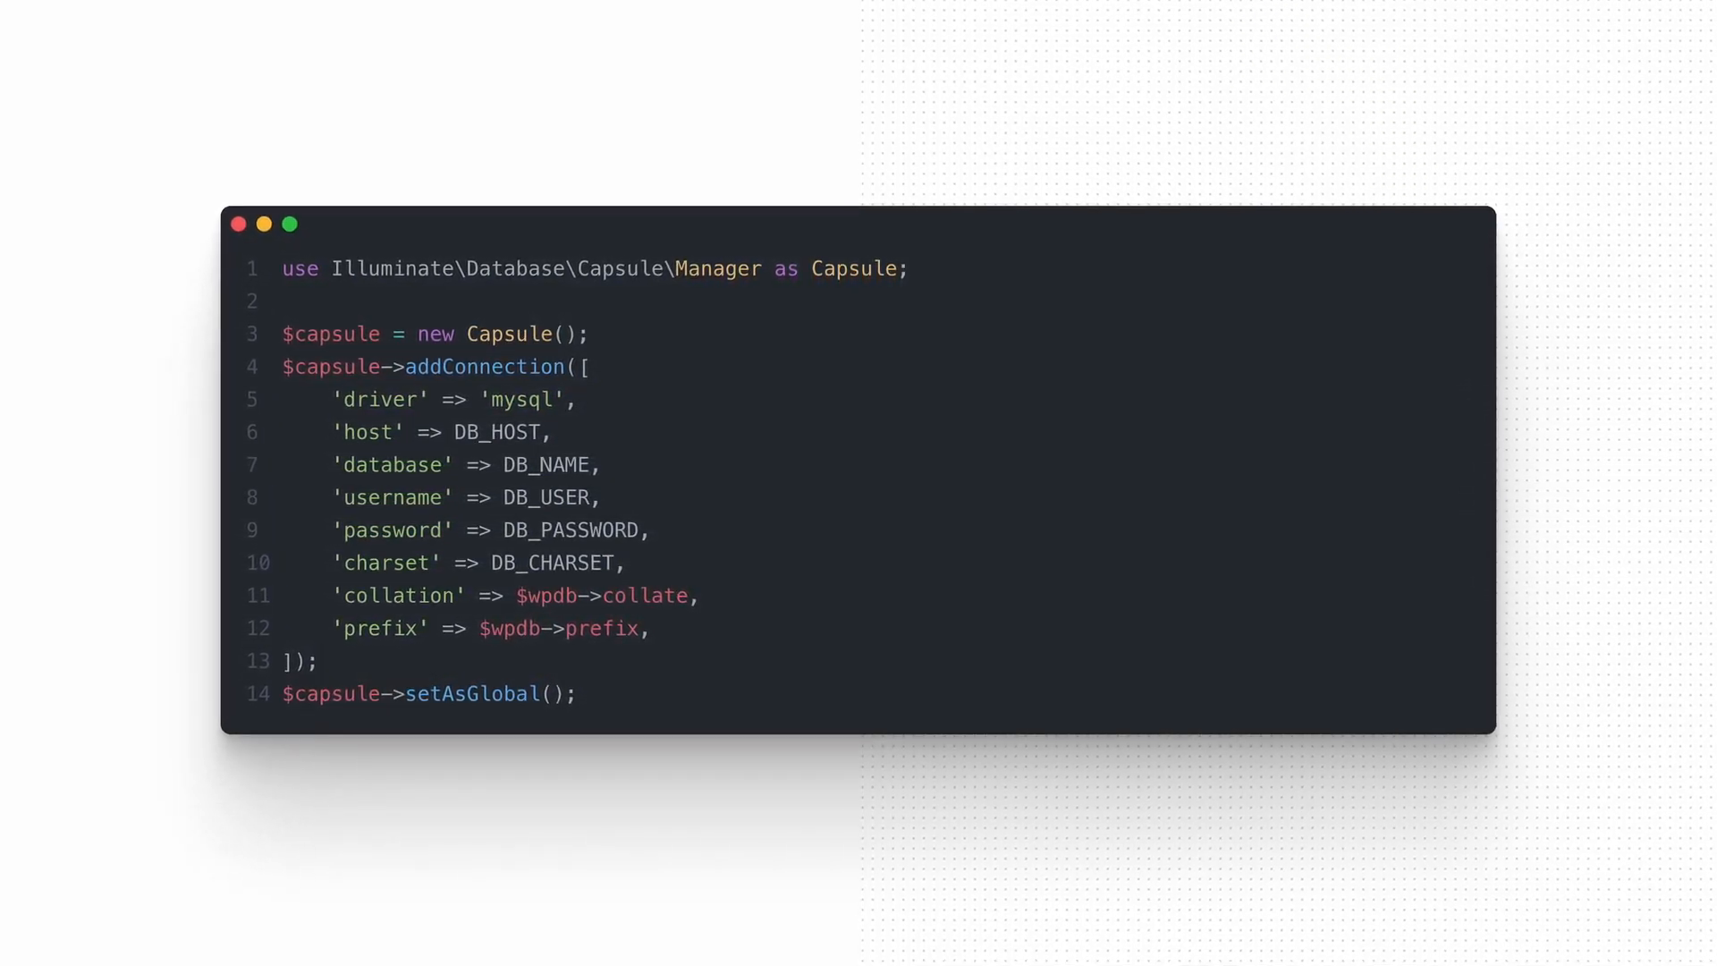
Step: Advance to the namespaced Database class that wraps the Capsule setup in capsule()
click(526, 397)
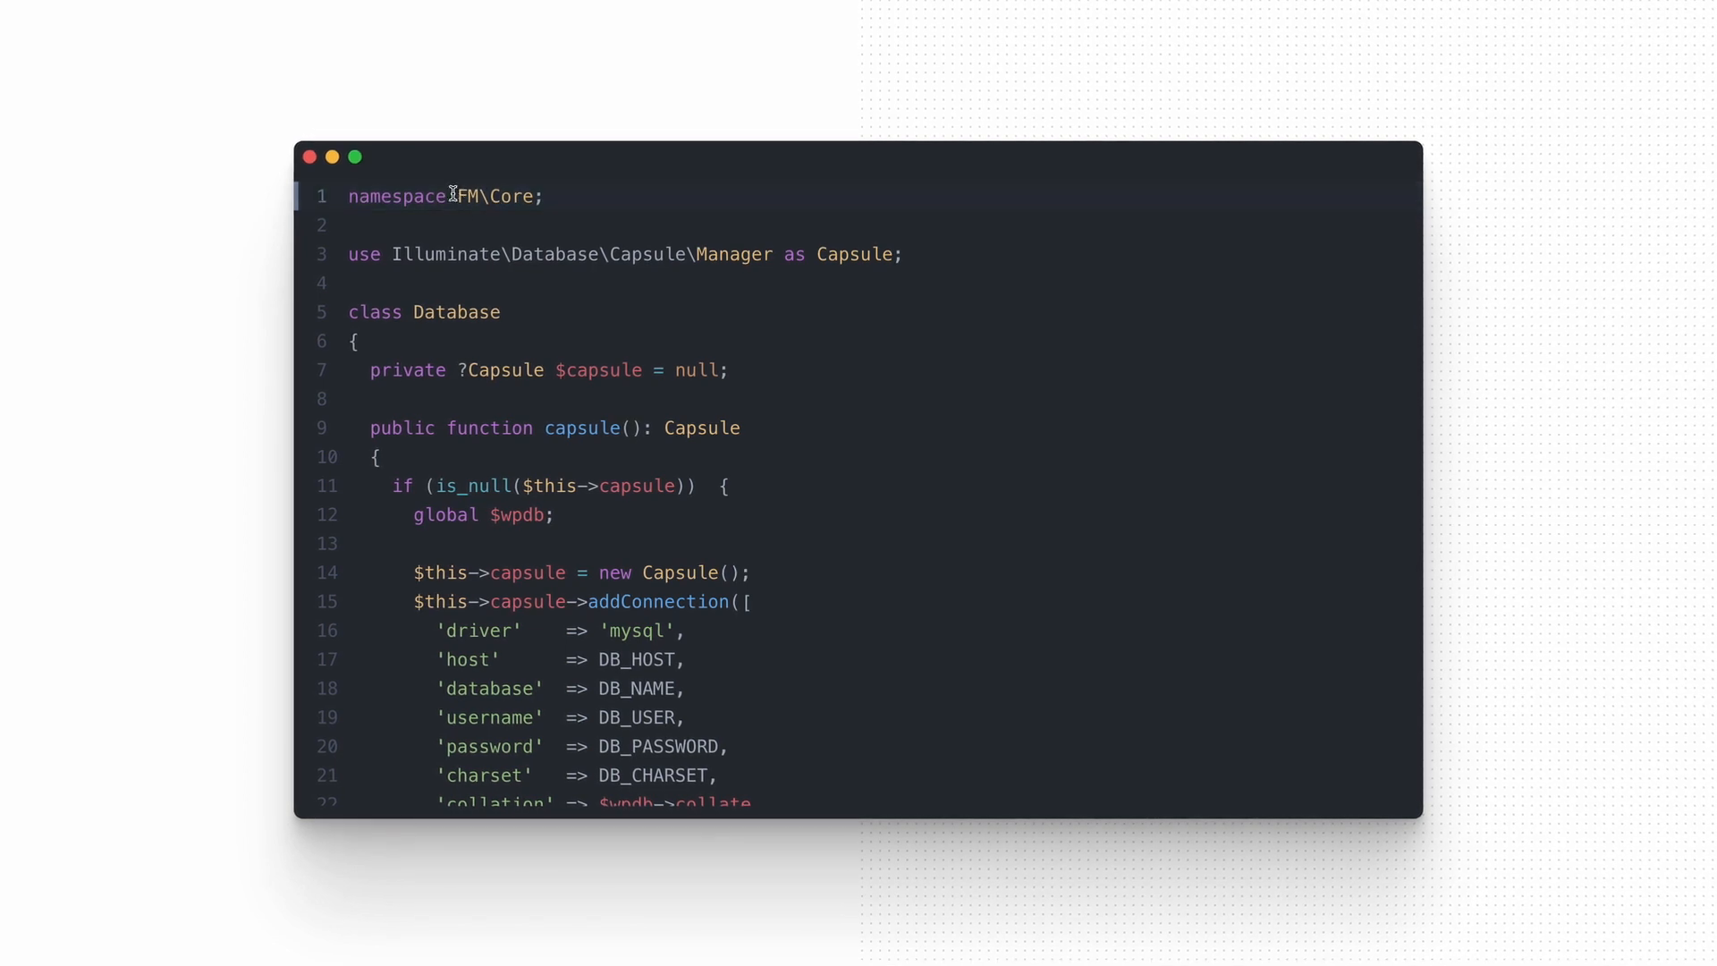
Step: Scroll the Database class down to setAsGlobal and return $this->capsule
scroll(down, 3)
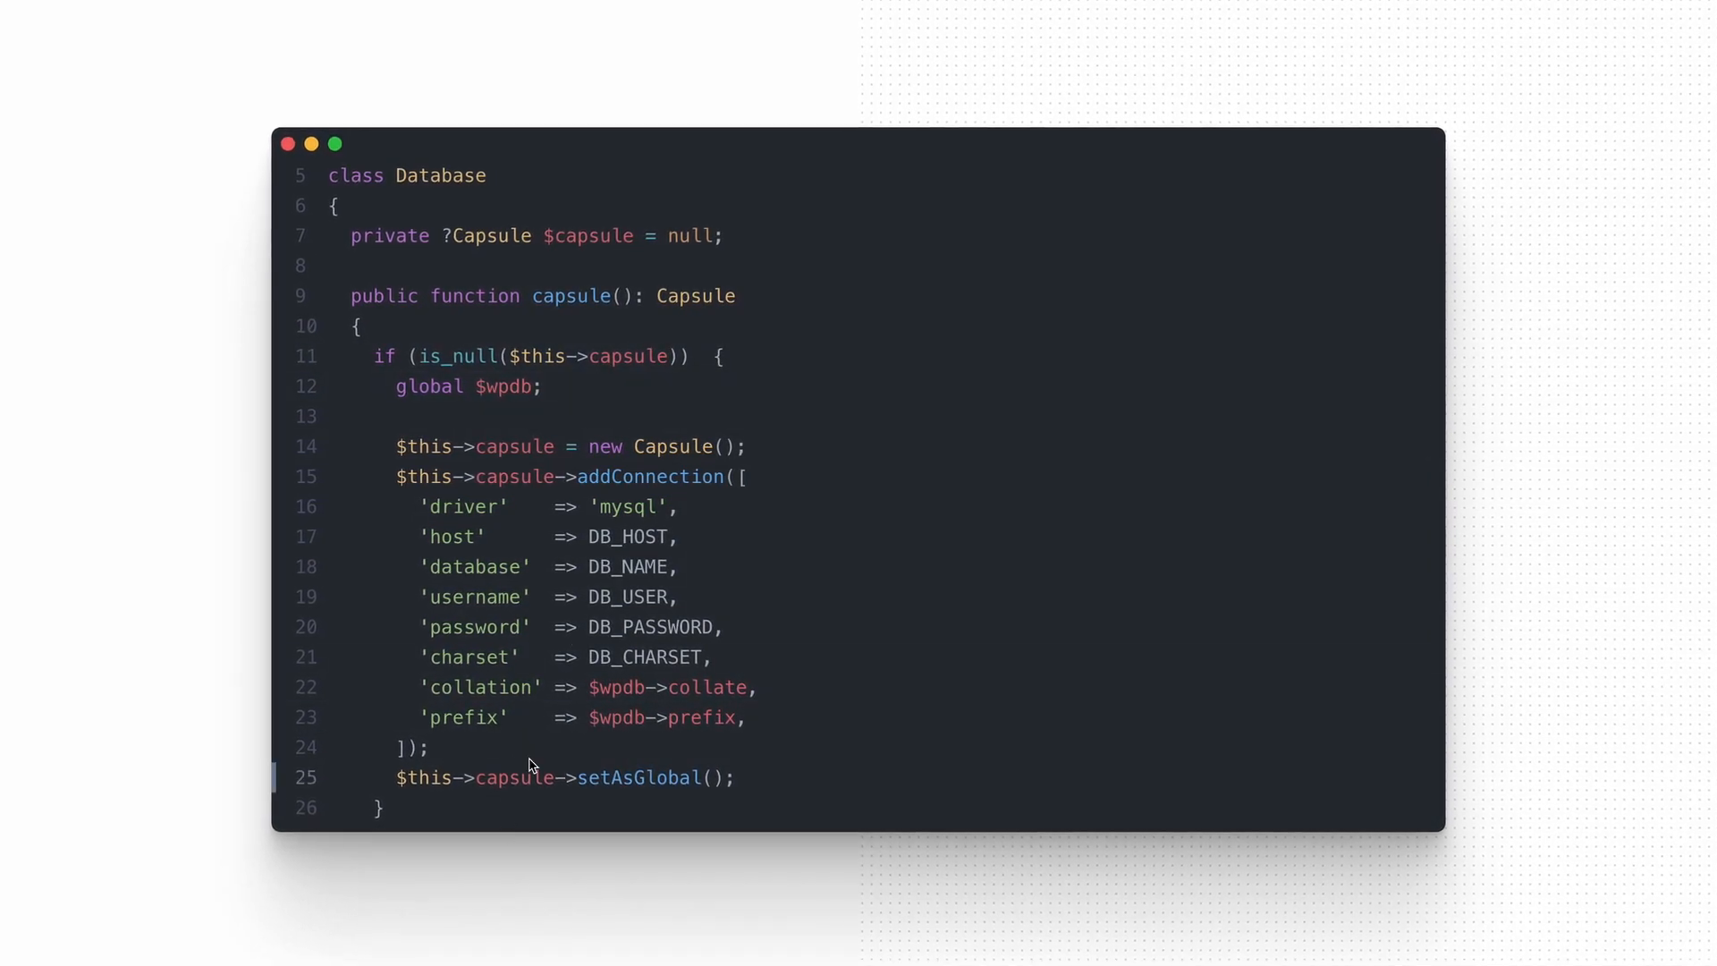
scroll(down, 3)
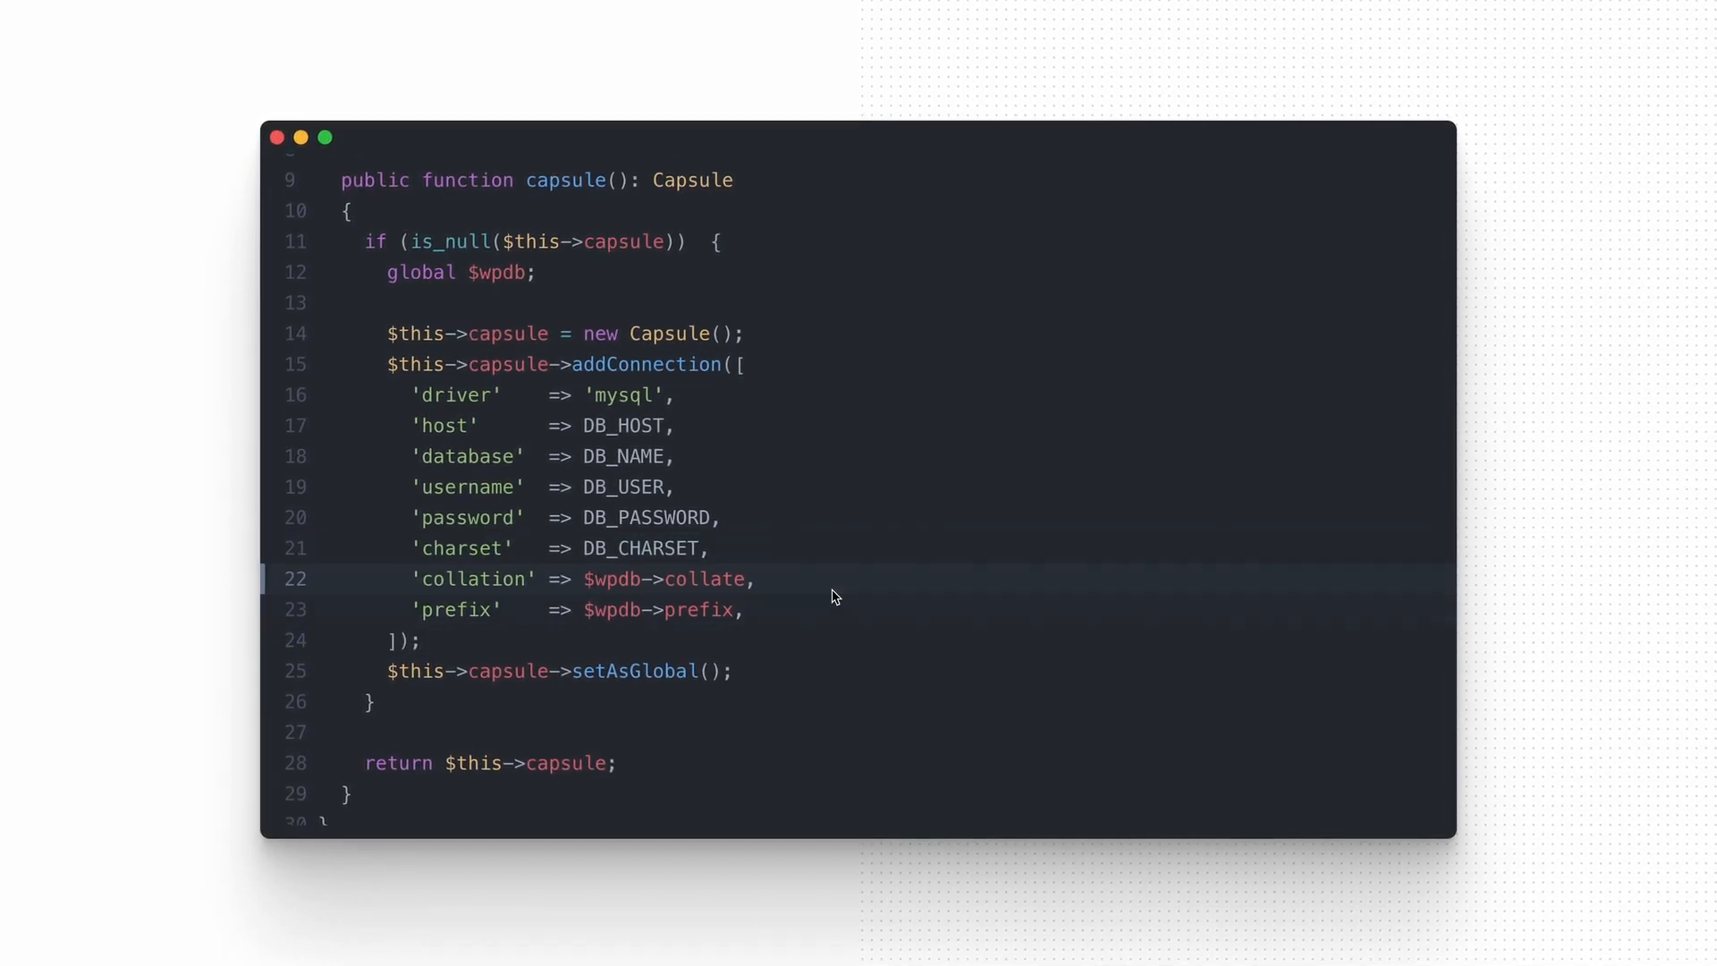
click(670, 672)
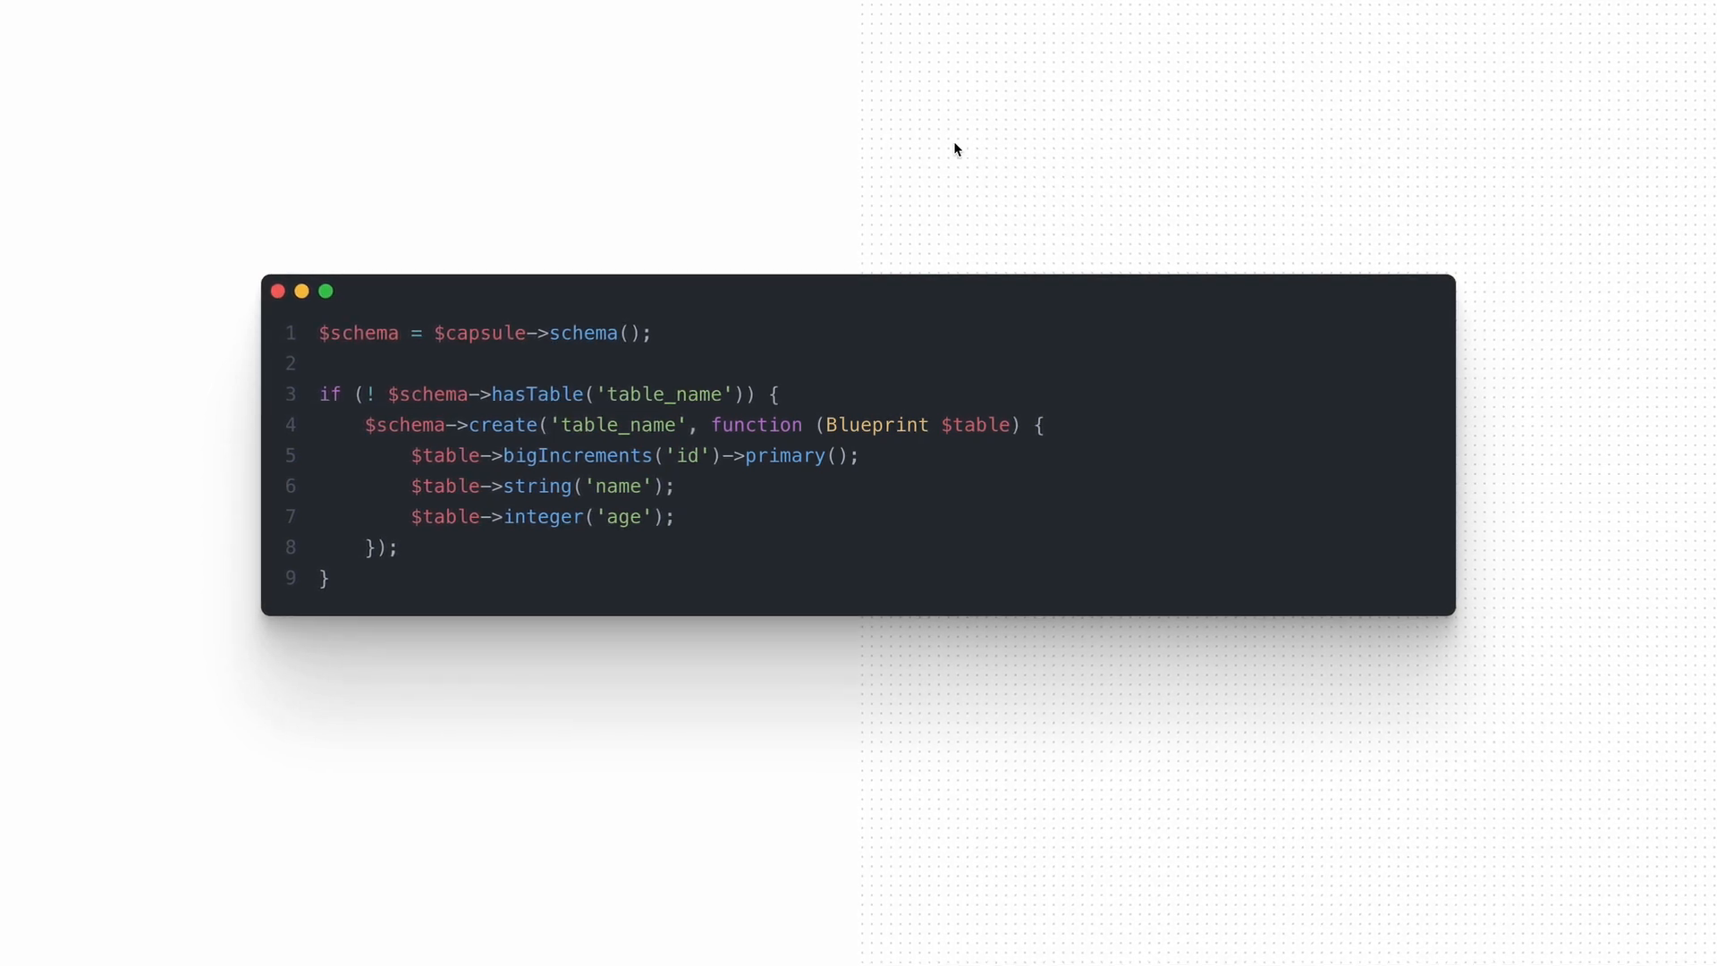
Step: Show the schema()->create snippet building table_name with id, name and age columns
click(495, 517)
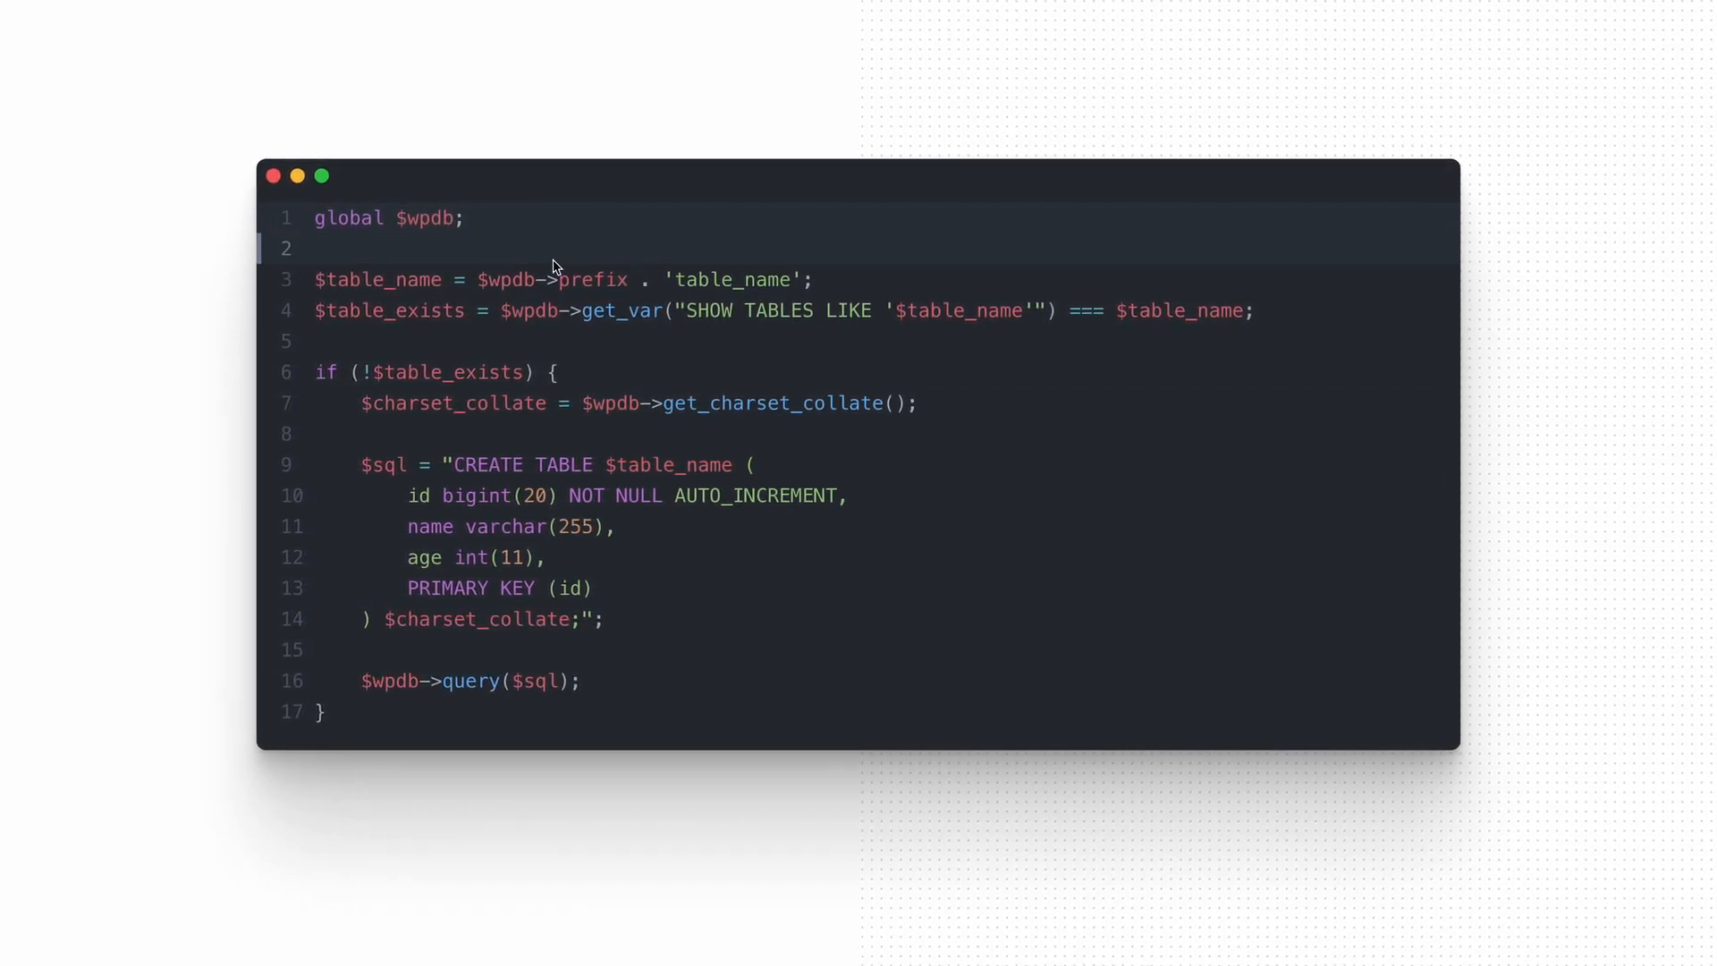
Step: Point through the wpdb table-exists check and its CREATE TABLE query
click(523, 652)
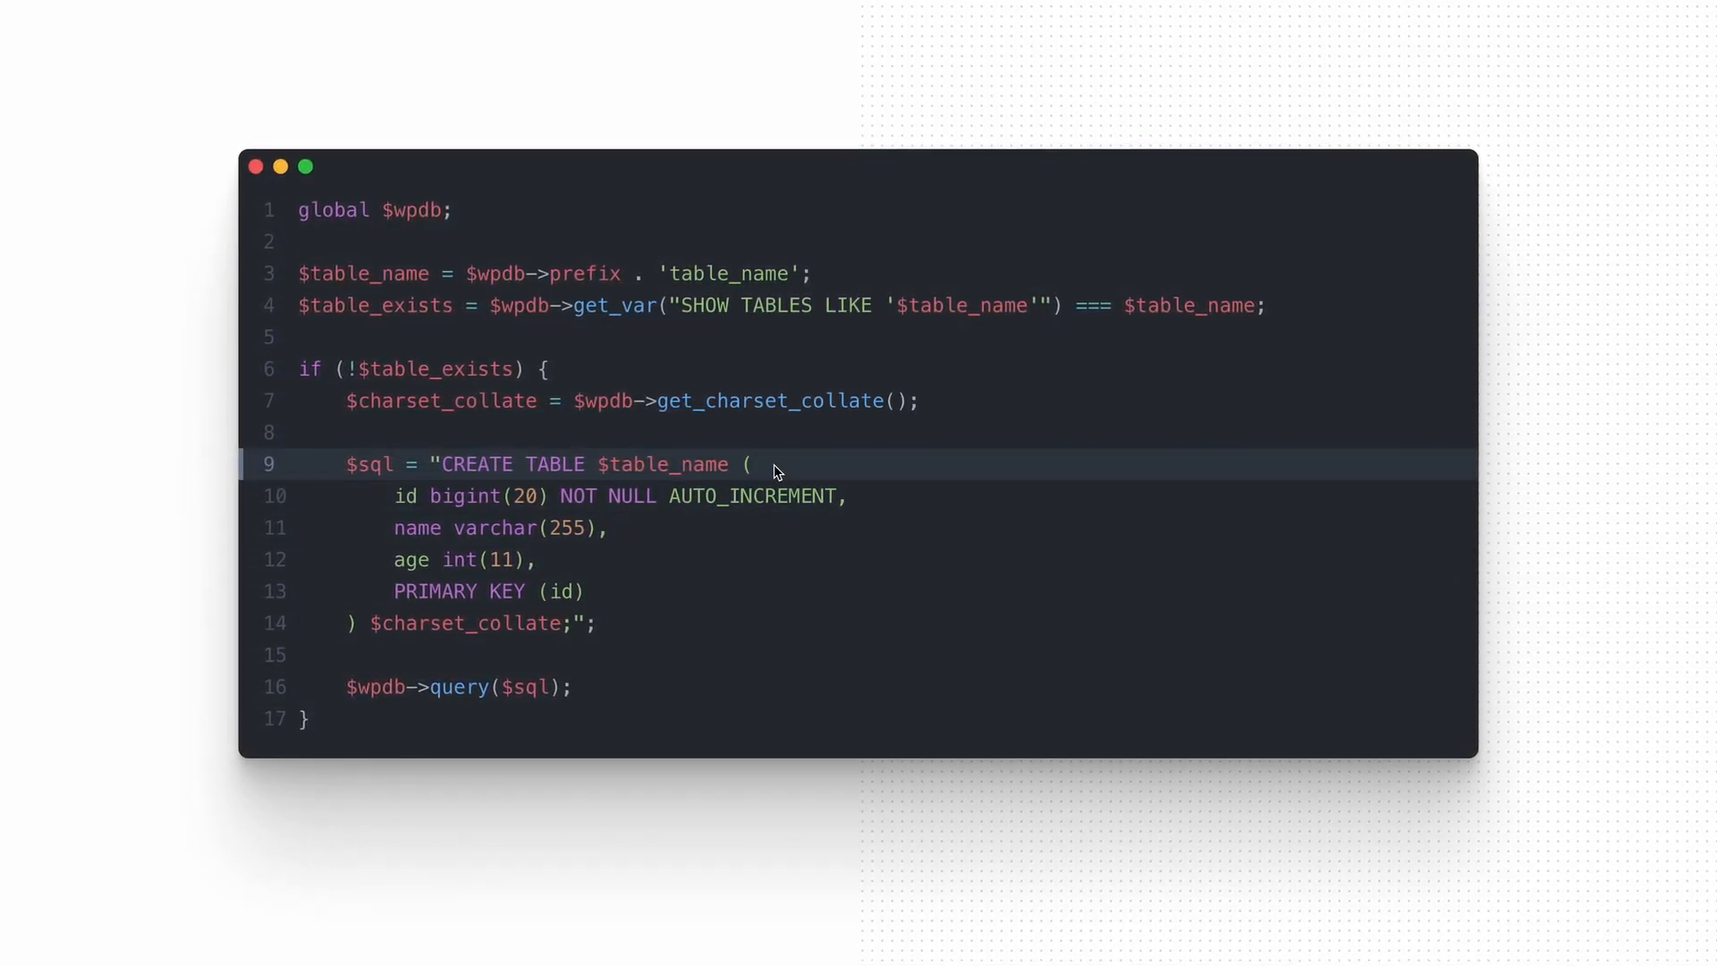
click(922, 303)
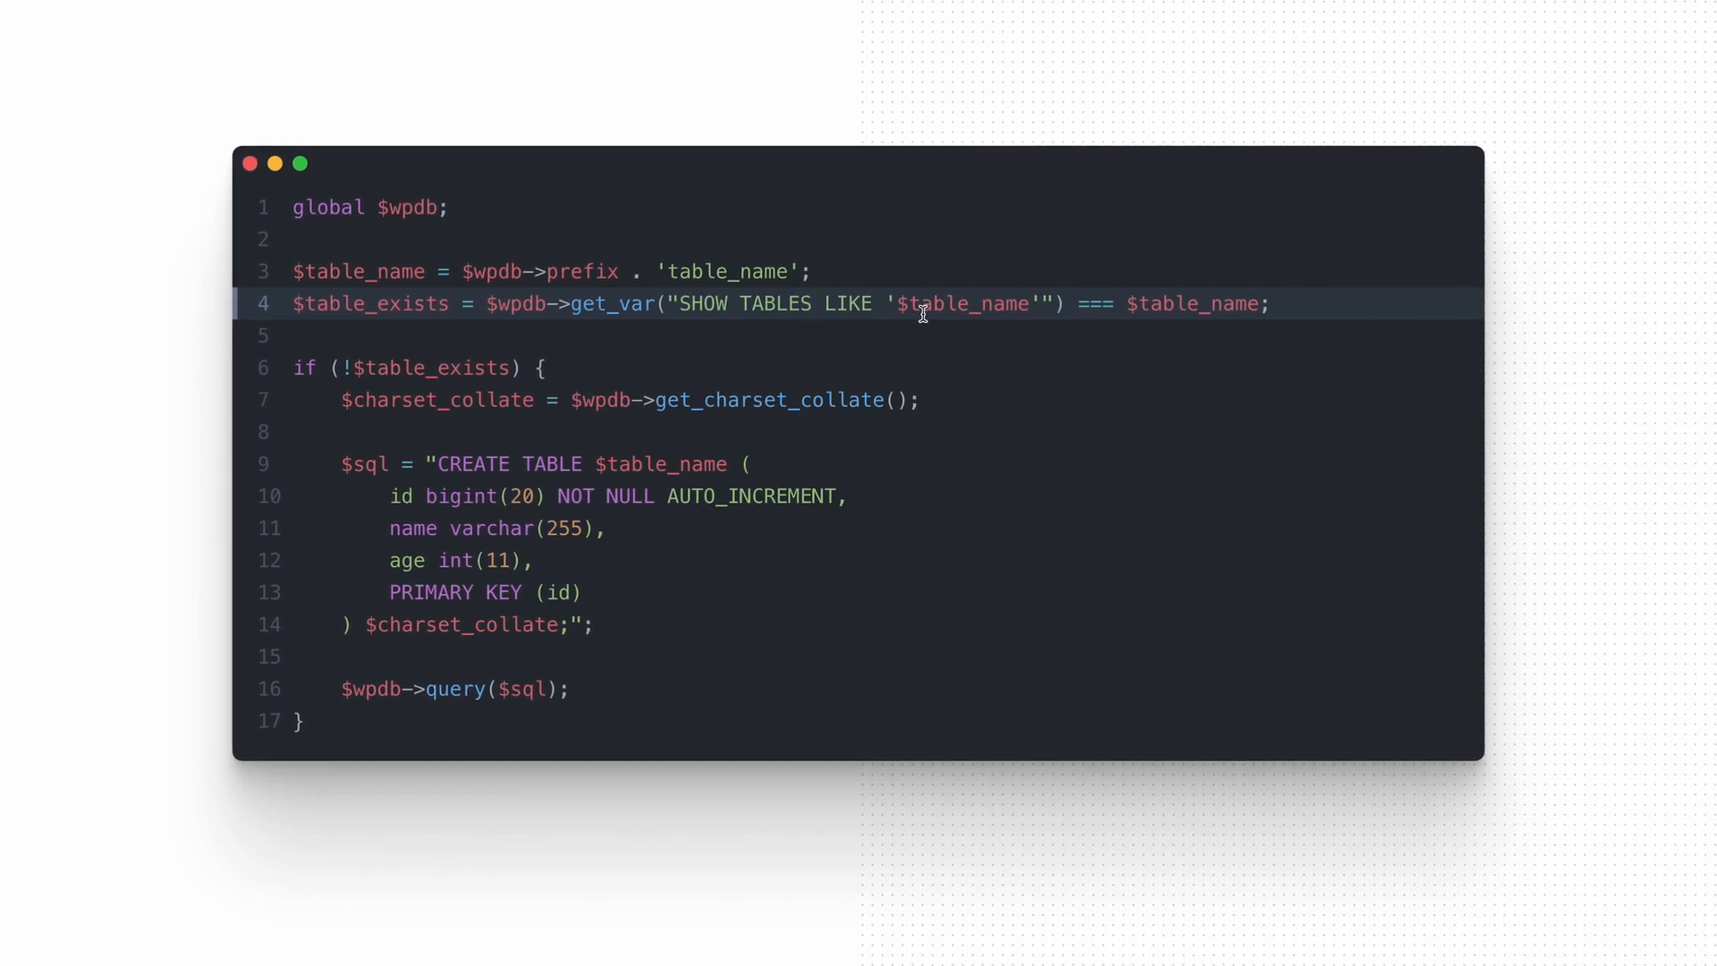
click(499, 463)
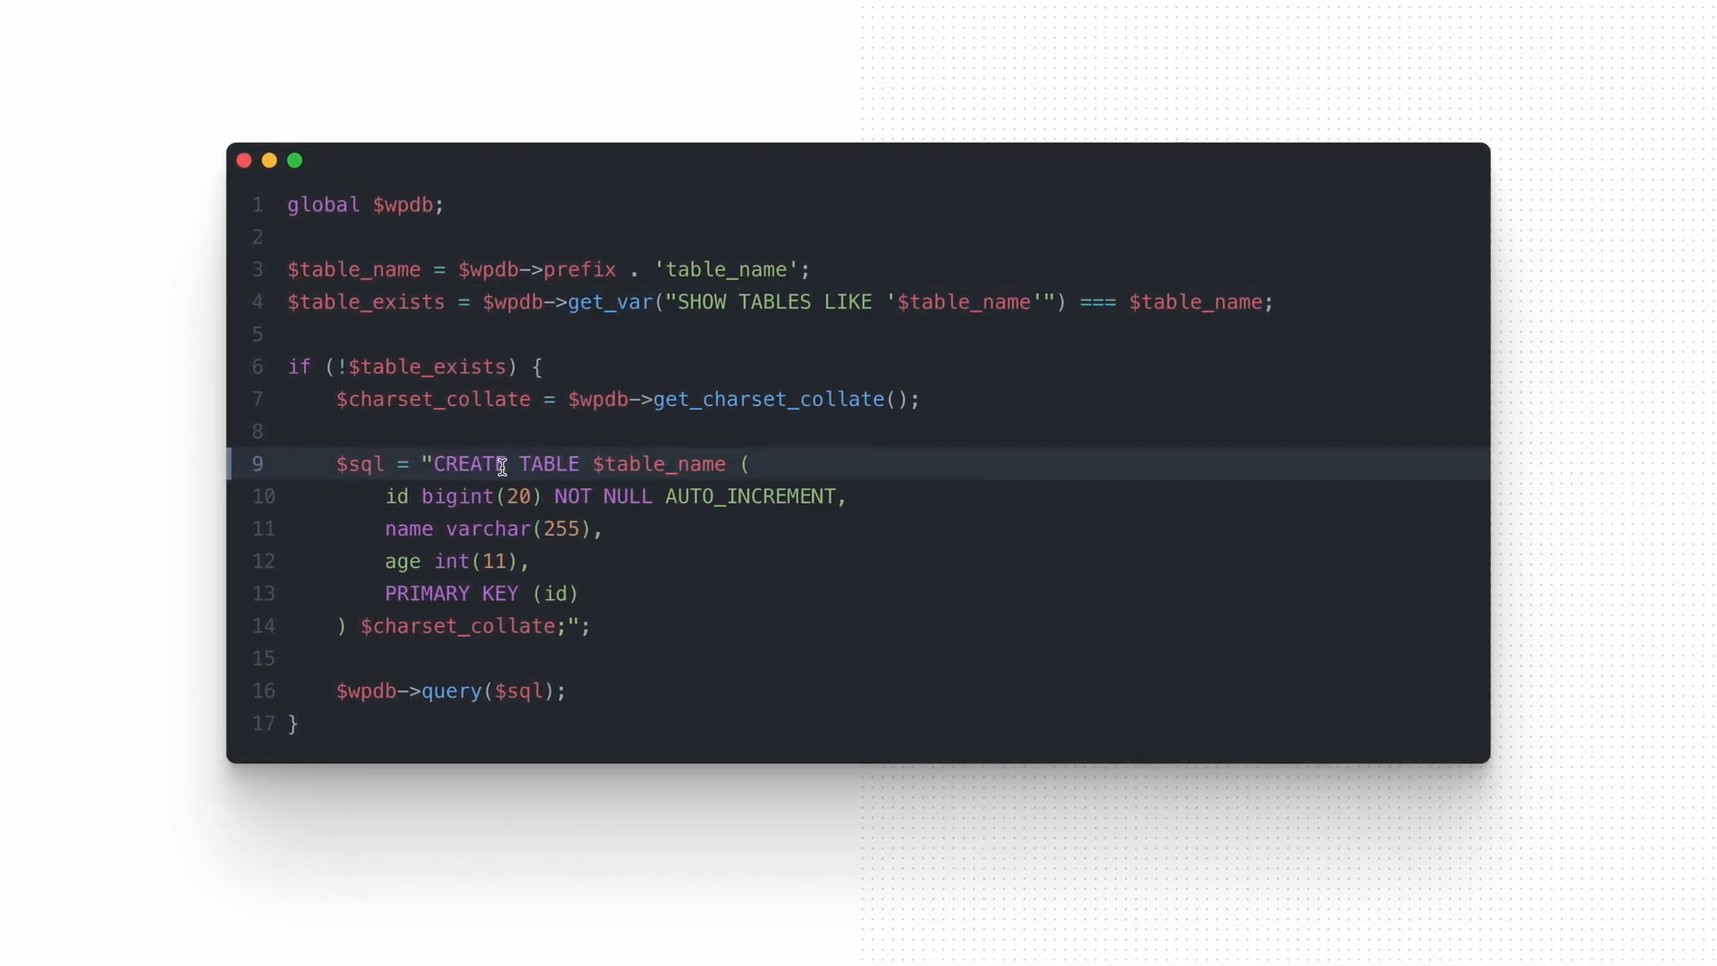
click(494, 593)
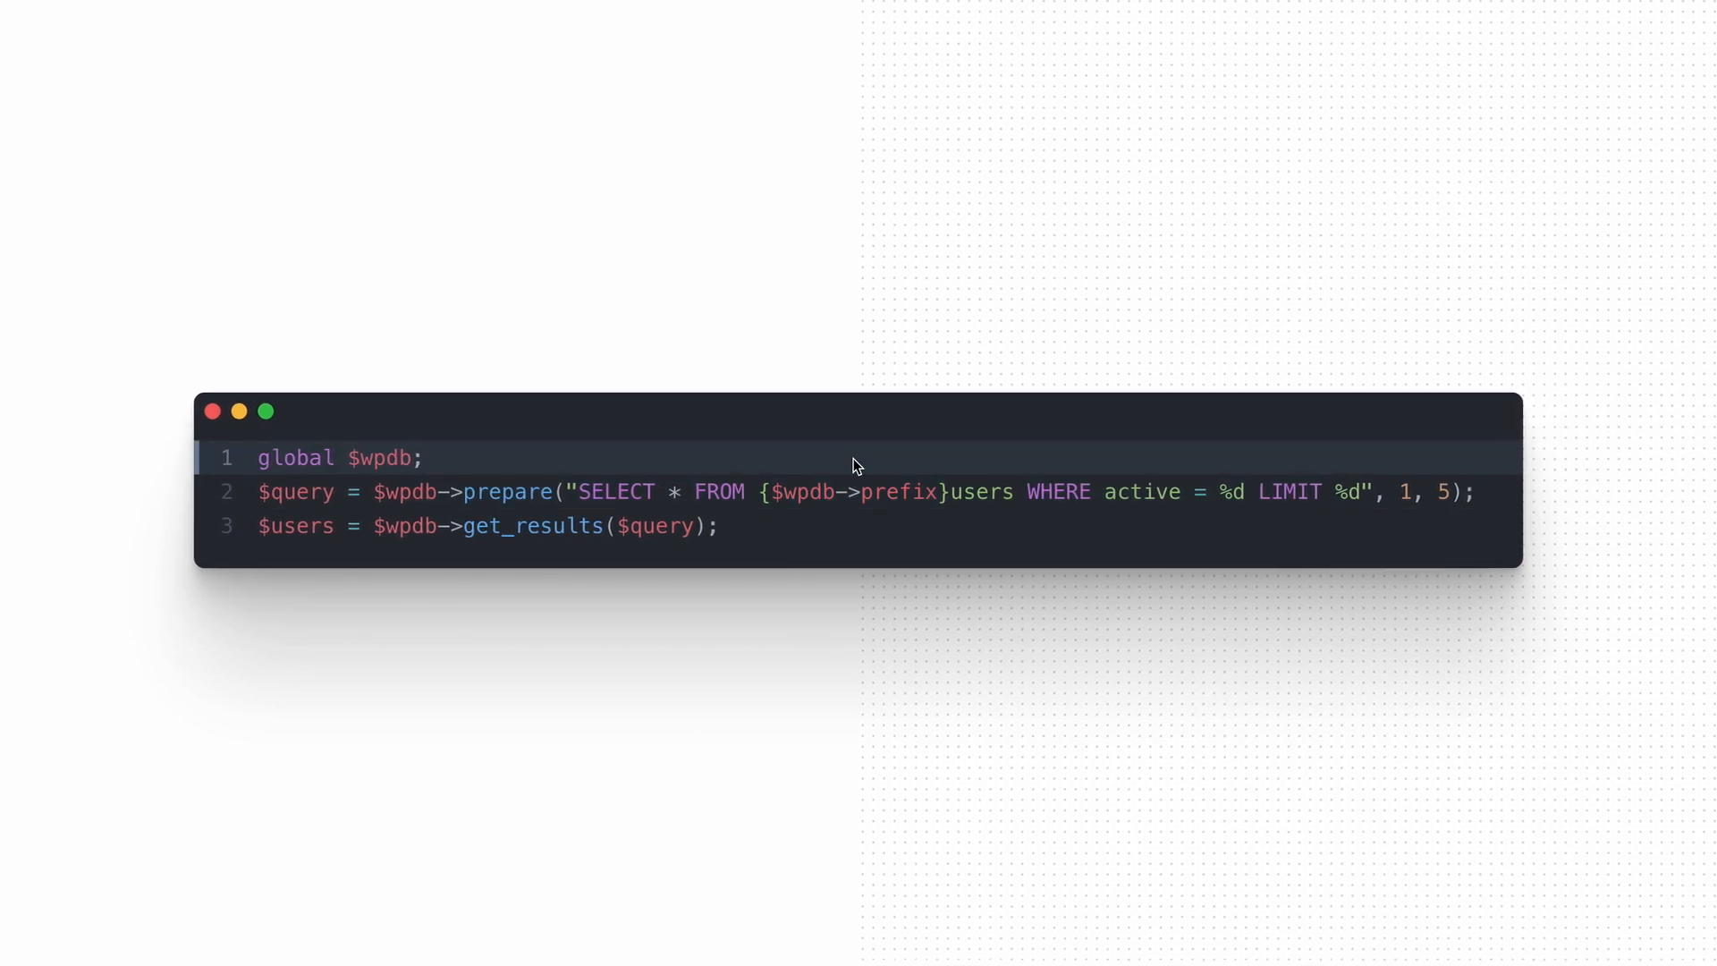
Step: Scroll the CRUD side panel down to the Update and Delete examples
scroll(down, 3)
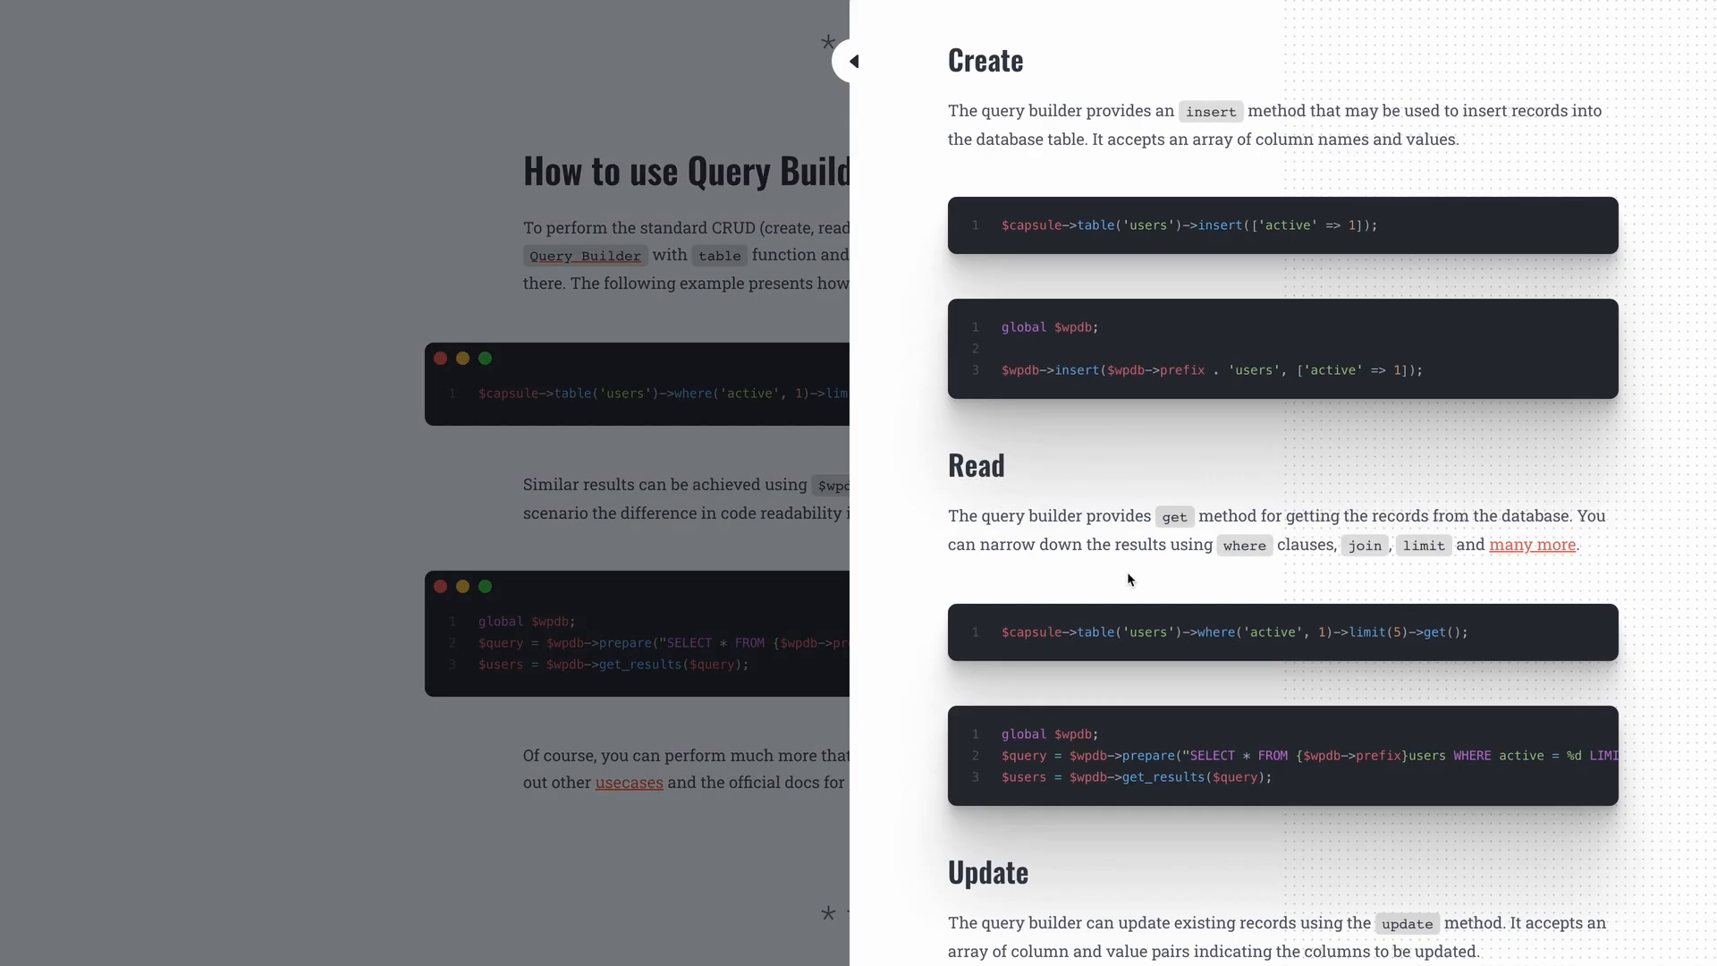
scroll(down, 3)
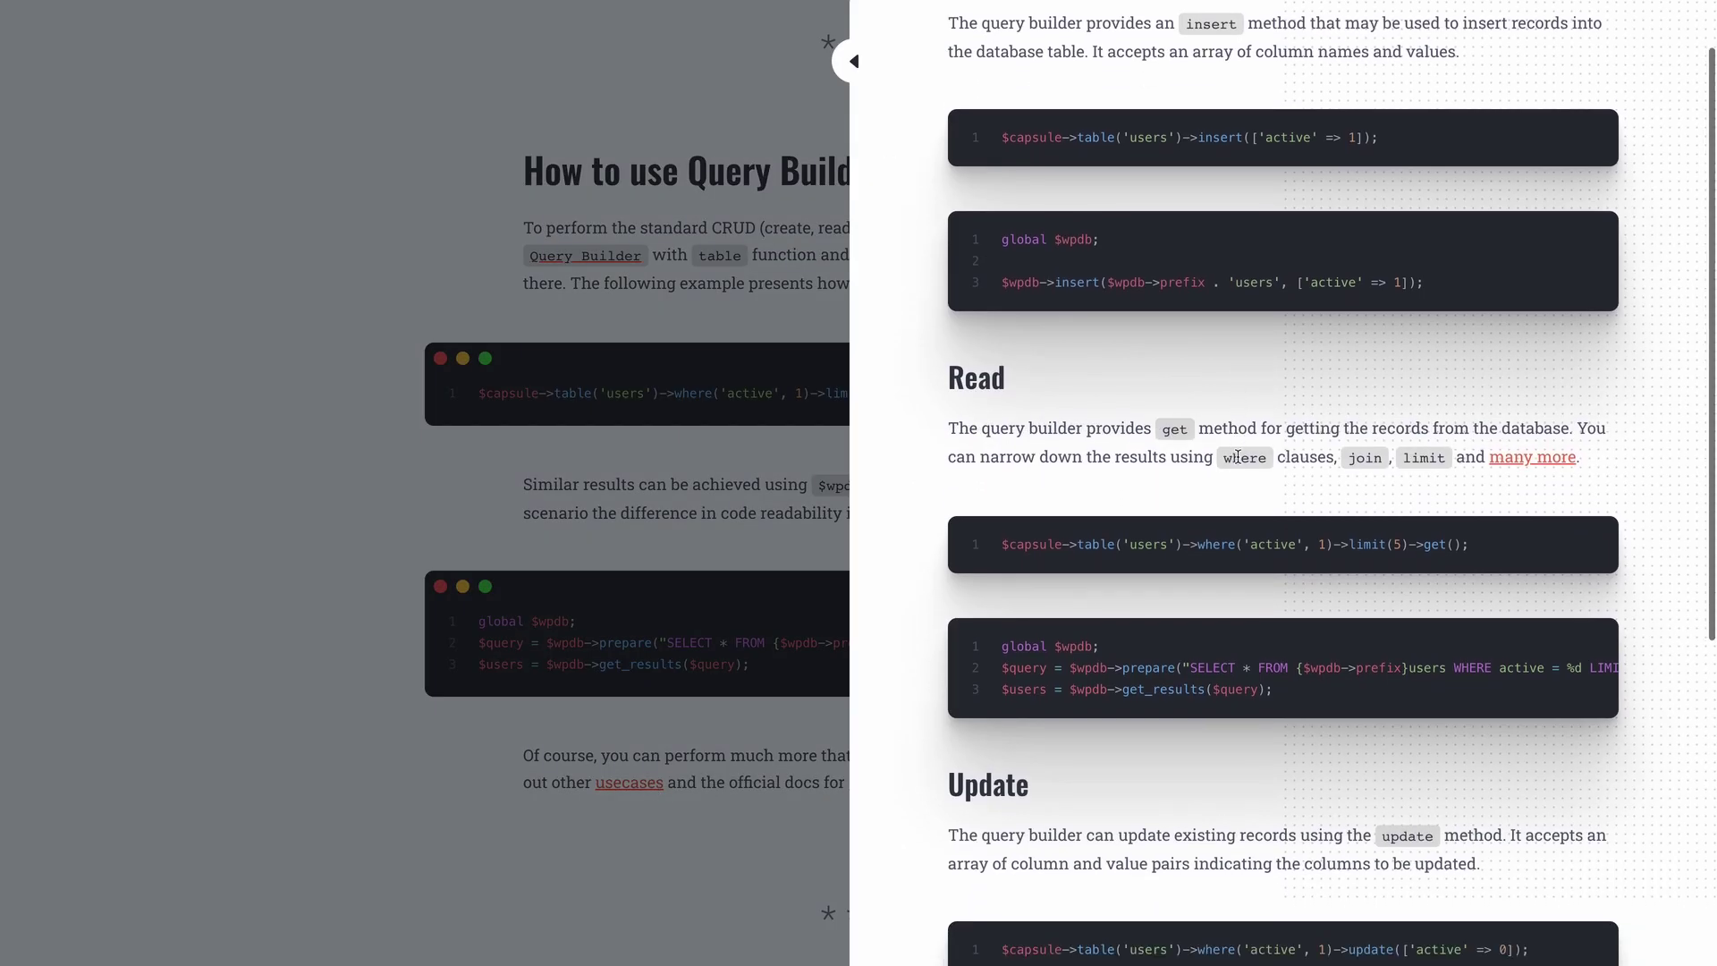
scroll(down, 3)
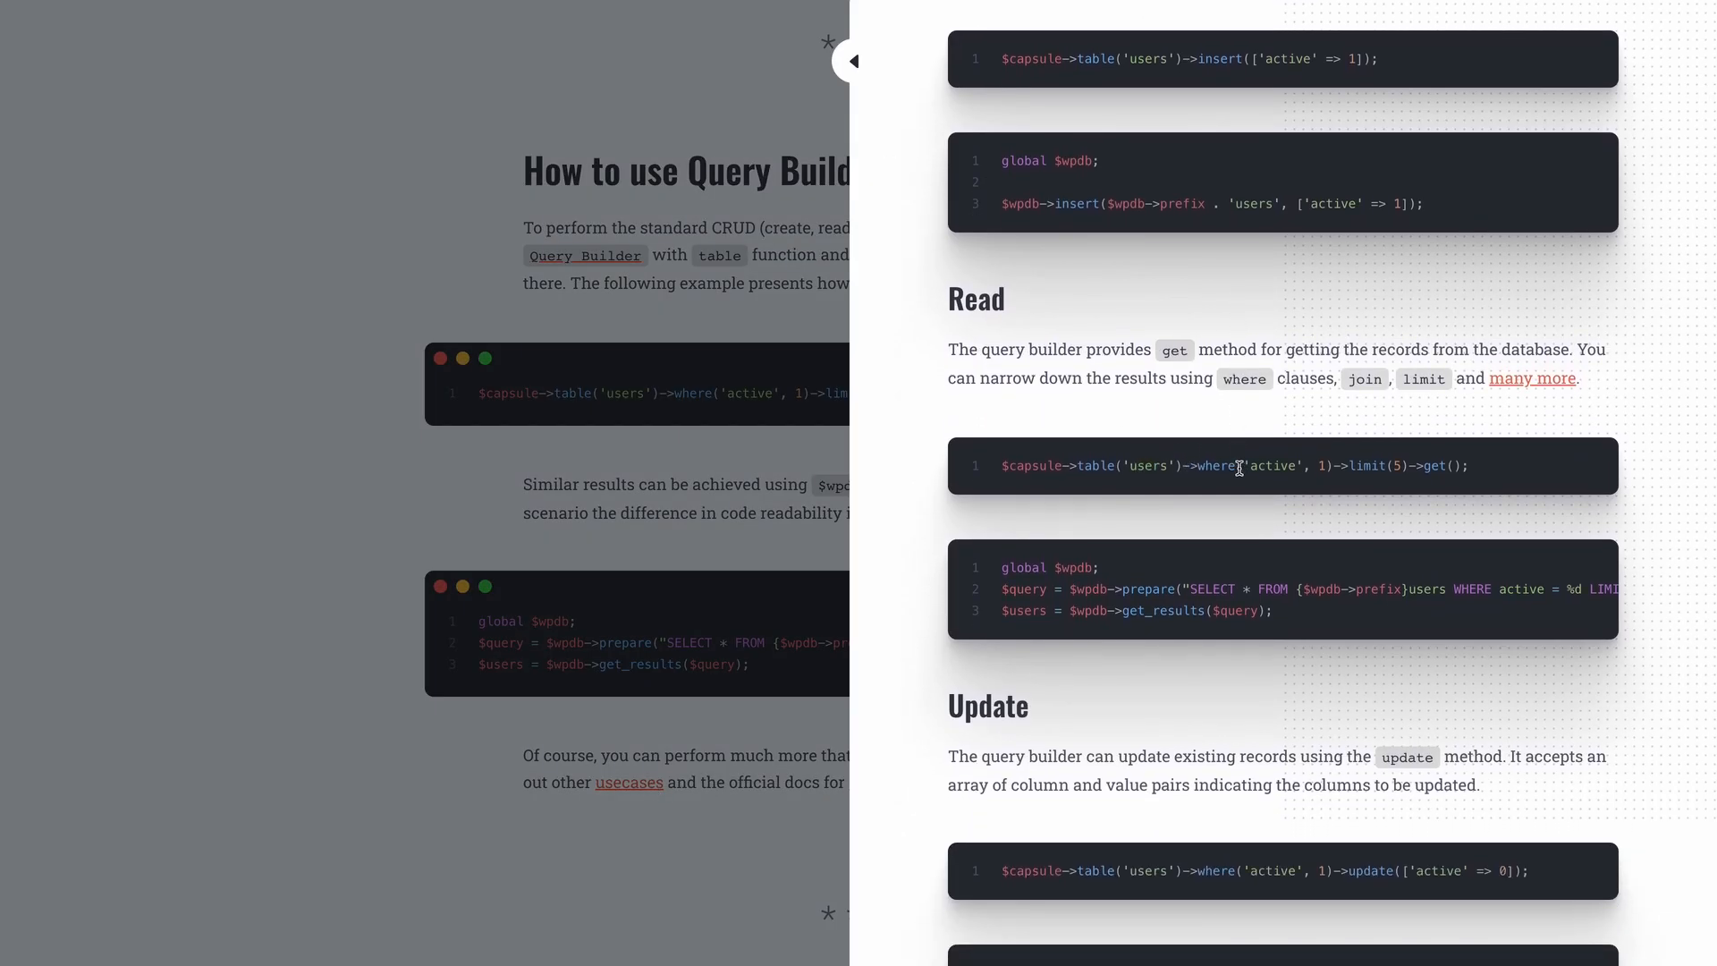
scroll(down, 3)
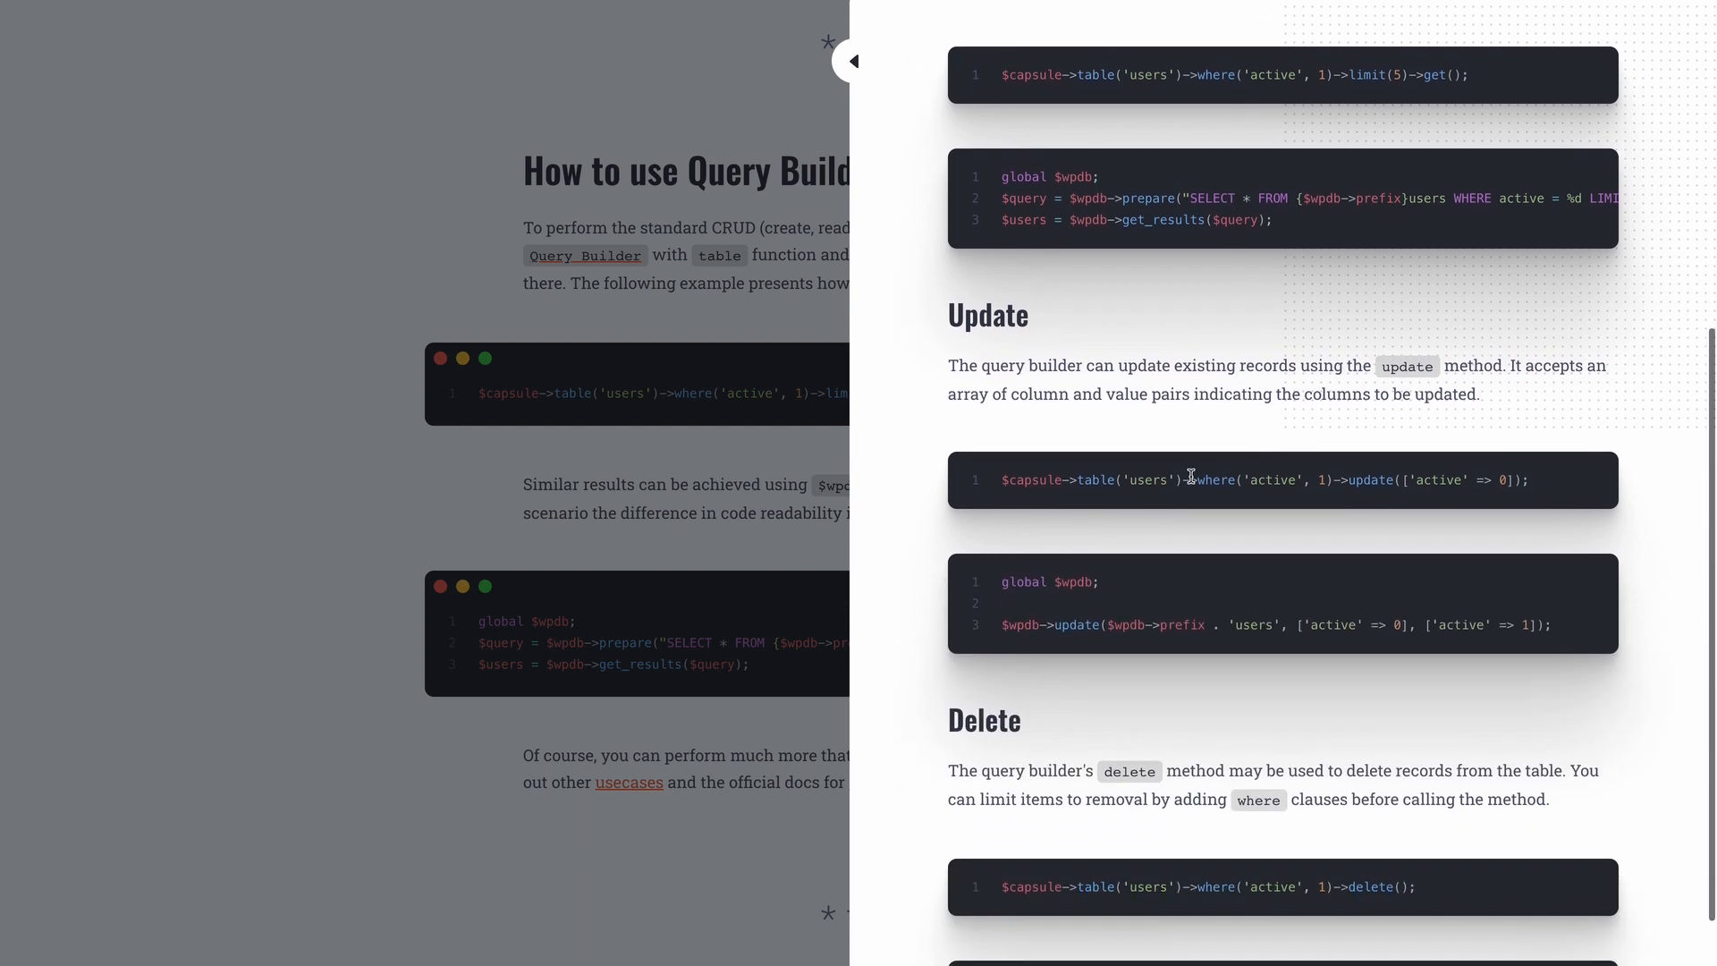
scroll(down, 3)
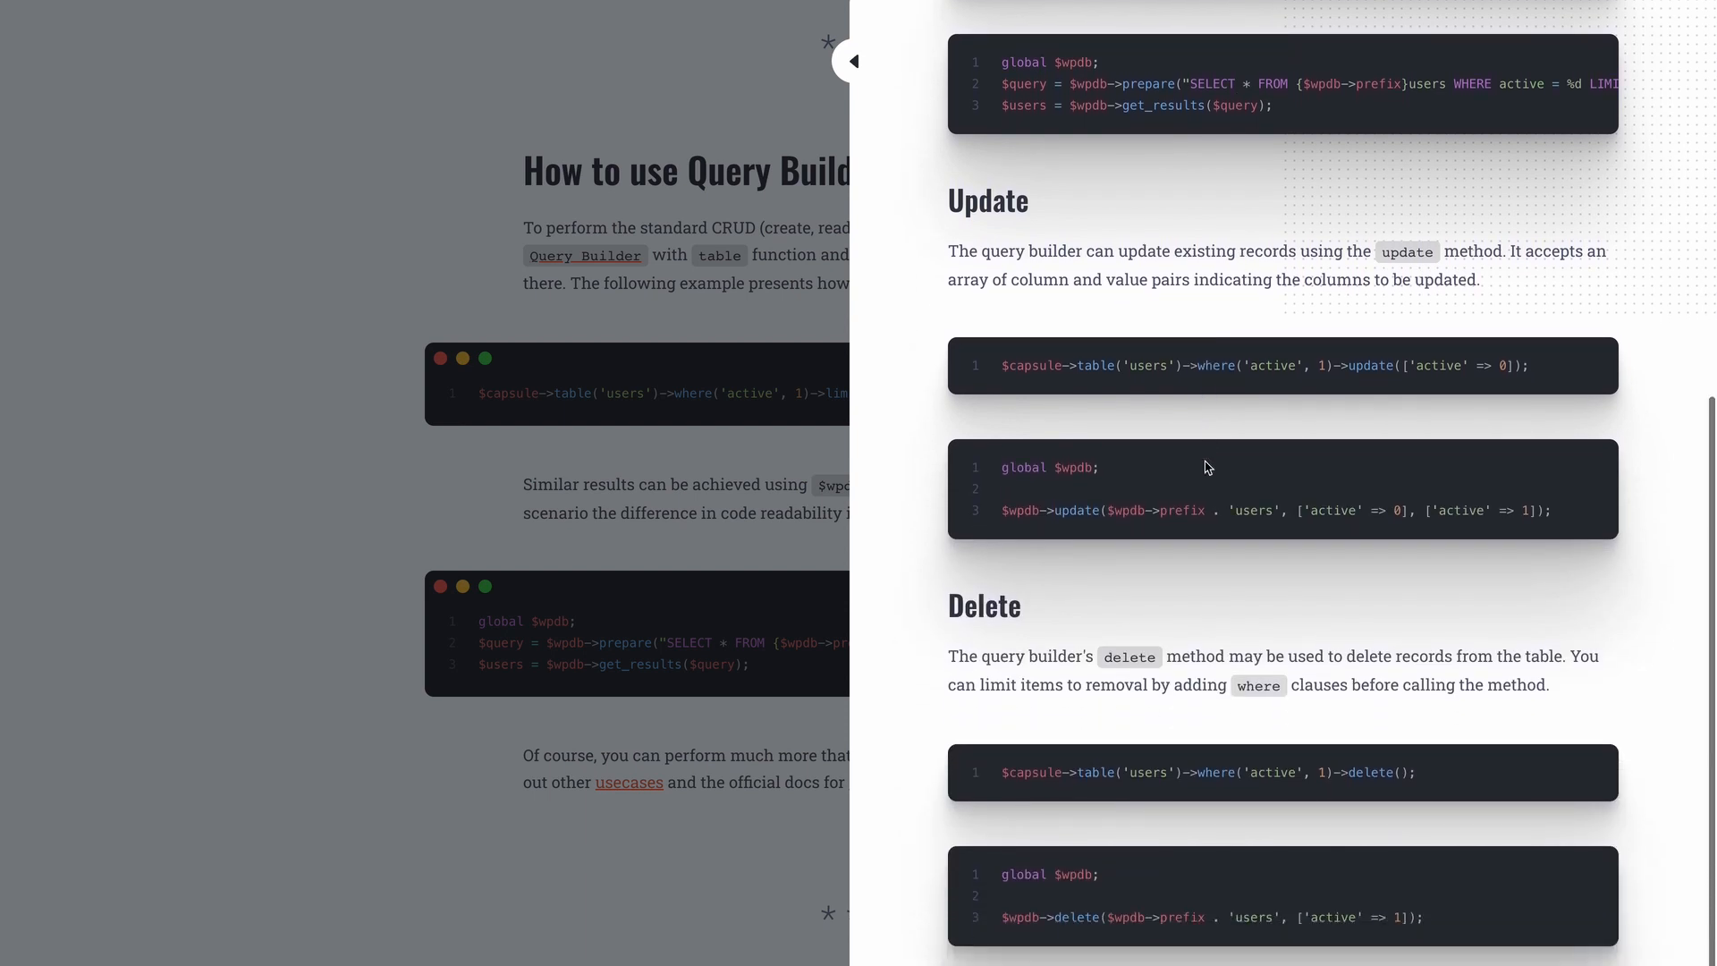
mouse_move(1178, 772)
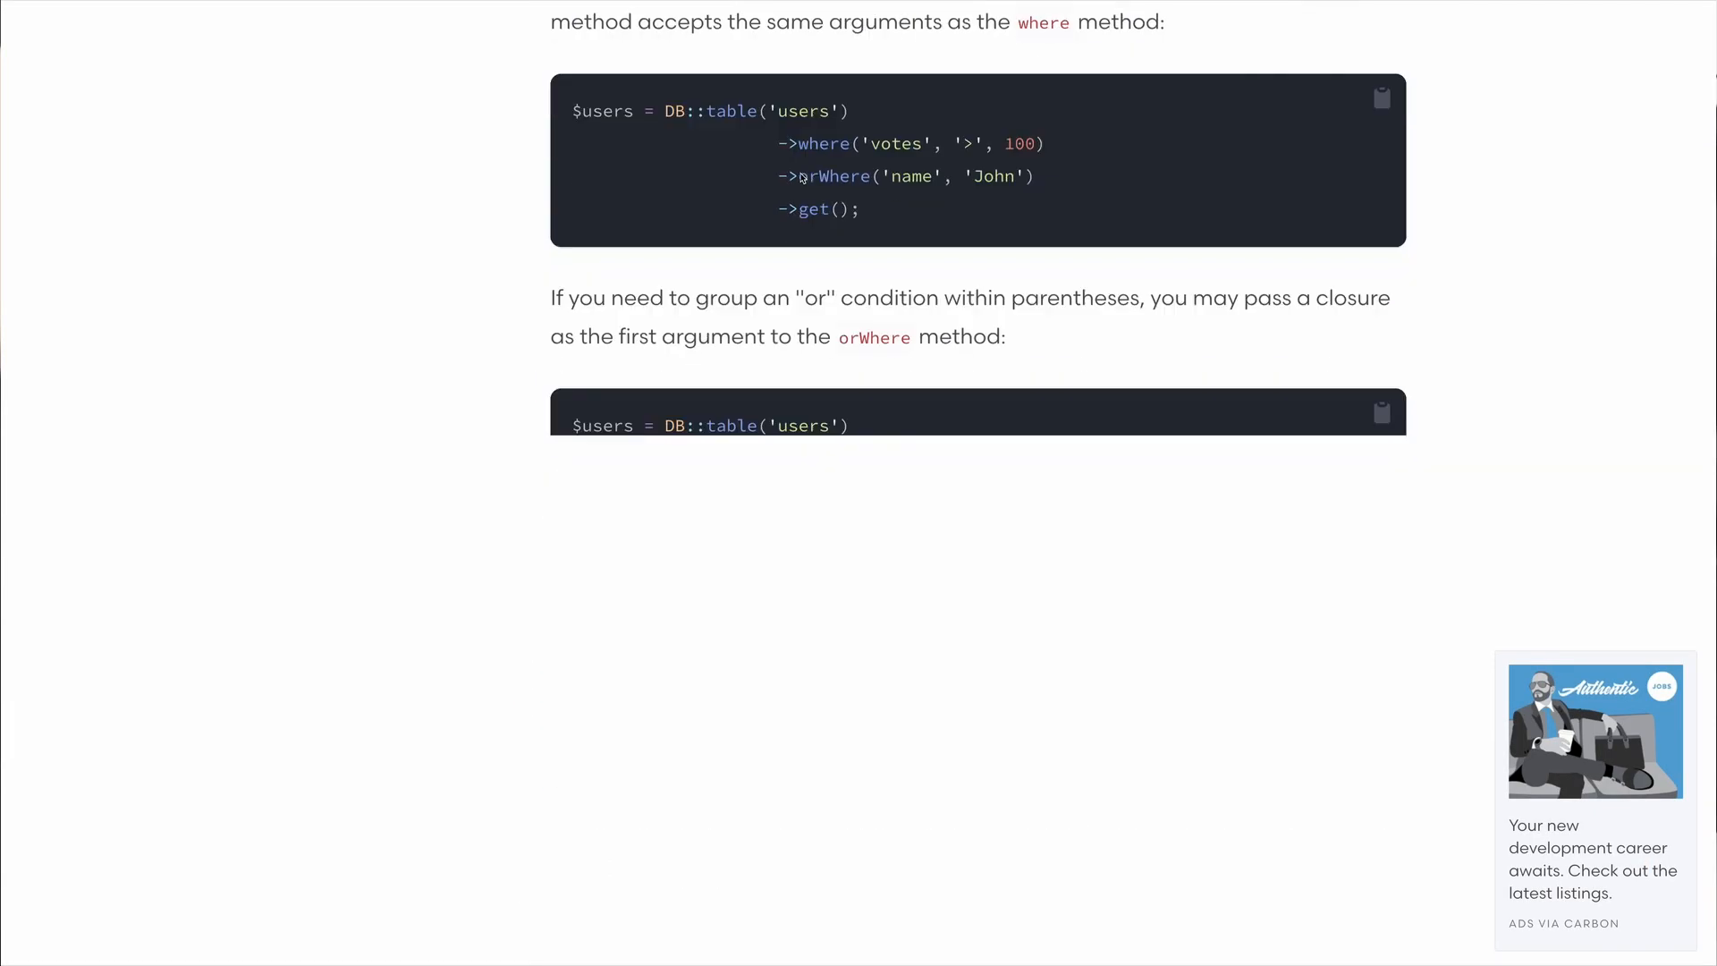
Step: Scroll the Laravel query builder docs down to JSON Where Clauses
scroll(down, 3)
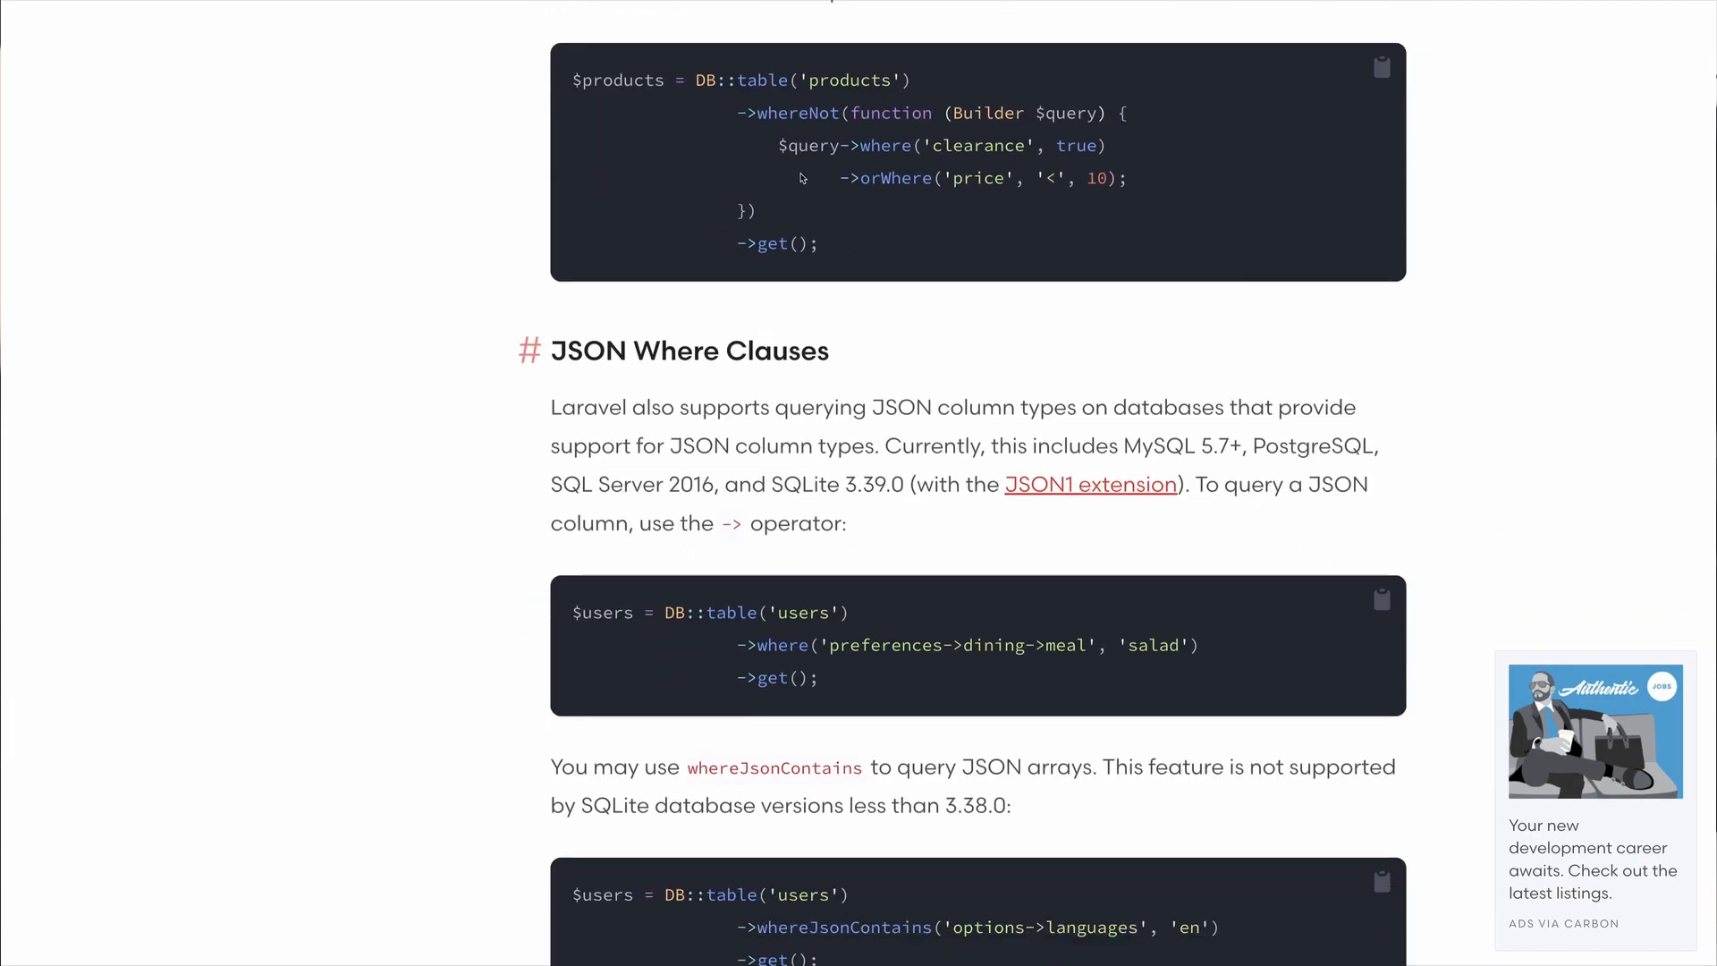
scroll(down, 3)
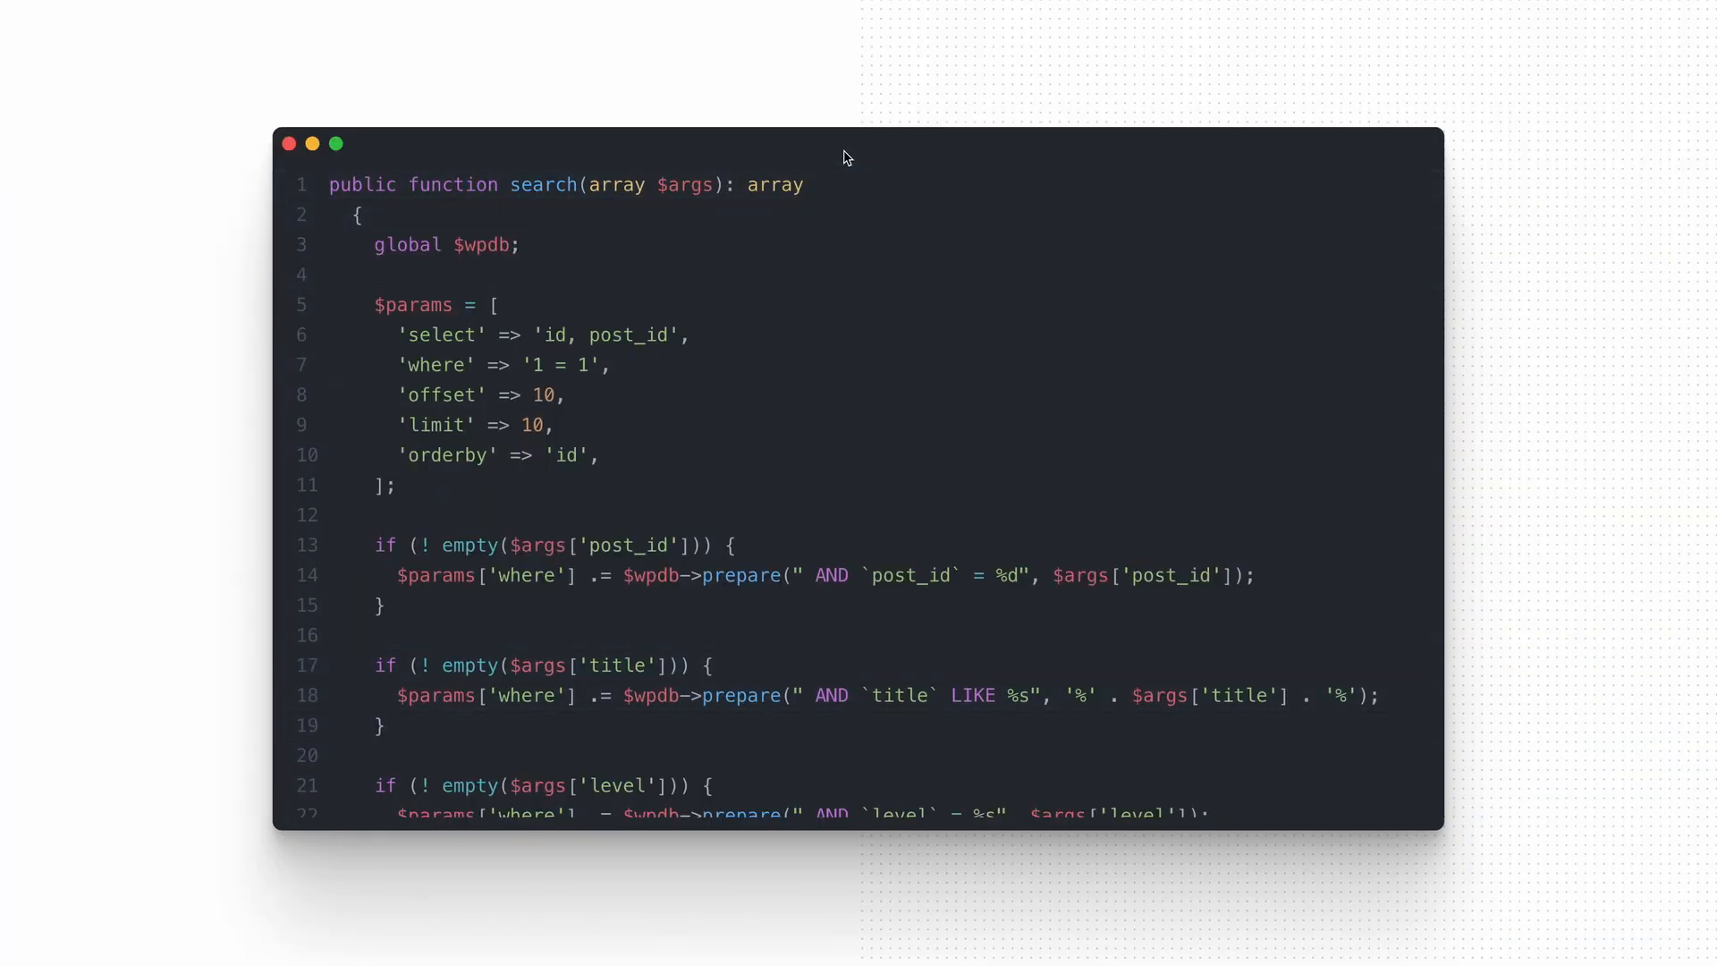
Step: Scroll the enlarged wpdb search() code from its parameters through conditional WHEREs to get_results
click(464, 244)
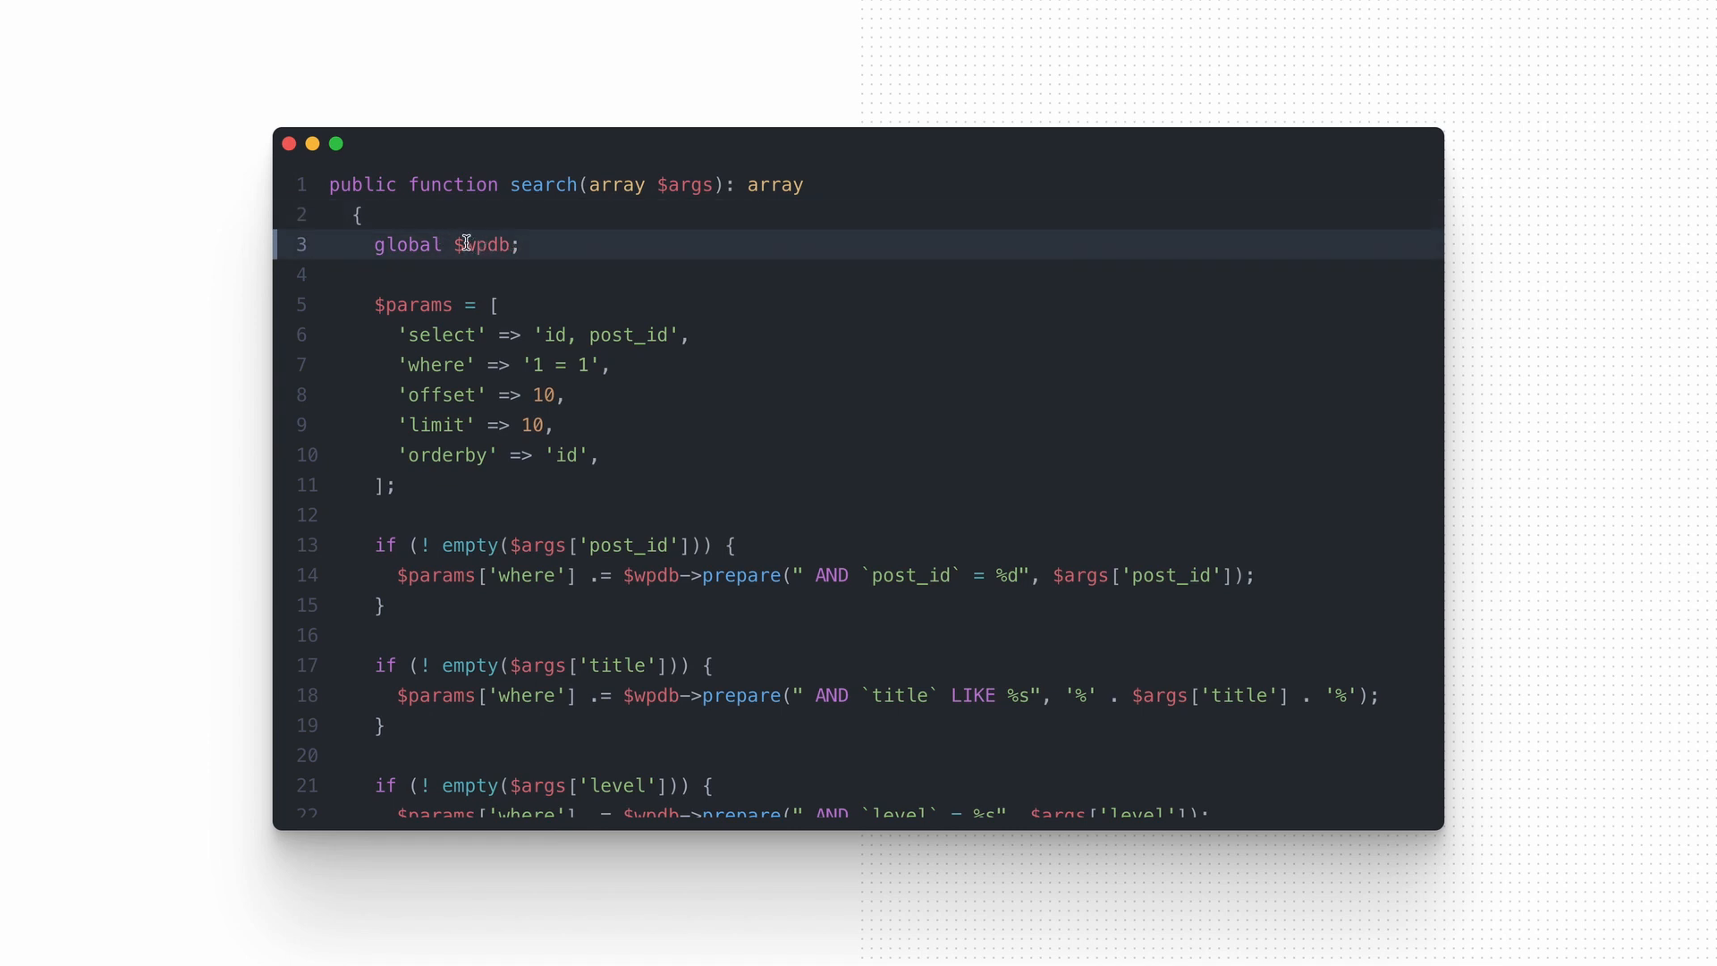
scroll(down, 3)
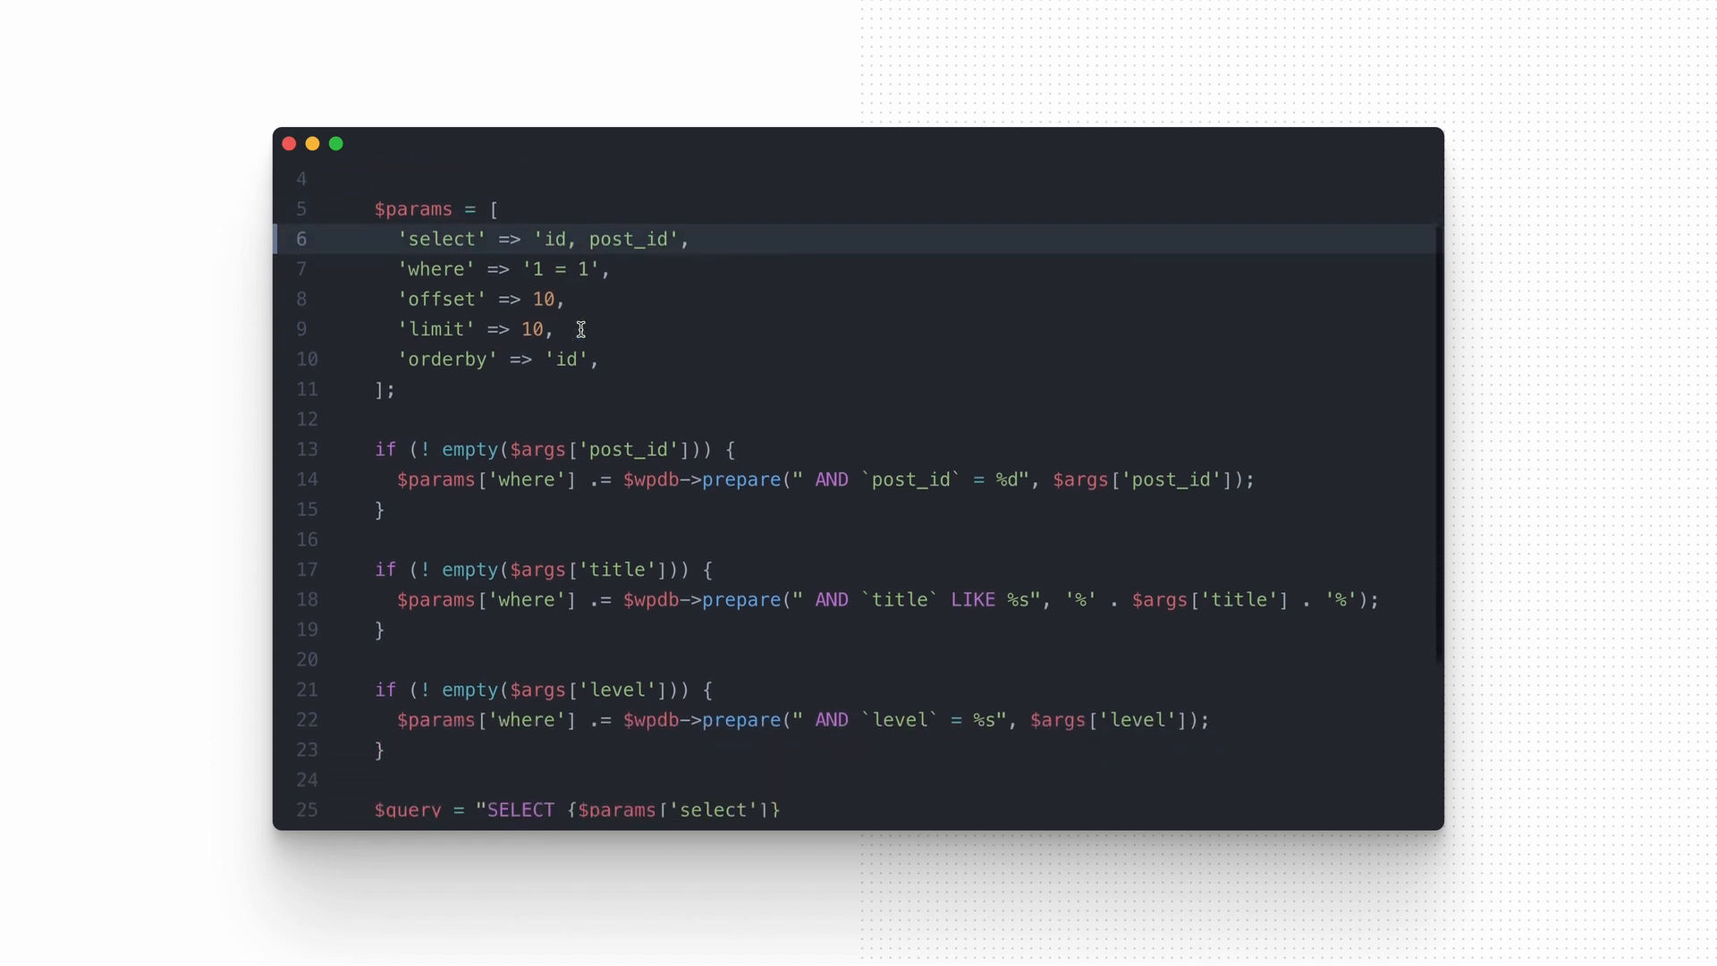
scroll(down, 3)
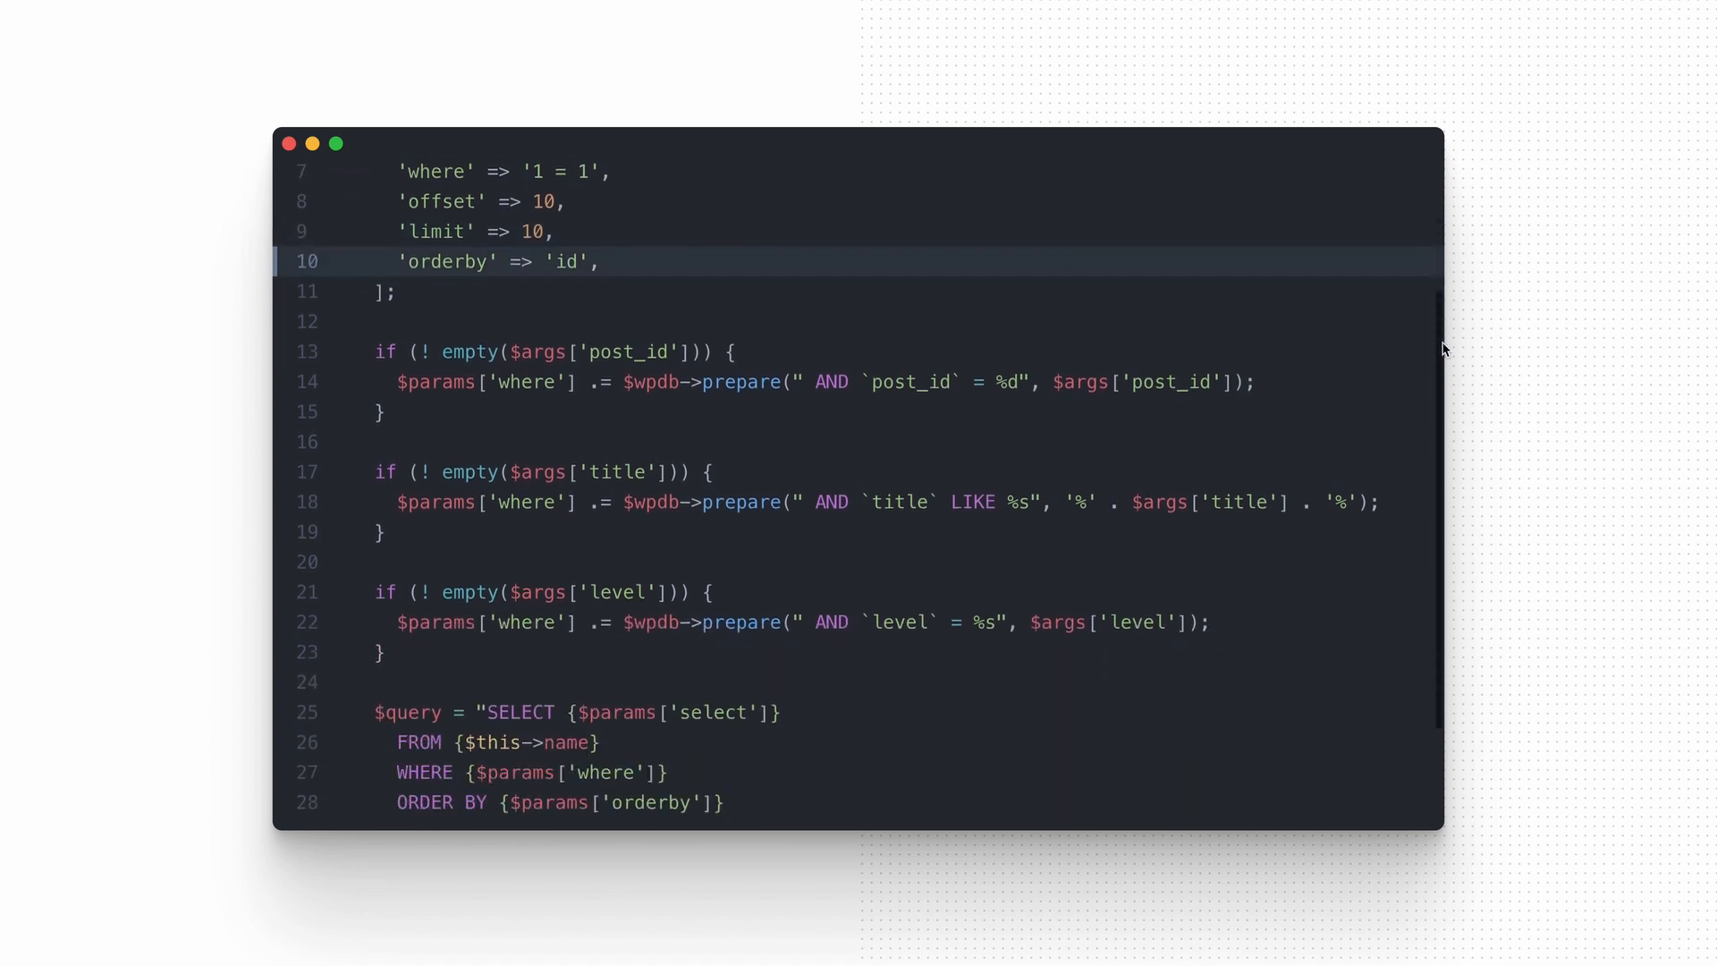
scroll(down, 3)
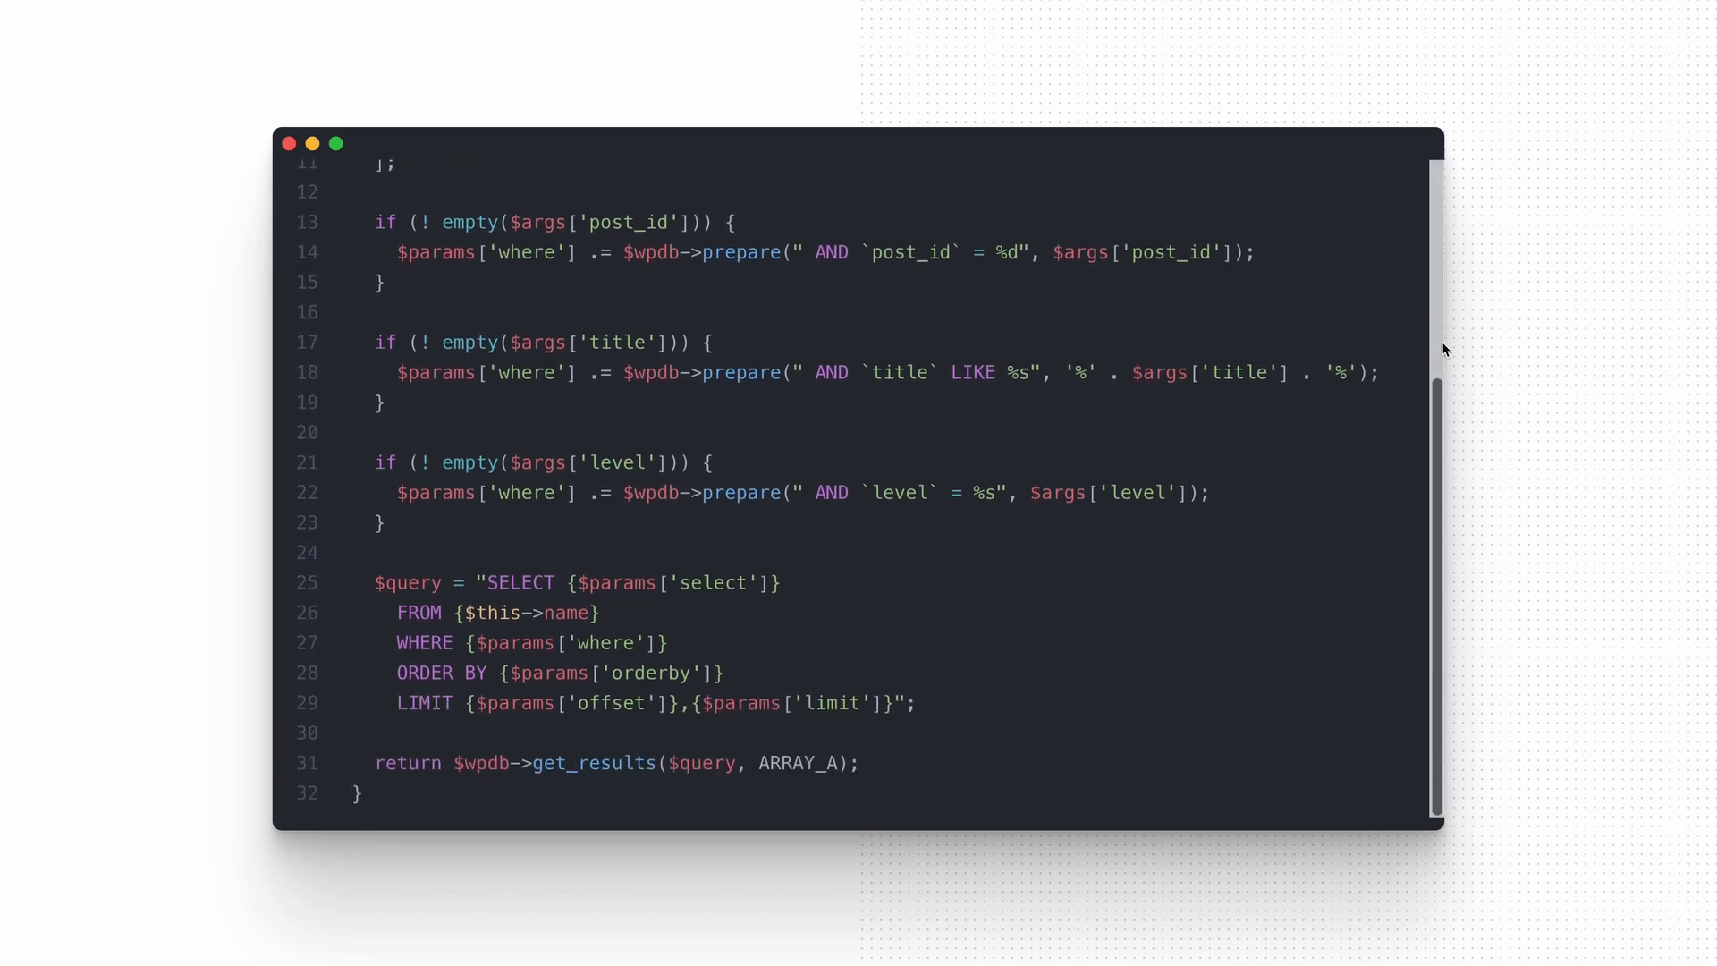
scroll(up, 3)
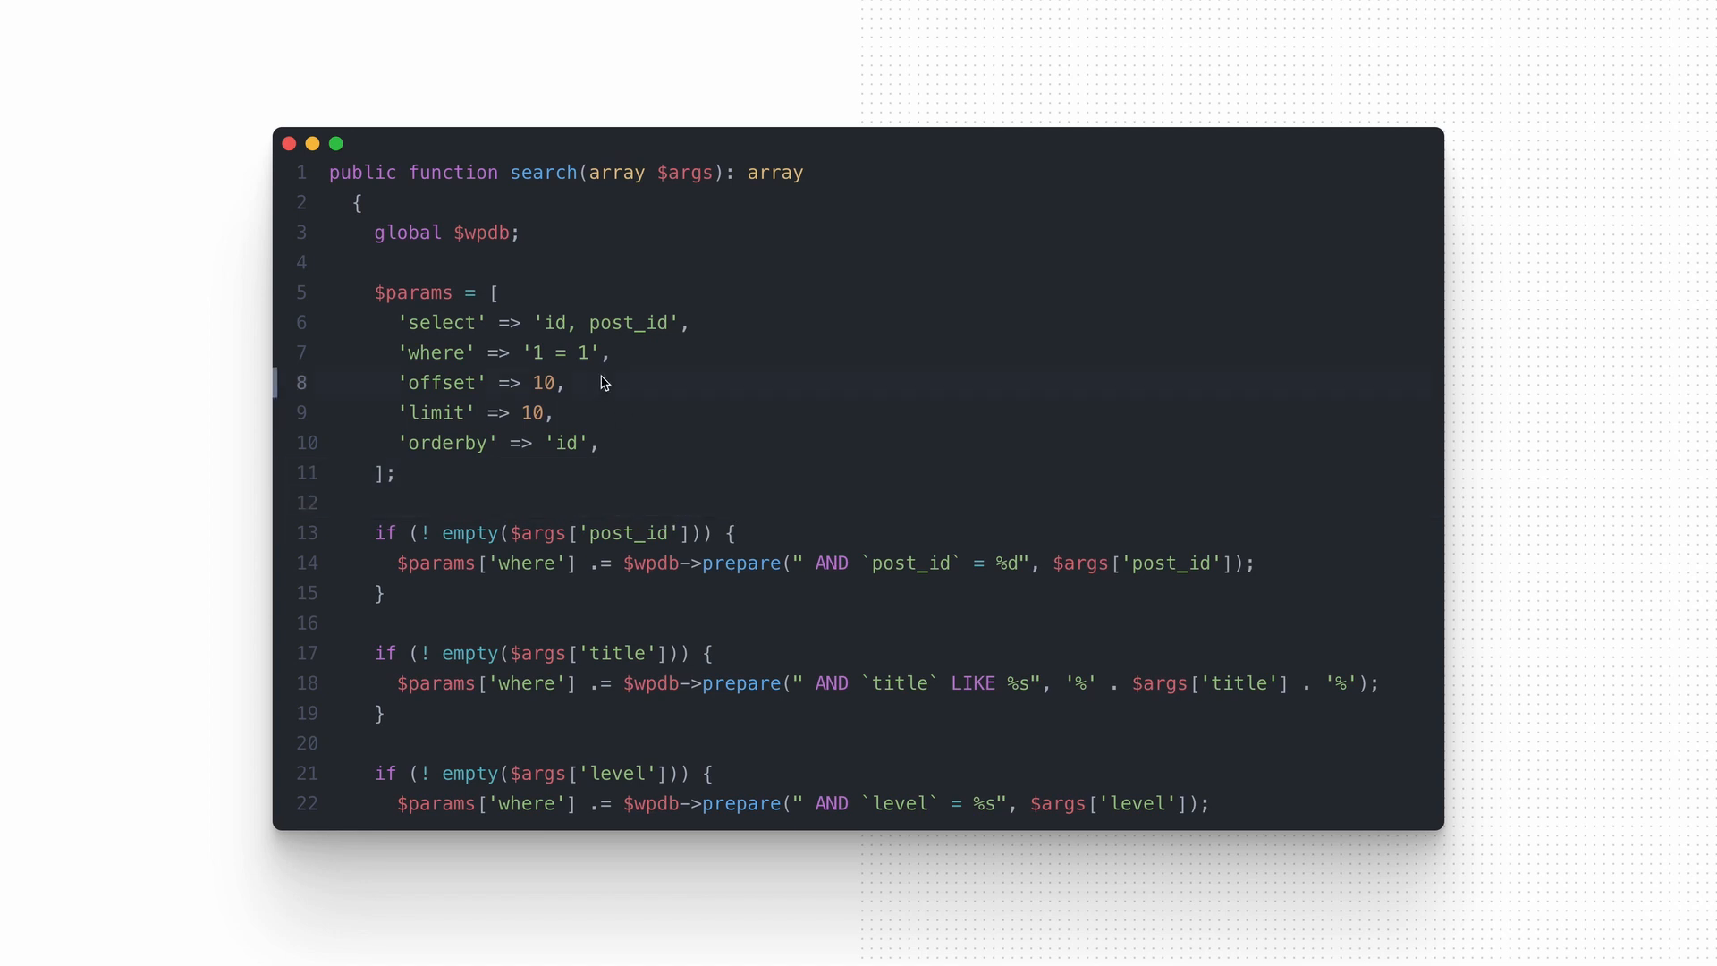
scroll(down, 3)
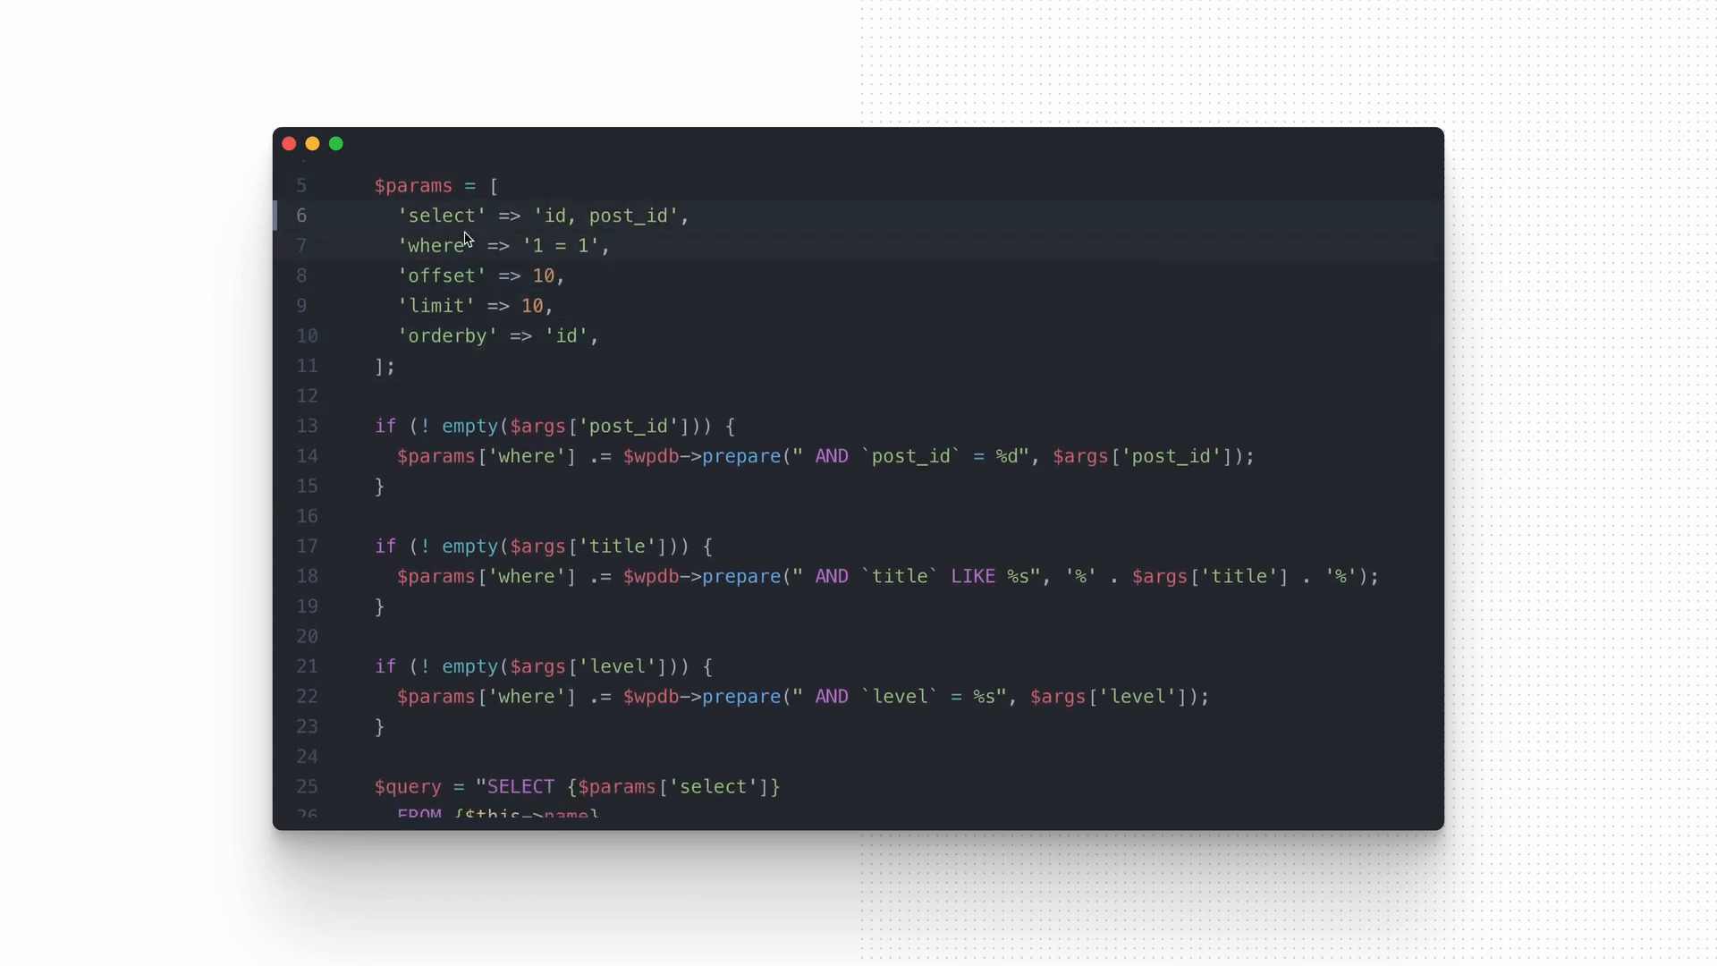
scroll(down, 3)
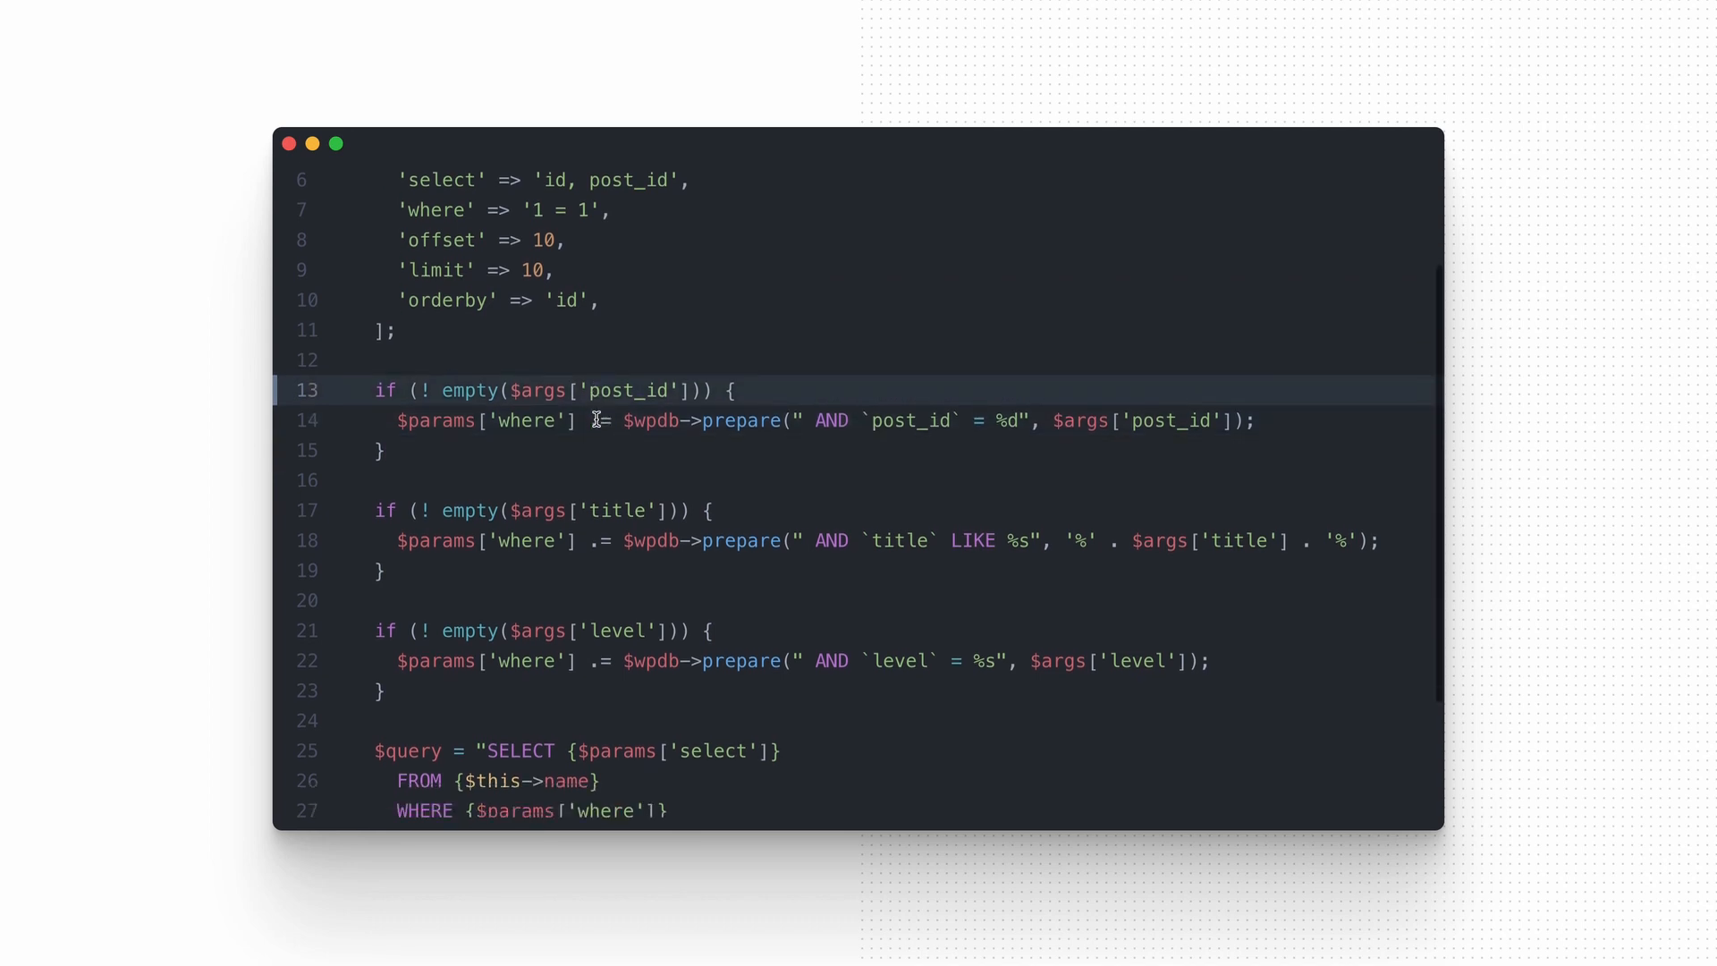
scroll(down, 3)
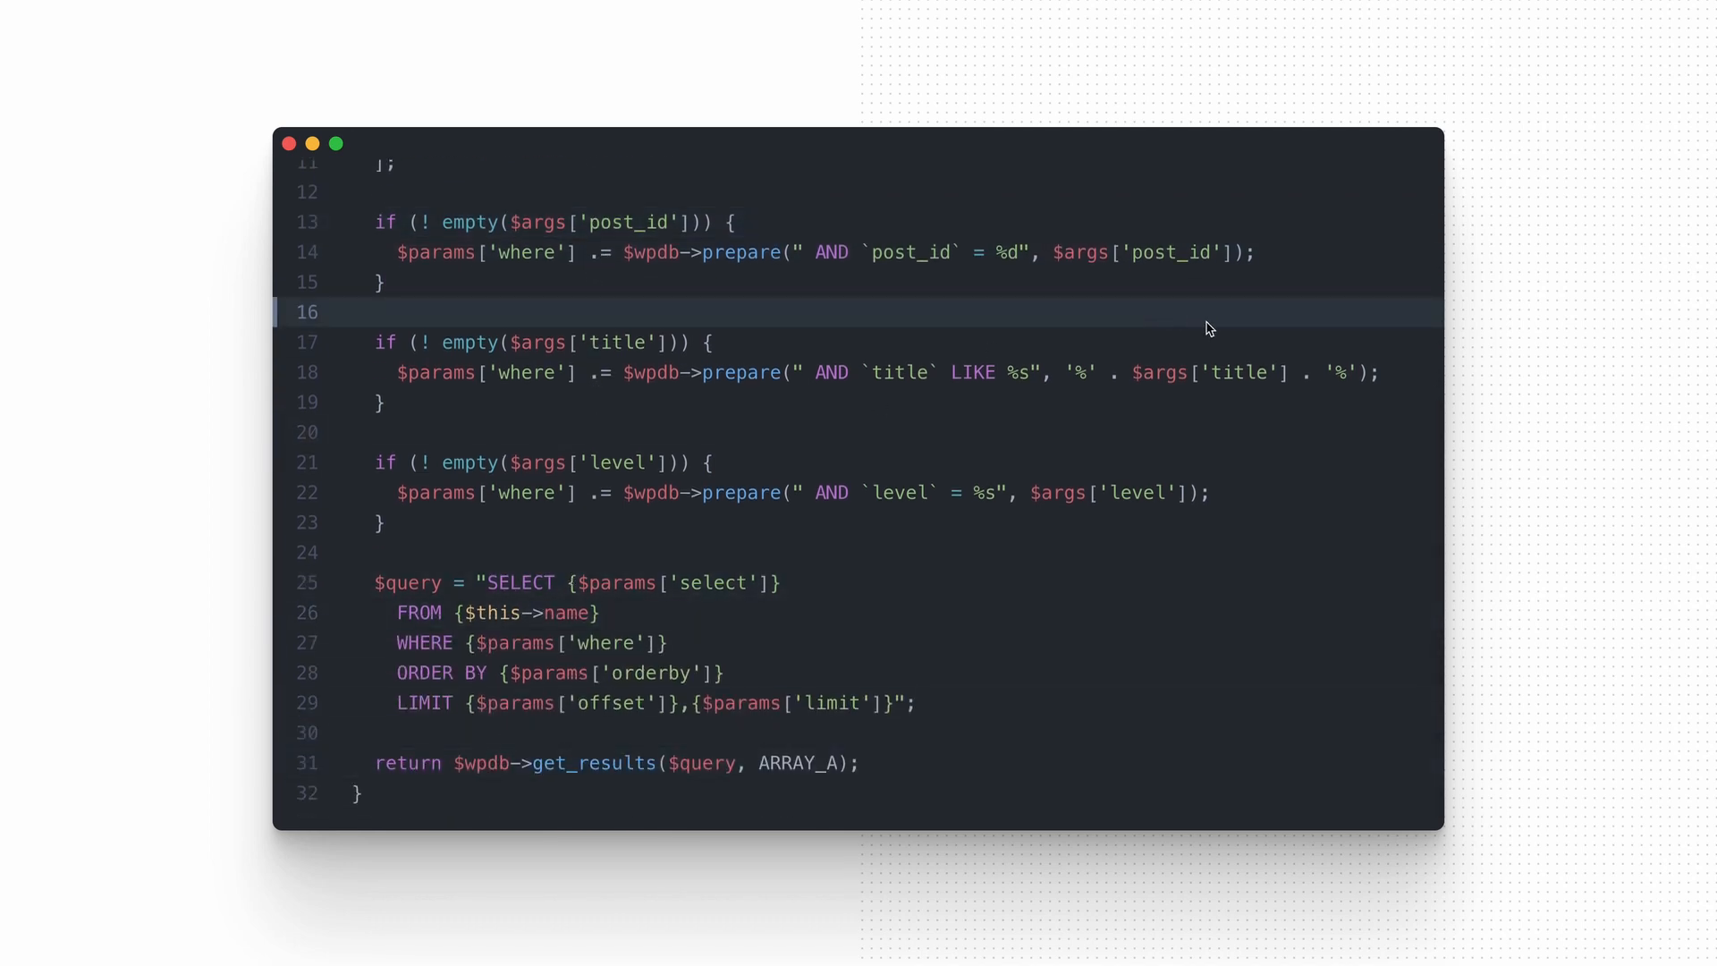
scroll(up, 3)
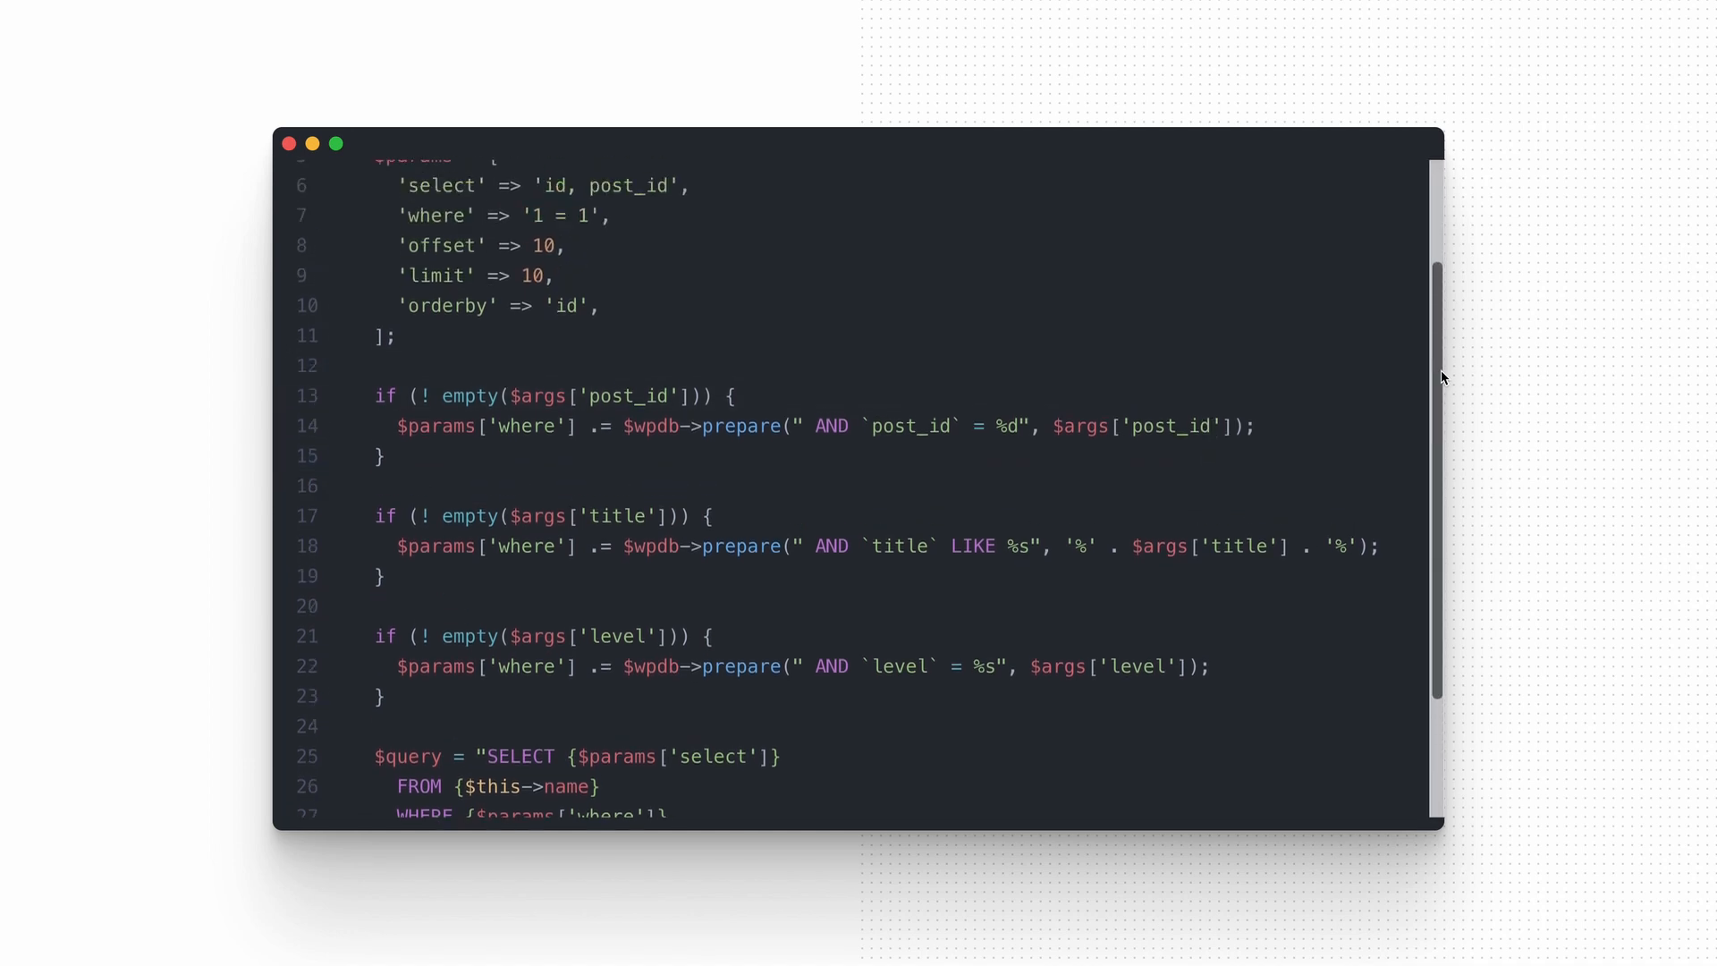
scroll(up, 3)
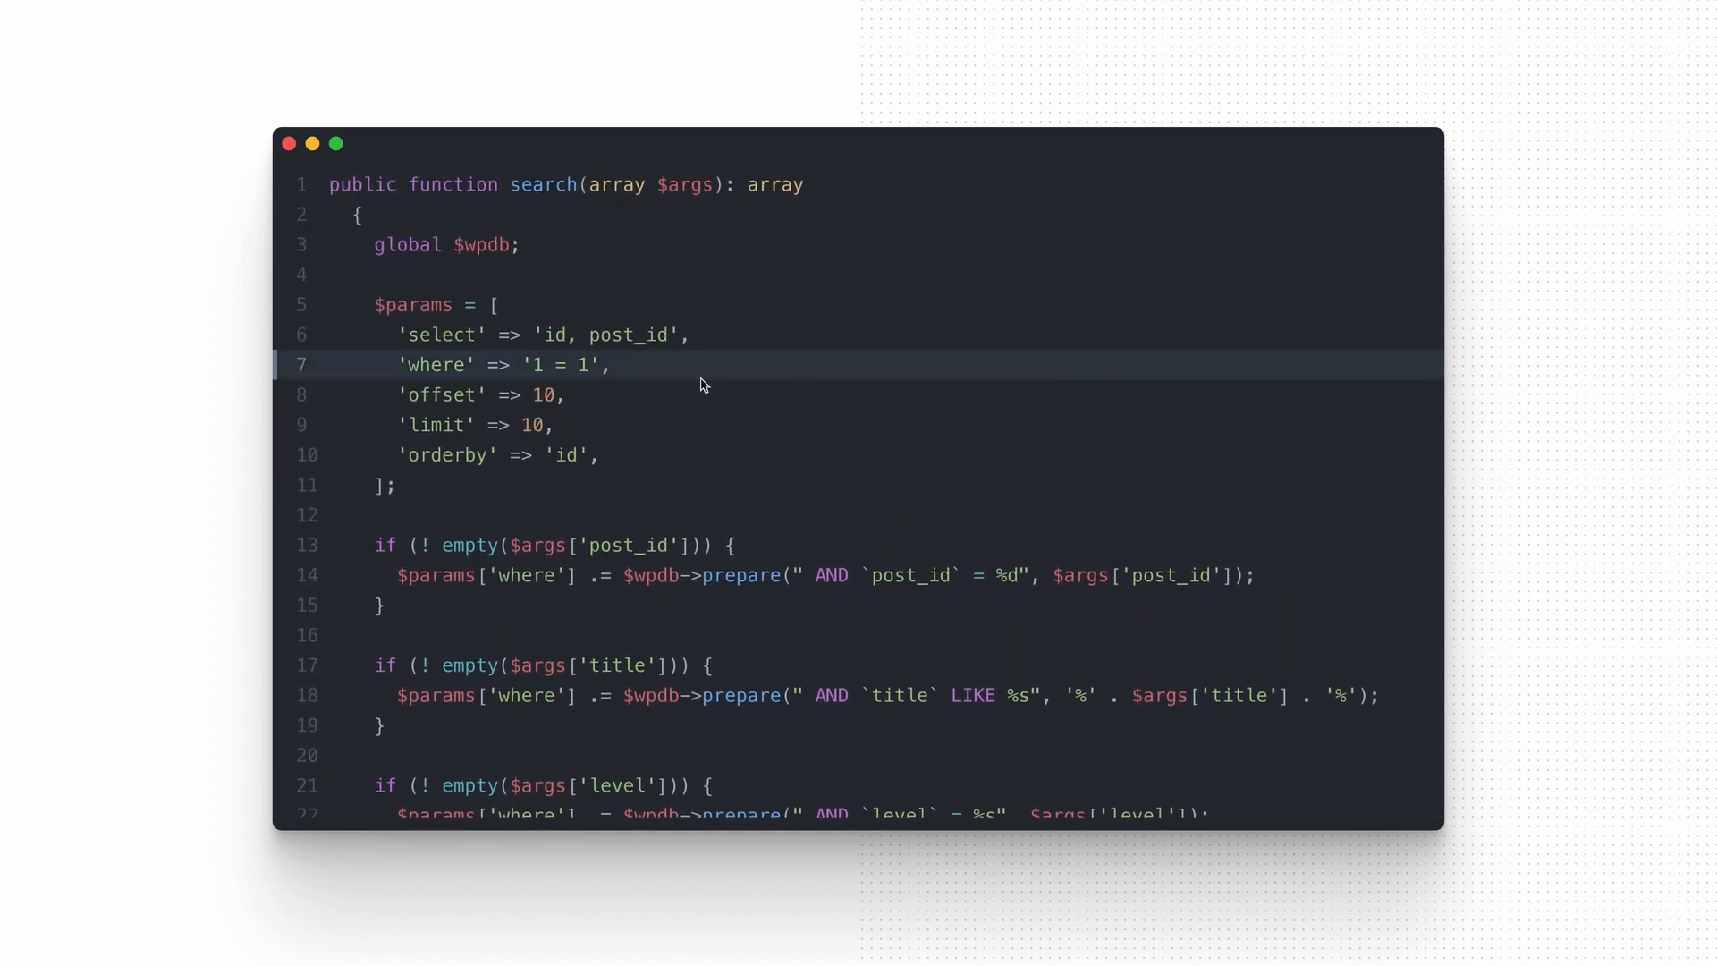
scroll(down, 3)
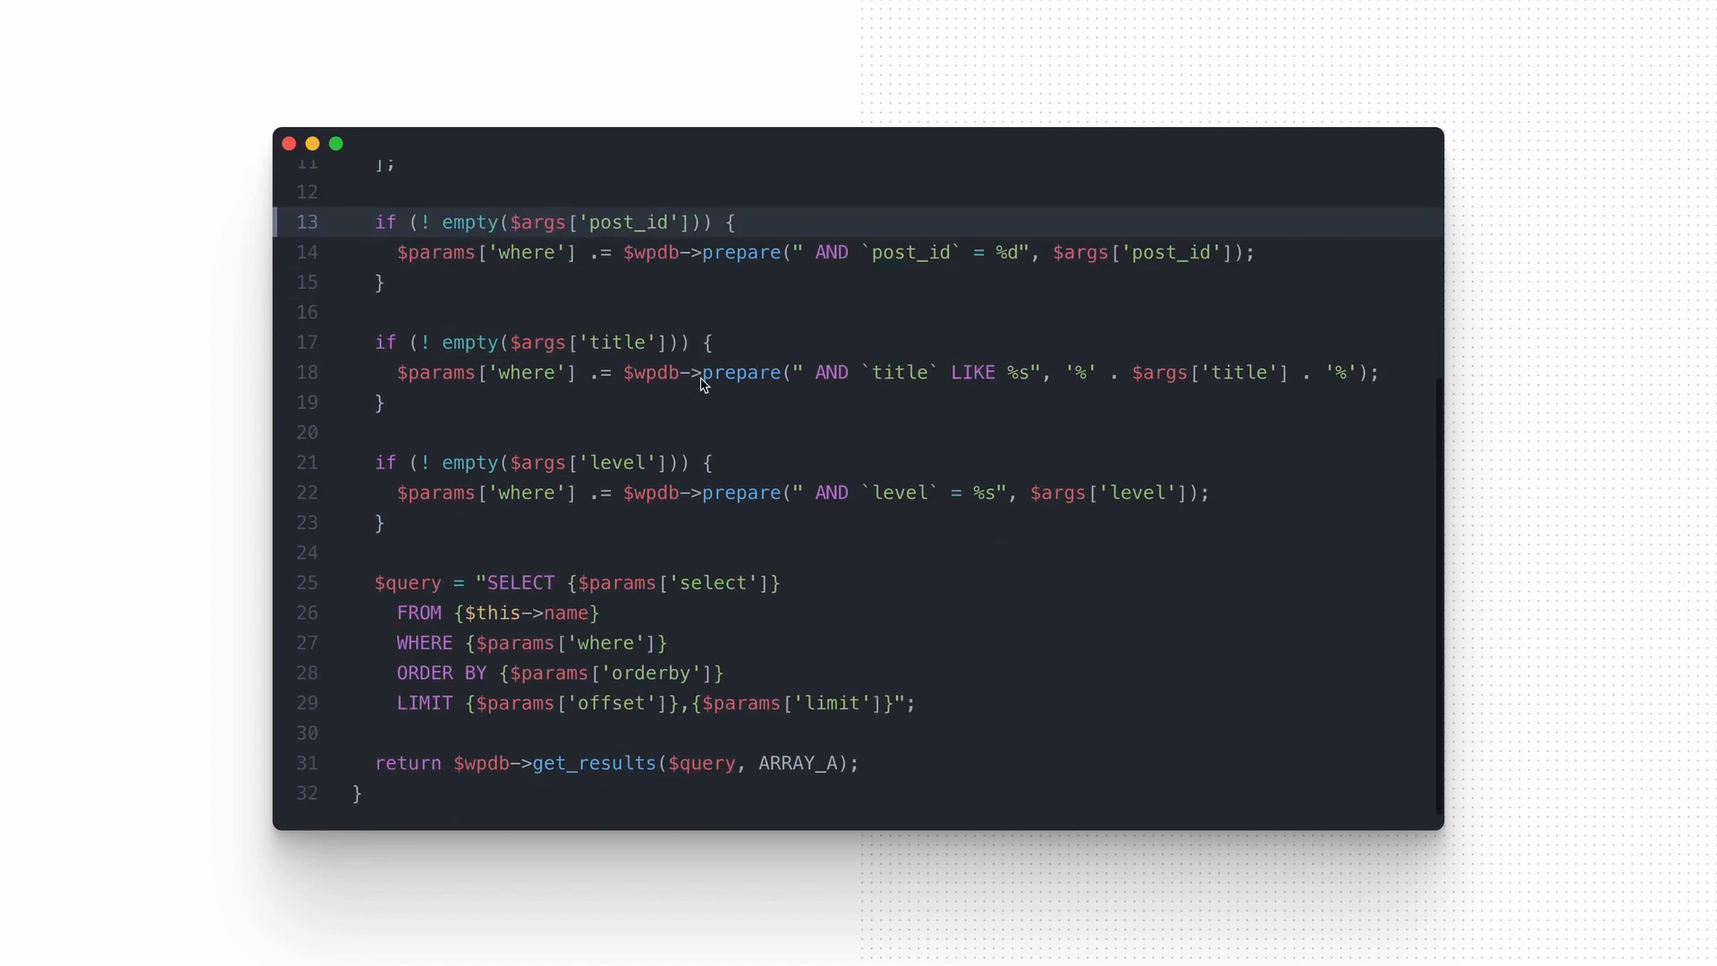
click(709, 375)
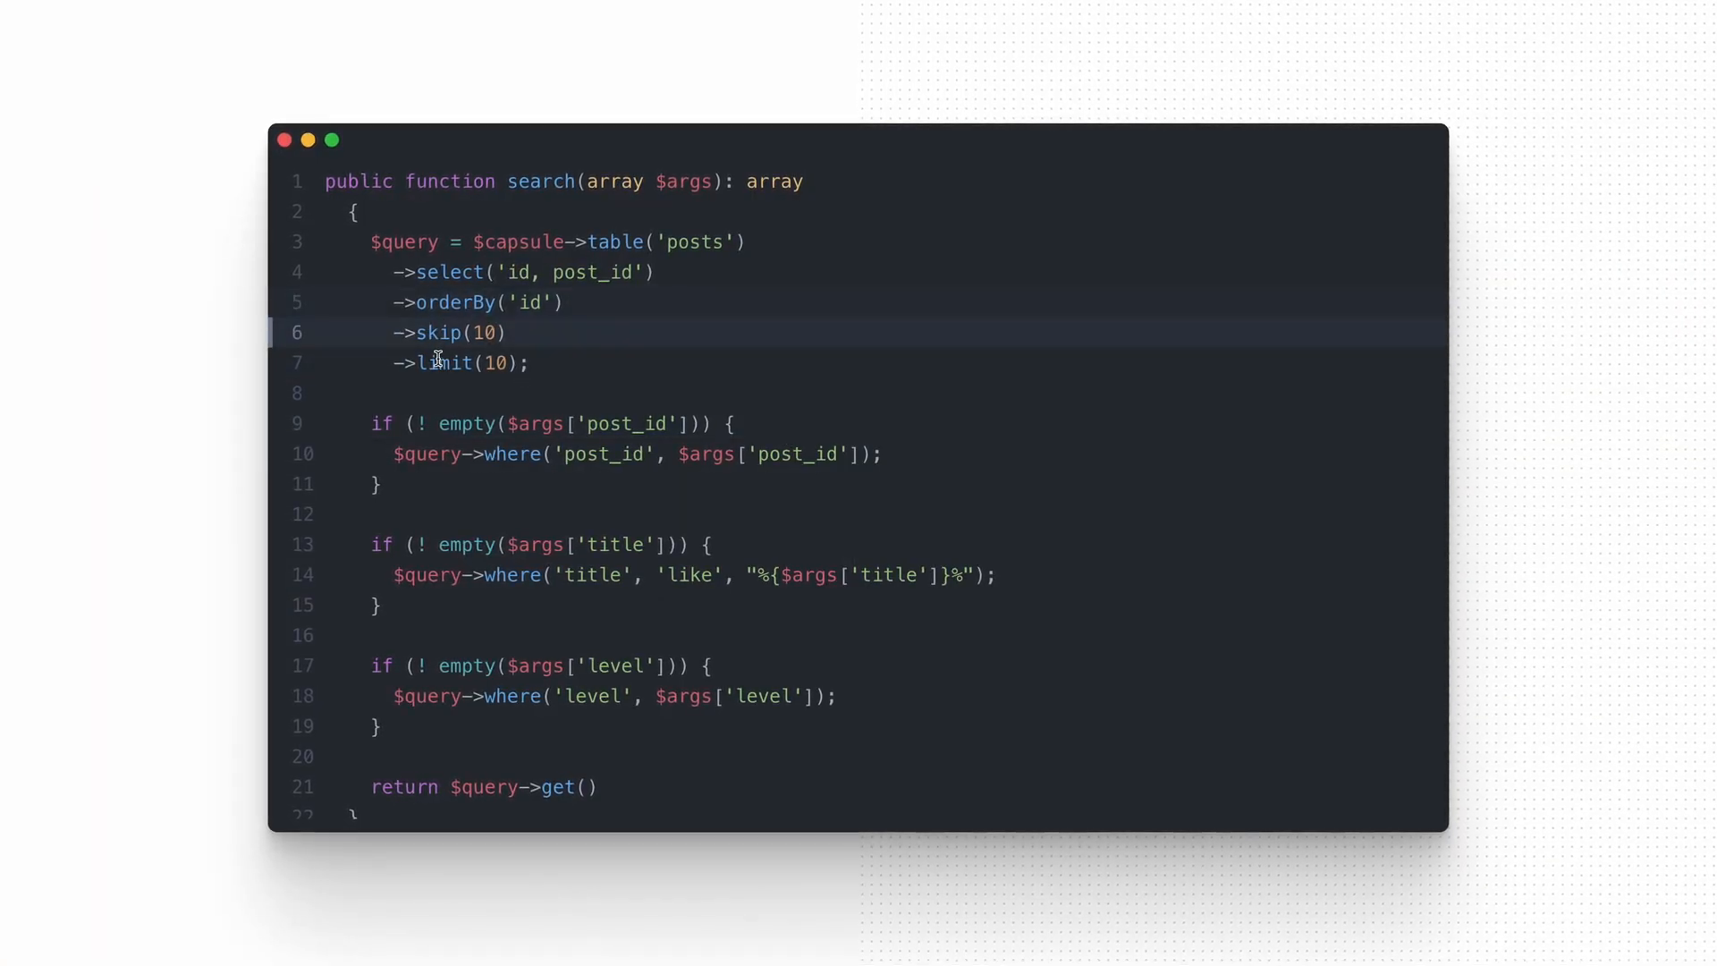
Step: Walk through the Capsule search() chain of select, orderBy, skip, limit and where calls
click(449, 392)
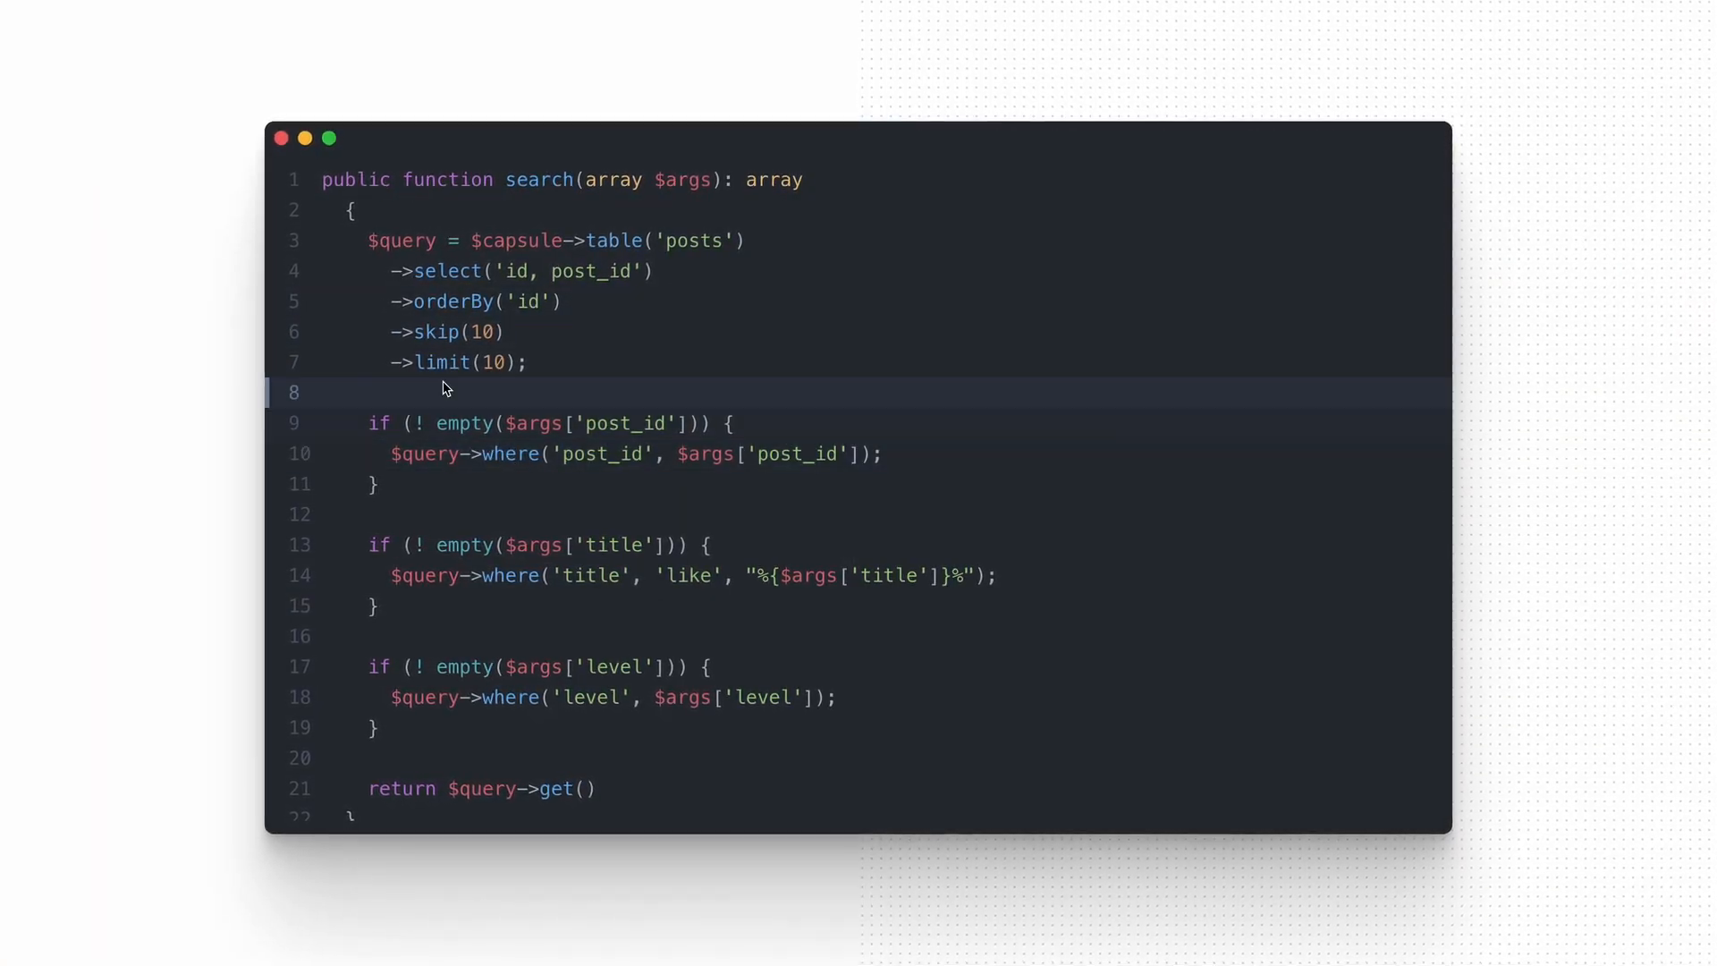
click(444, 331)
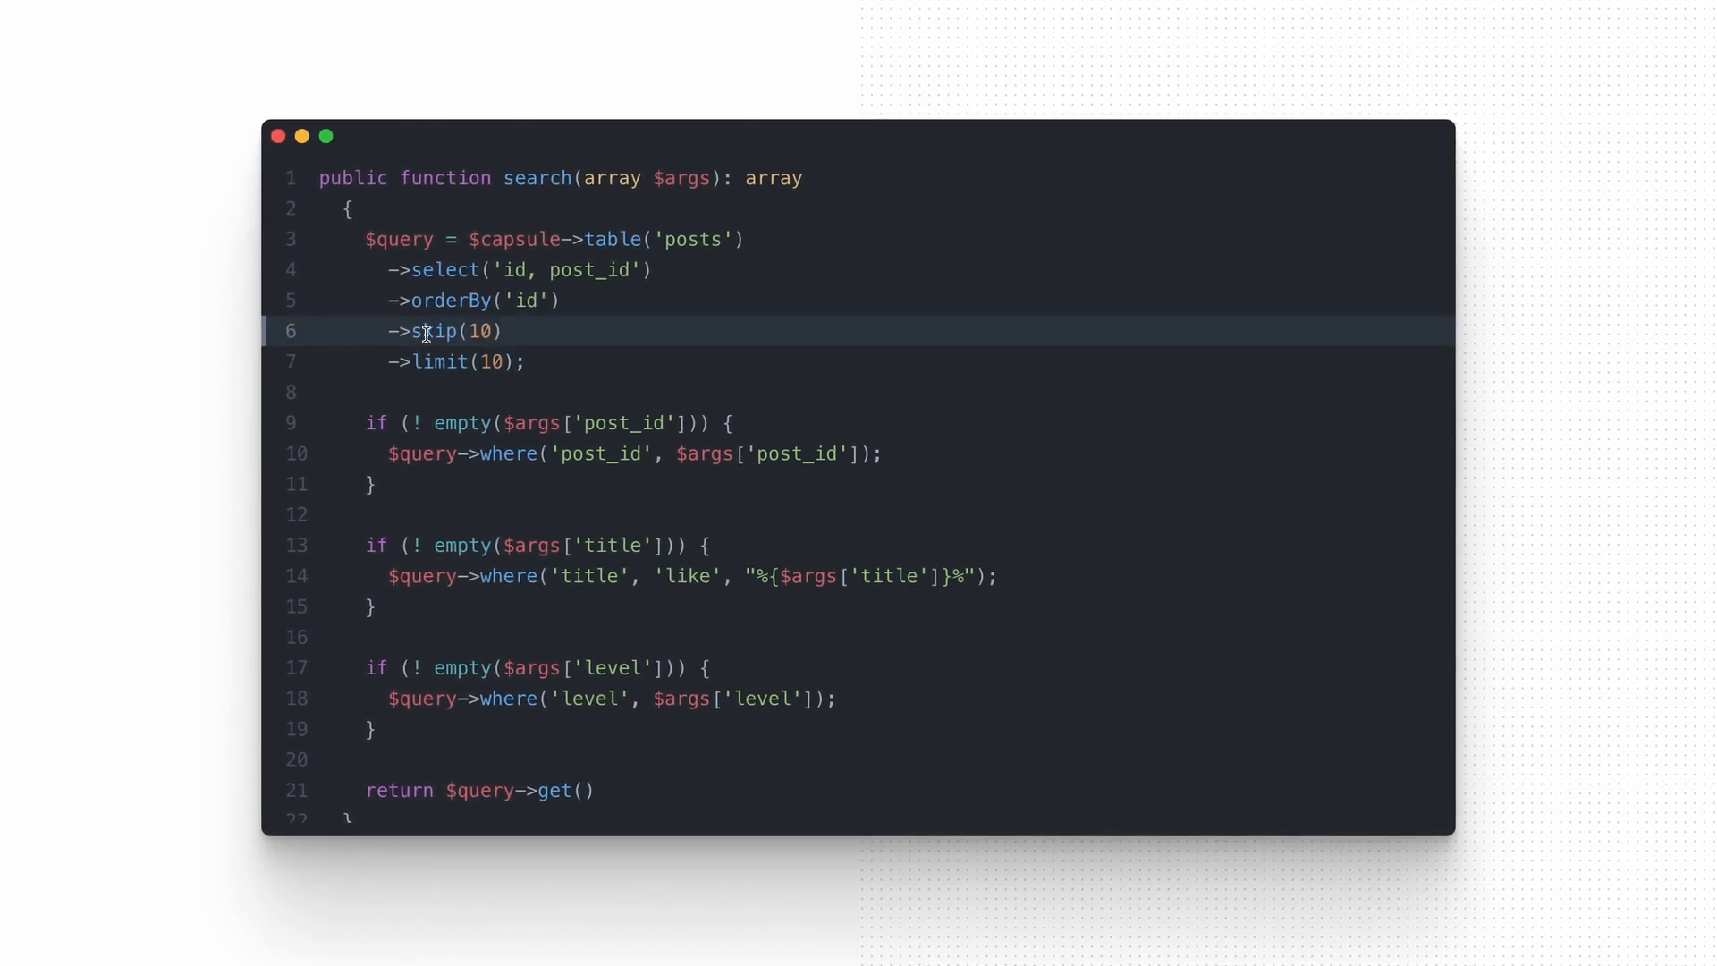
click(580, 730)
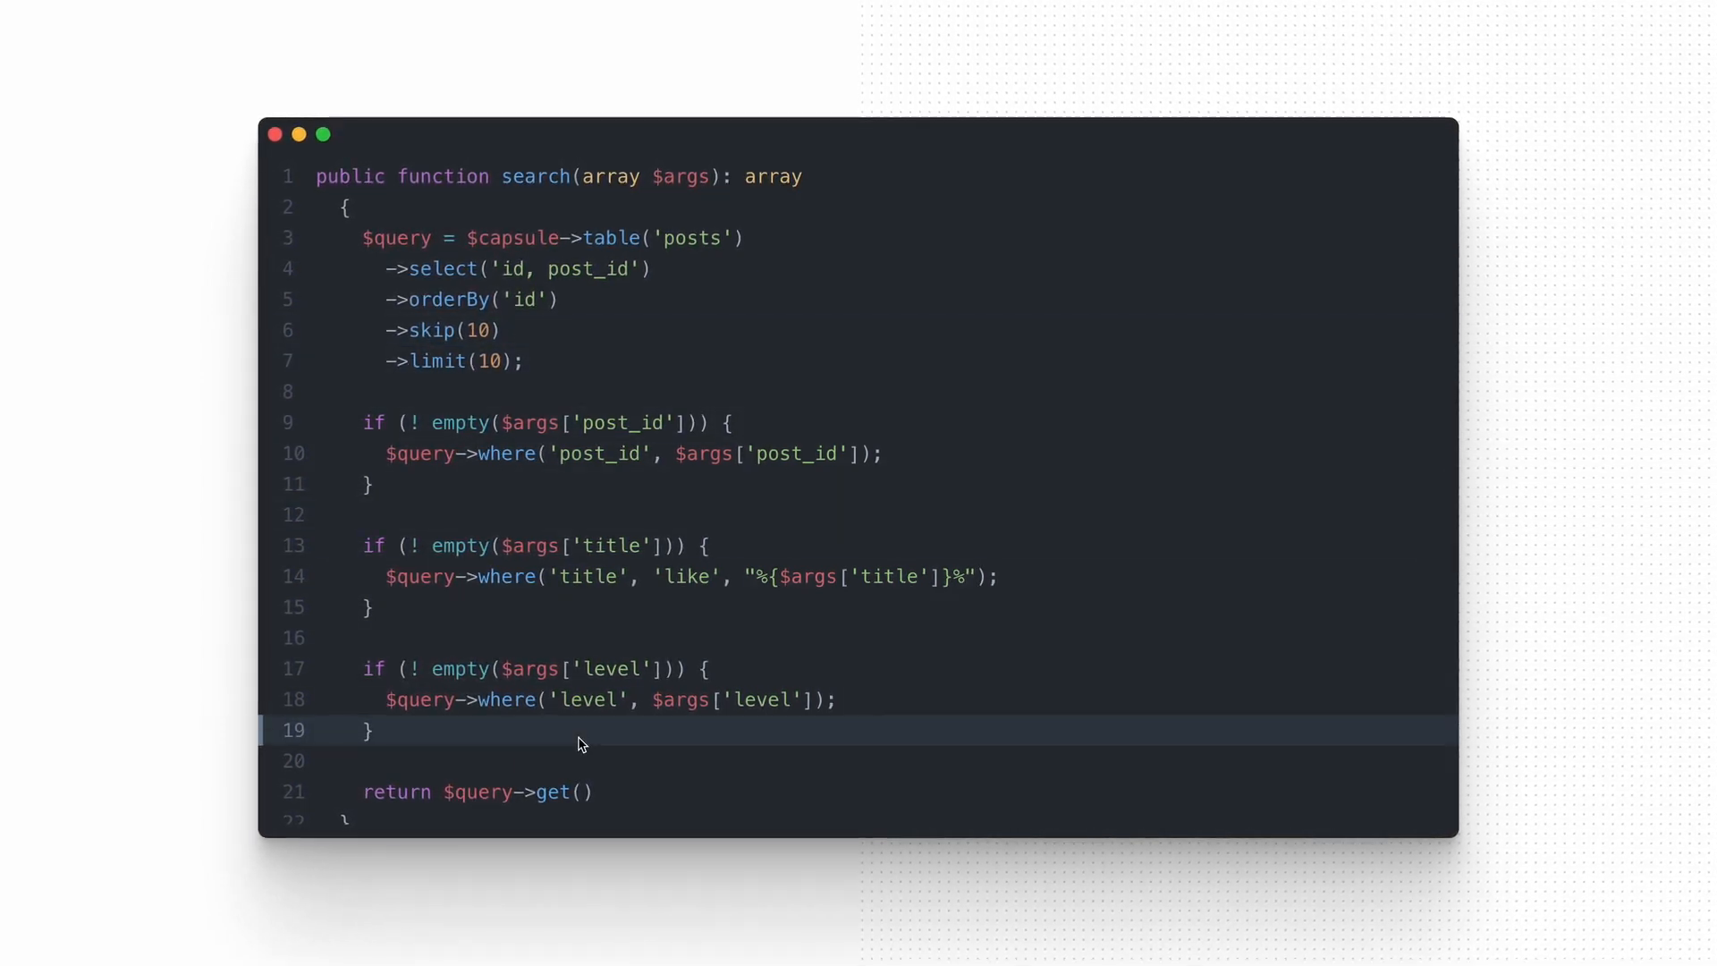
click(469, 793)
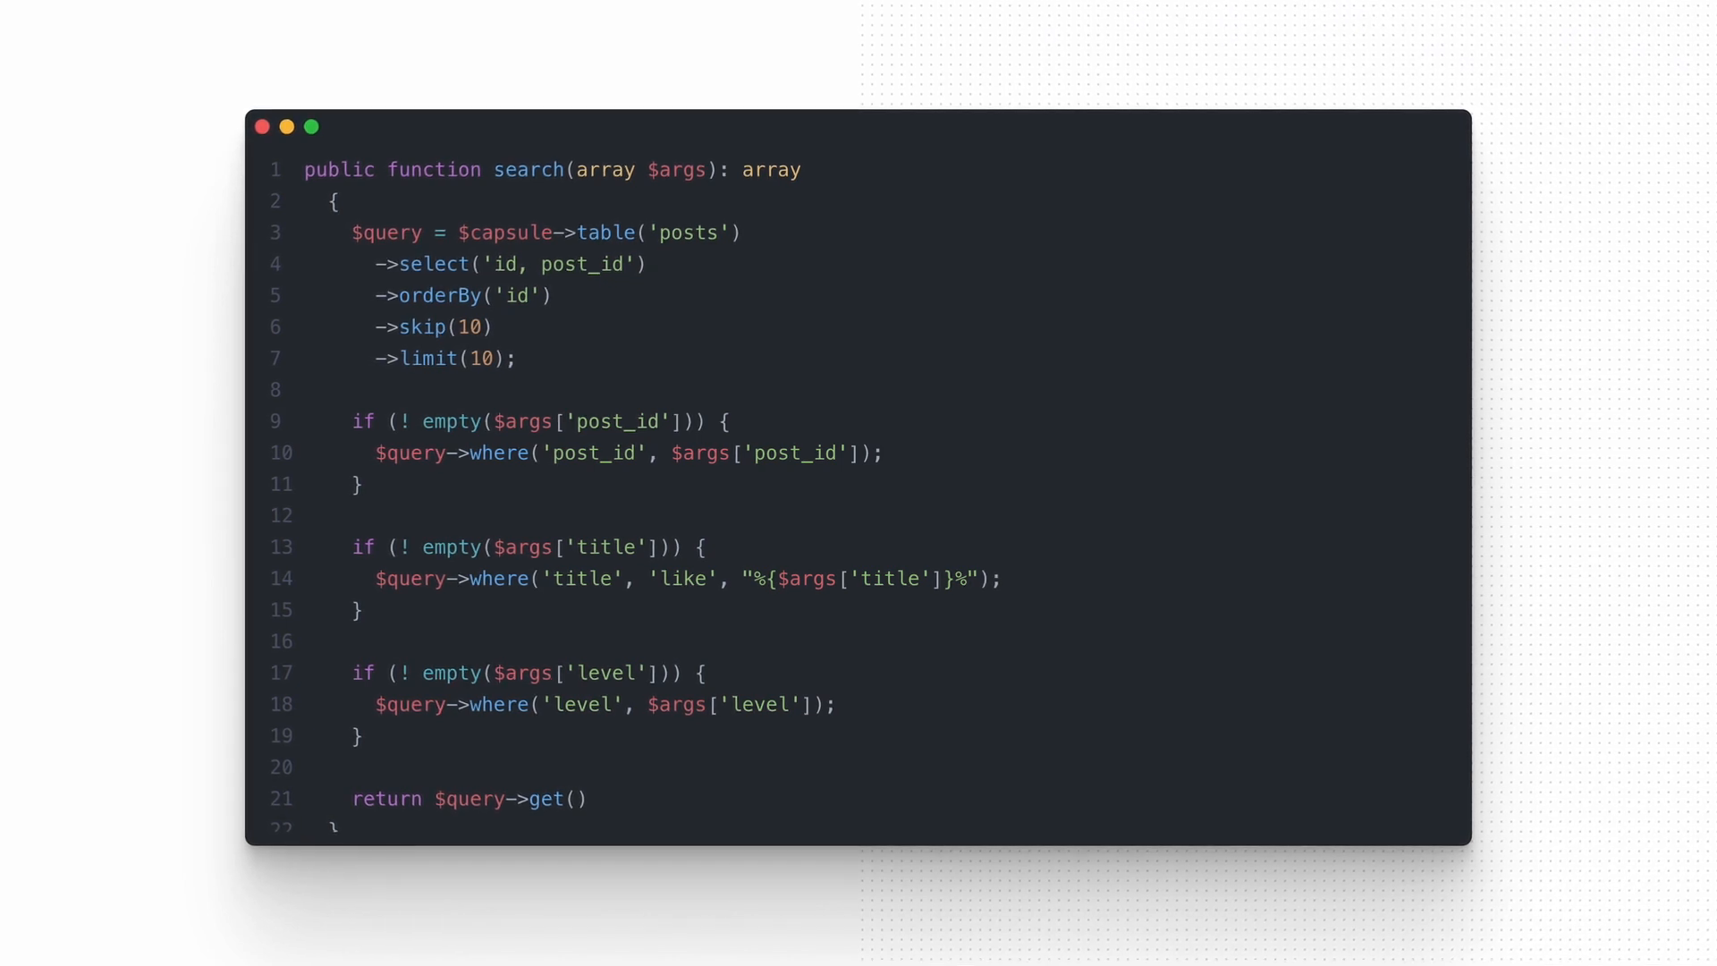
click(605, 231)
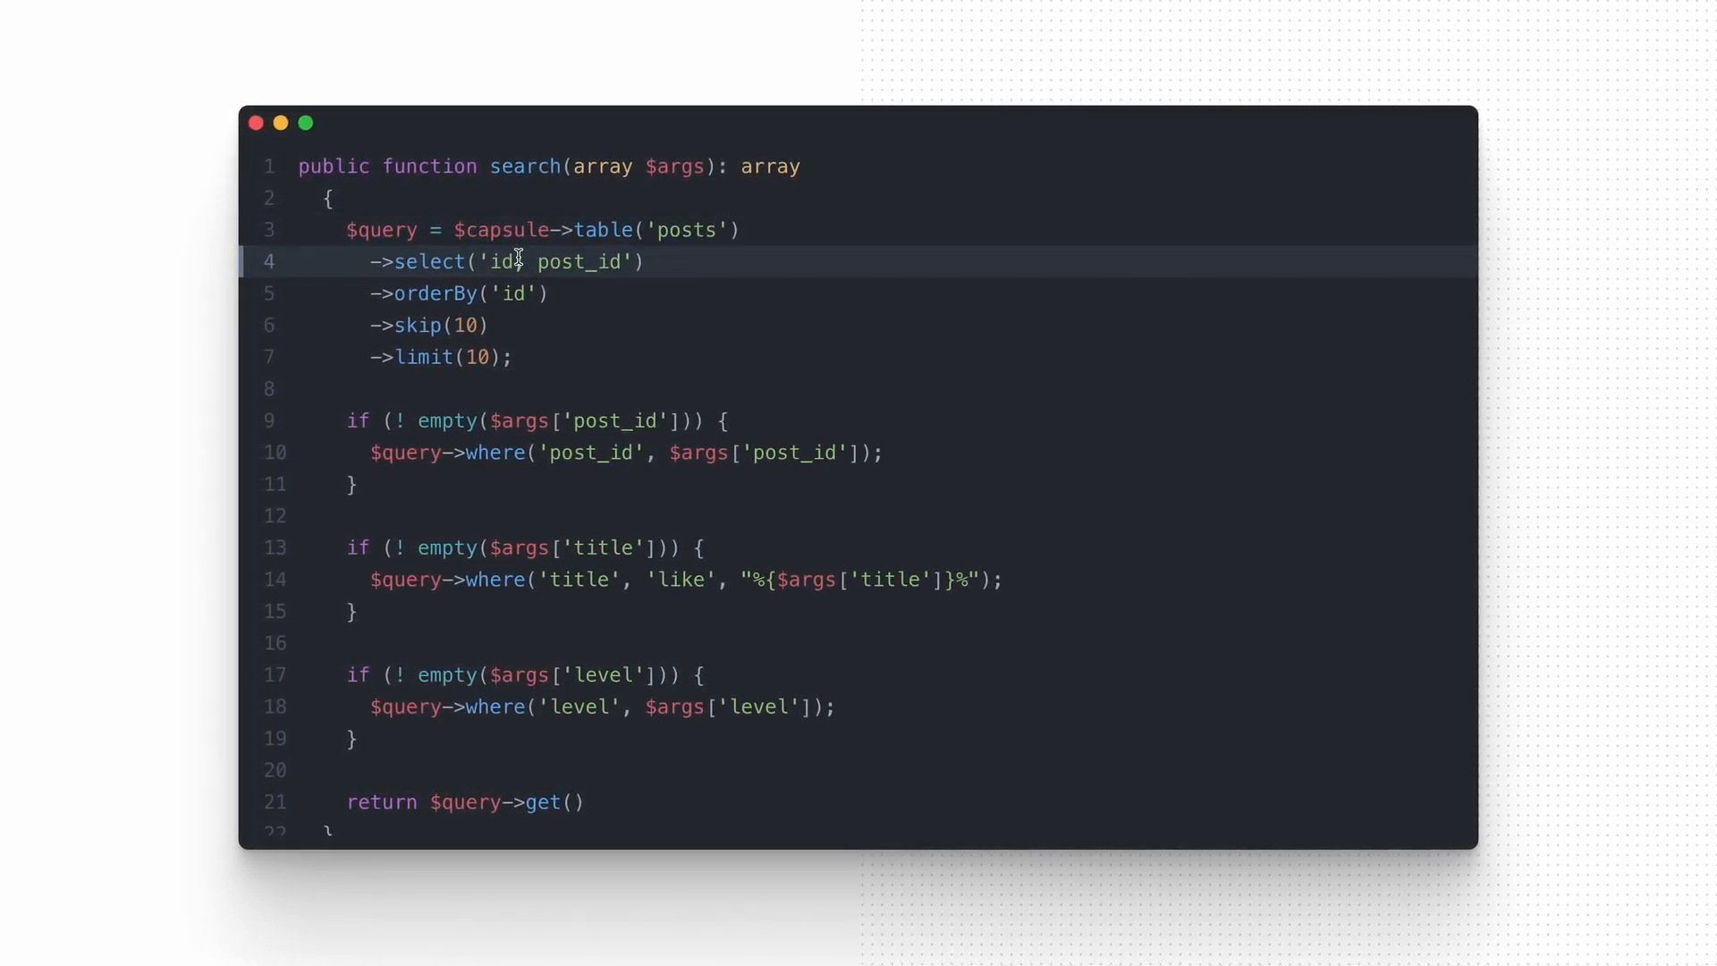
text(,)
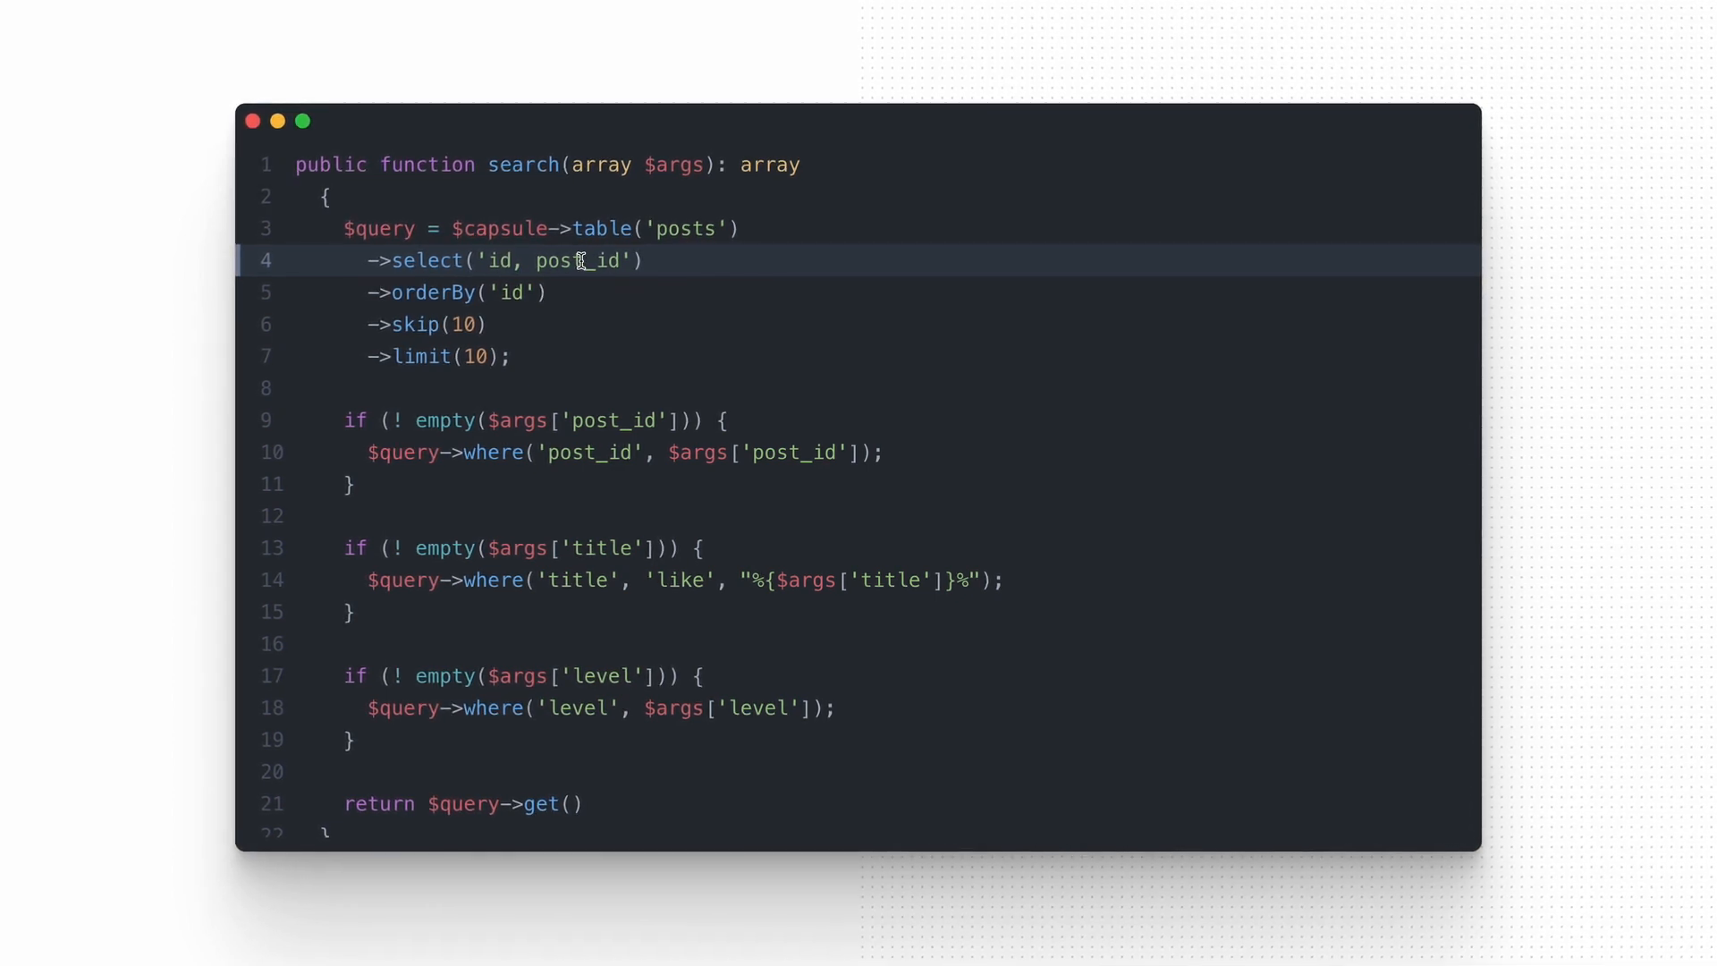
click(471, 323)
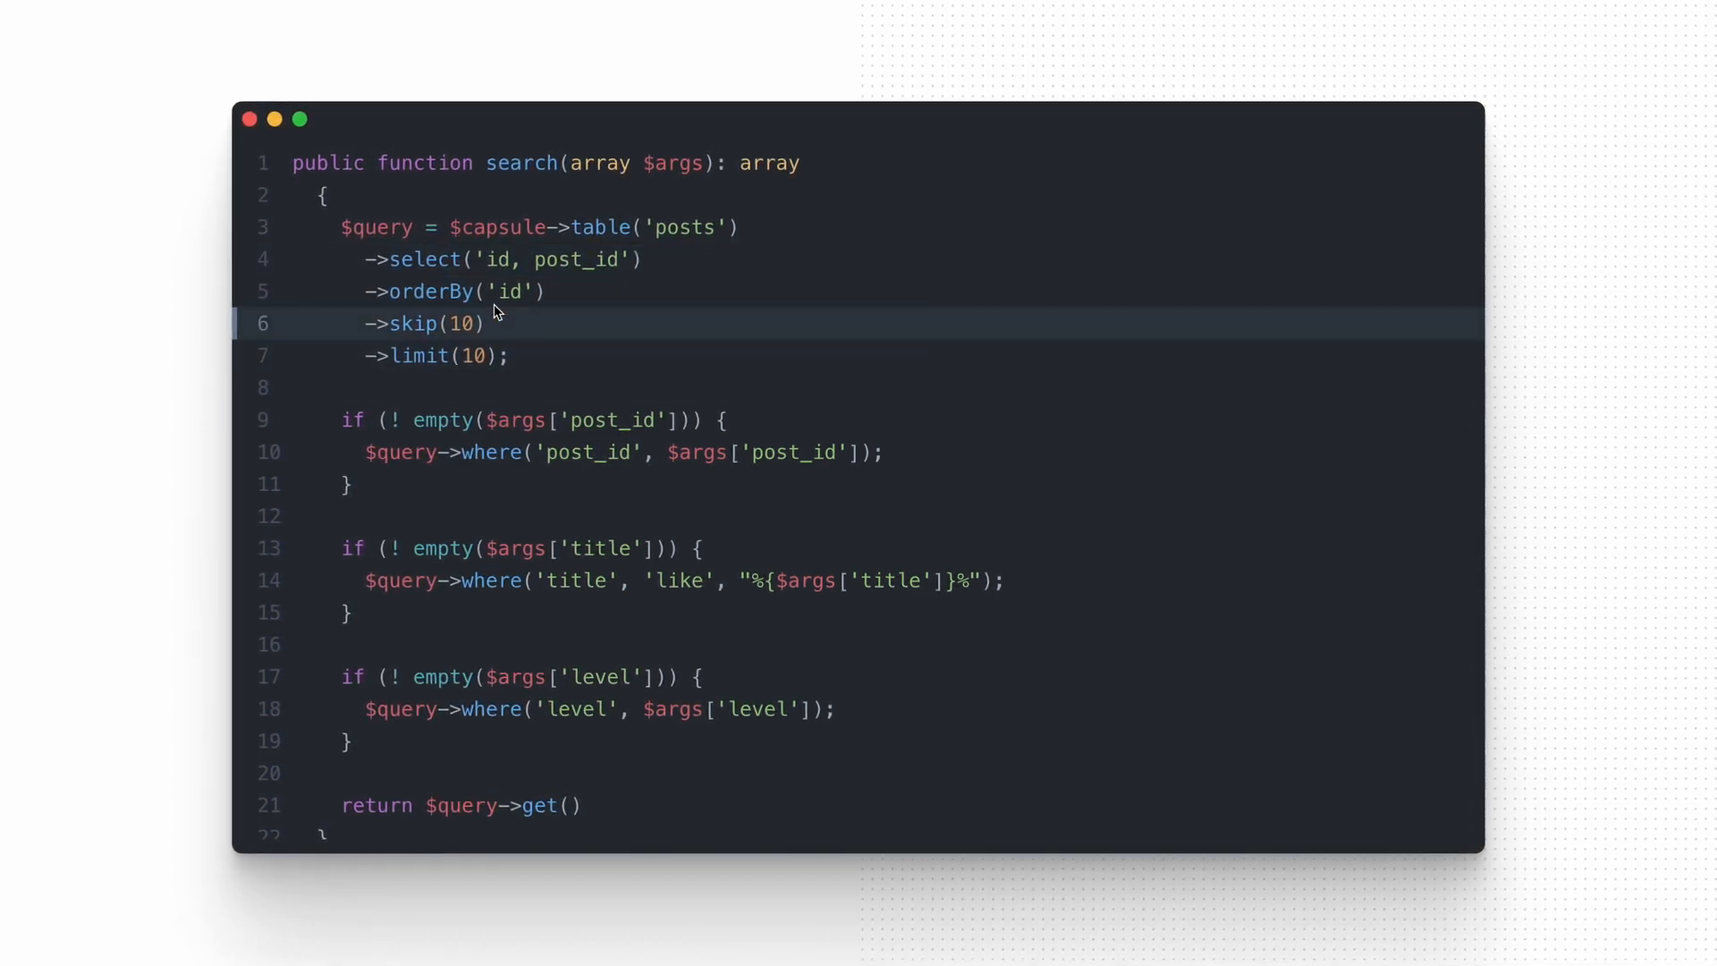
click(536, 419)
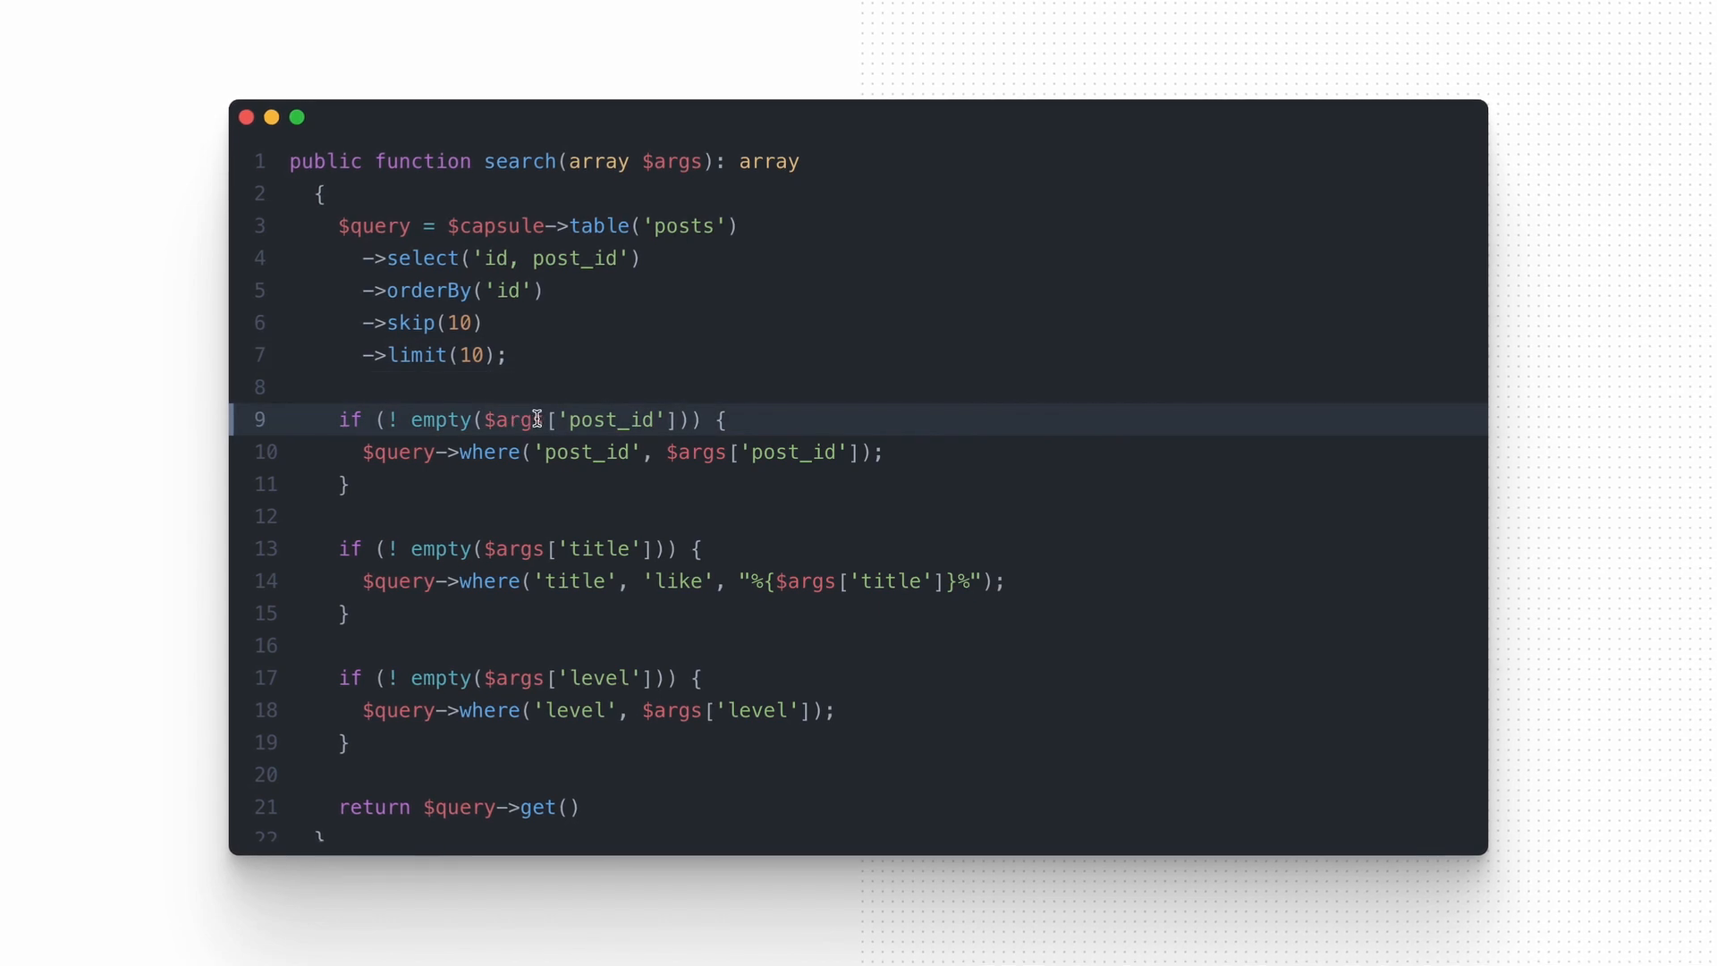
click(494, 581)
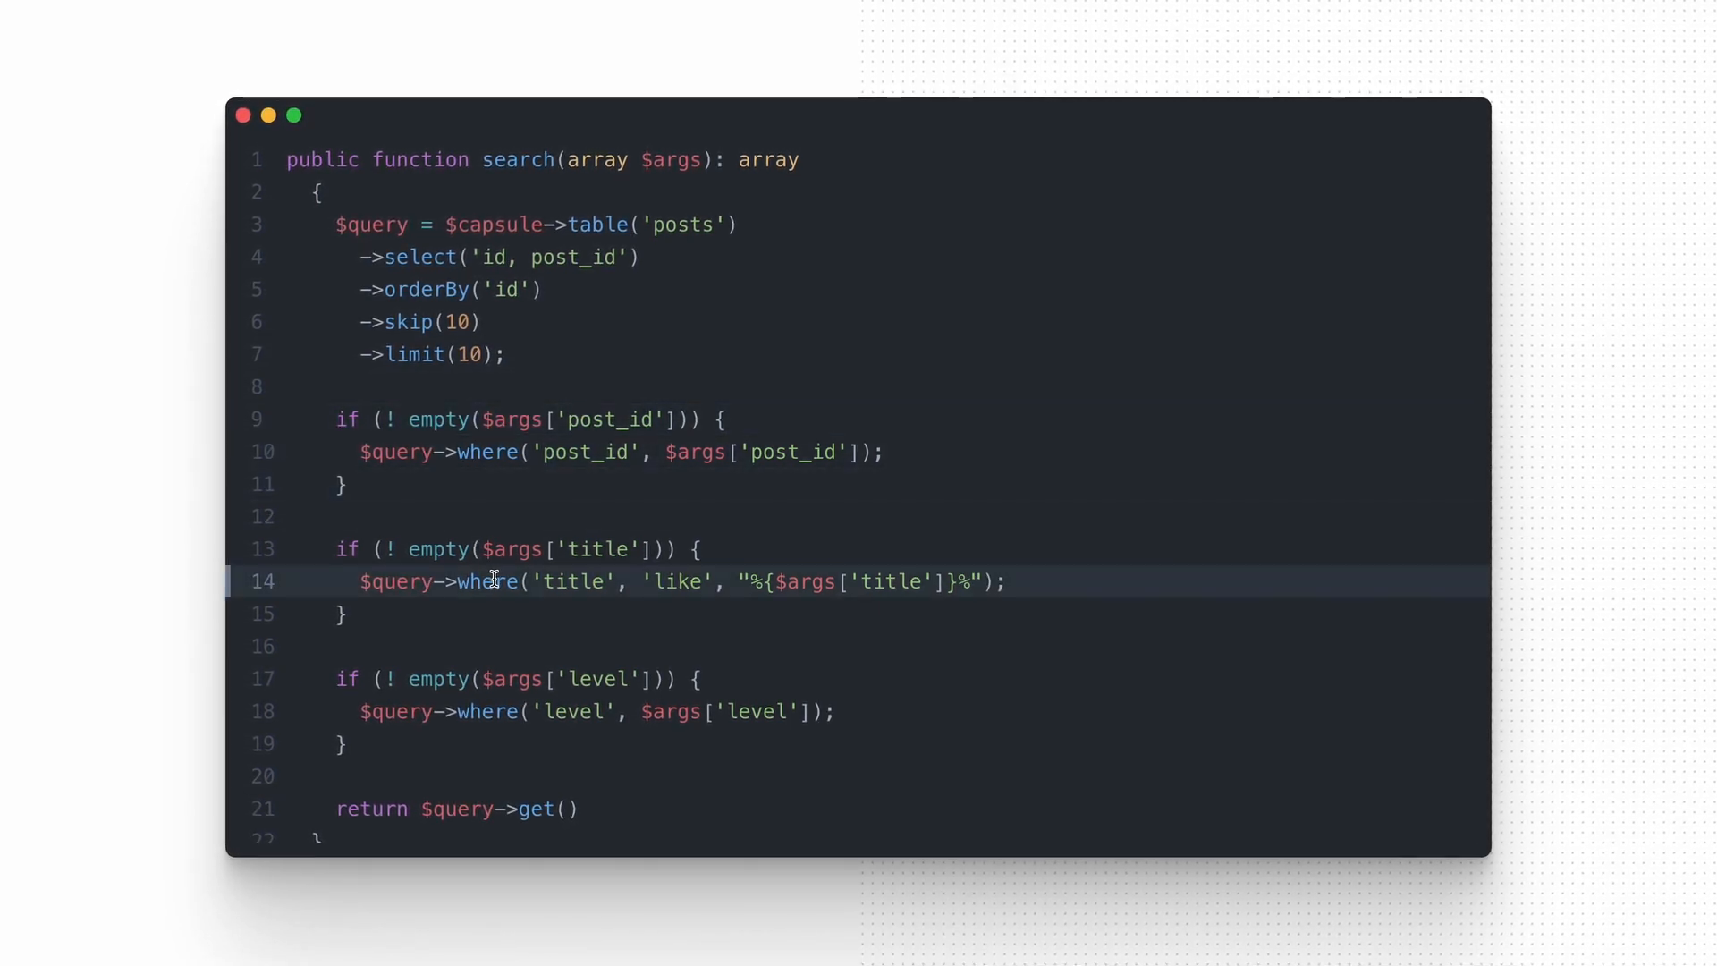
click(525, 809)
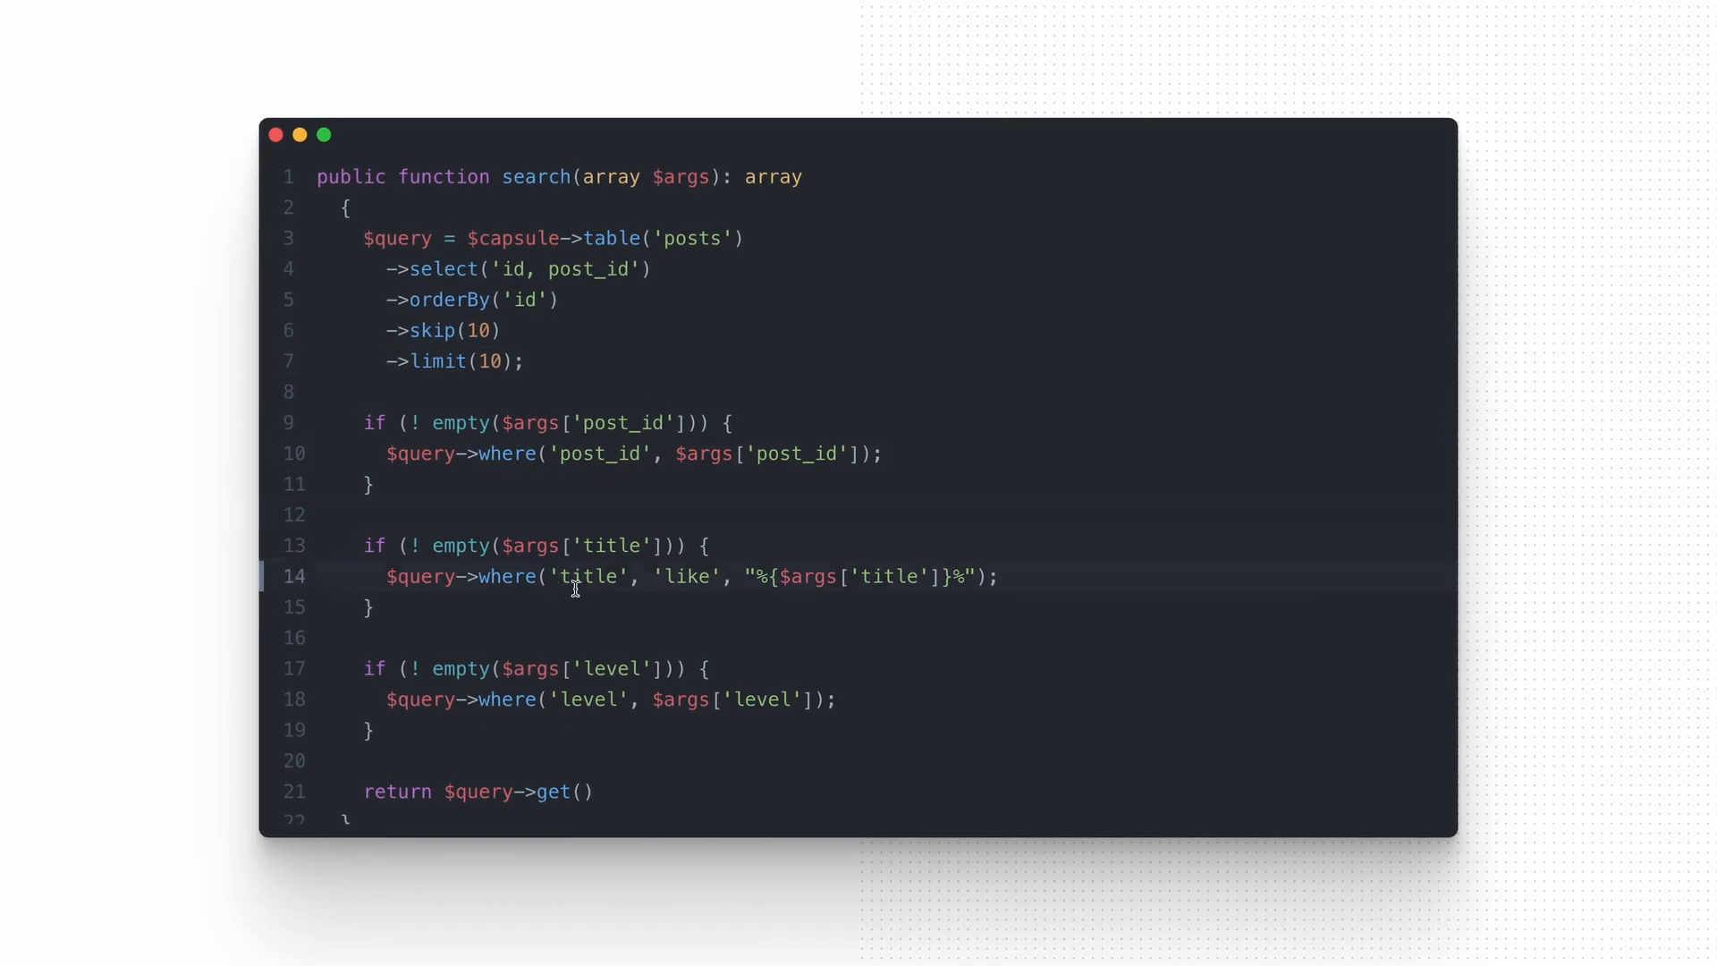
click(493, 793)
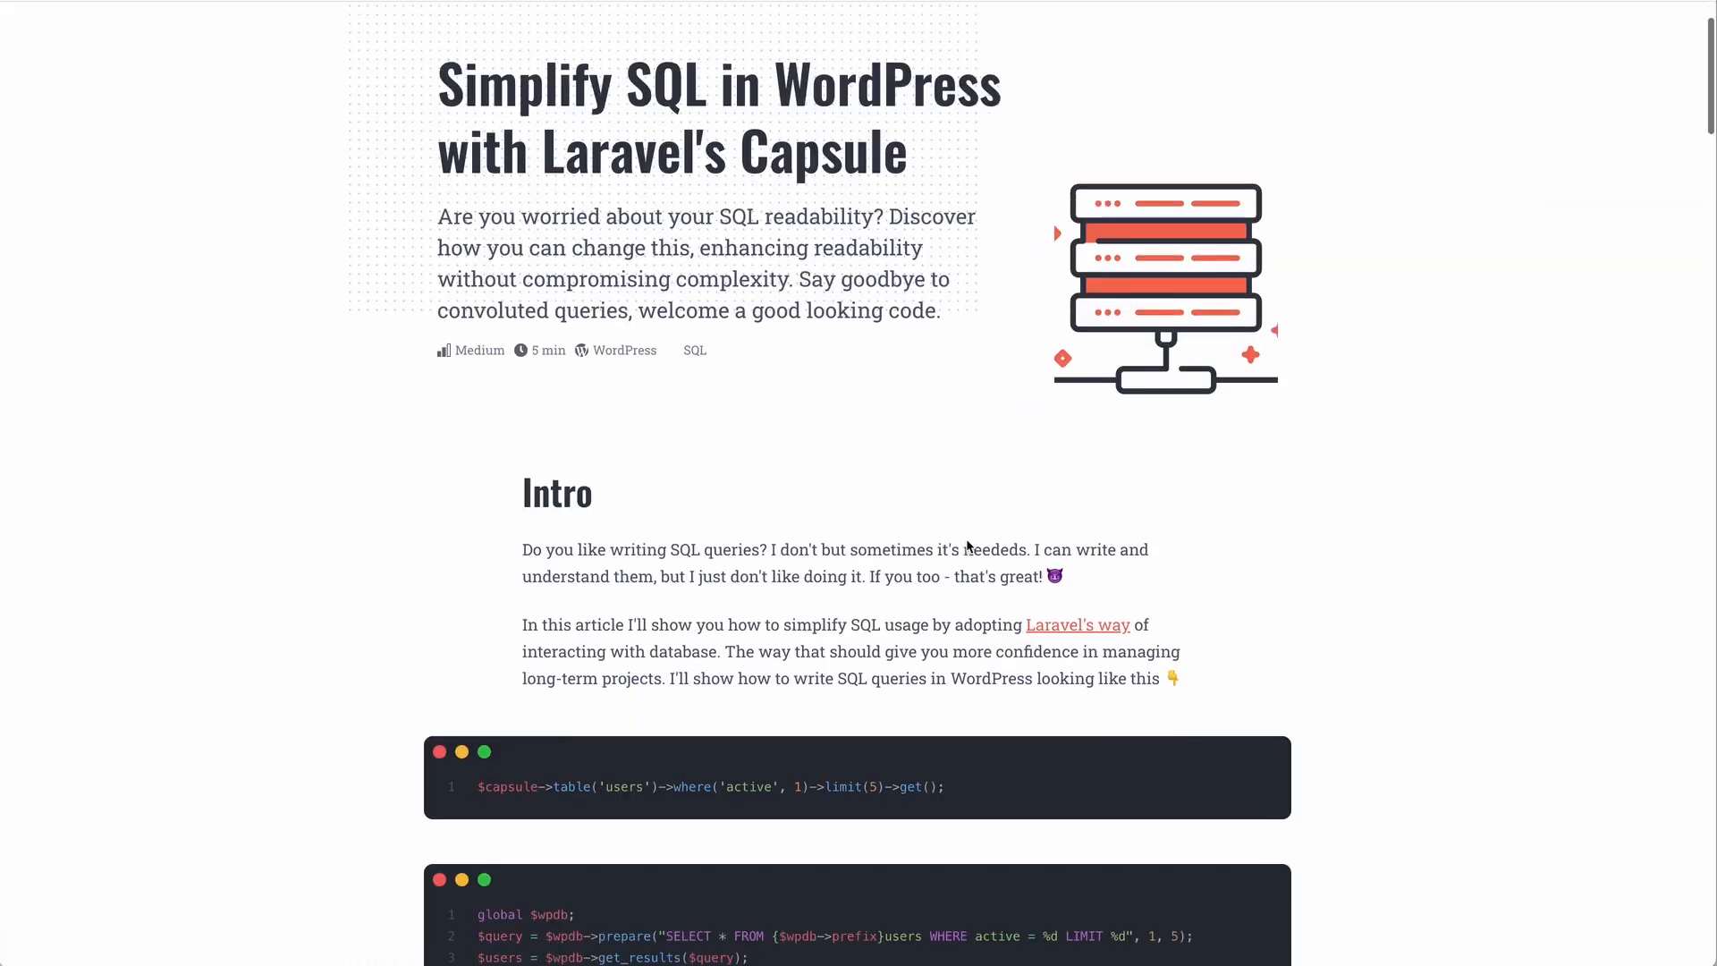
Step: Scroll to the Query Builder comparison, briefly peeking at the database module link
scroll(down, 3)
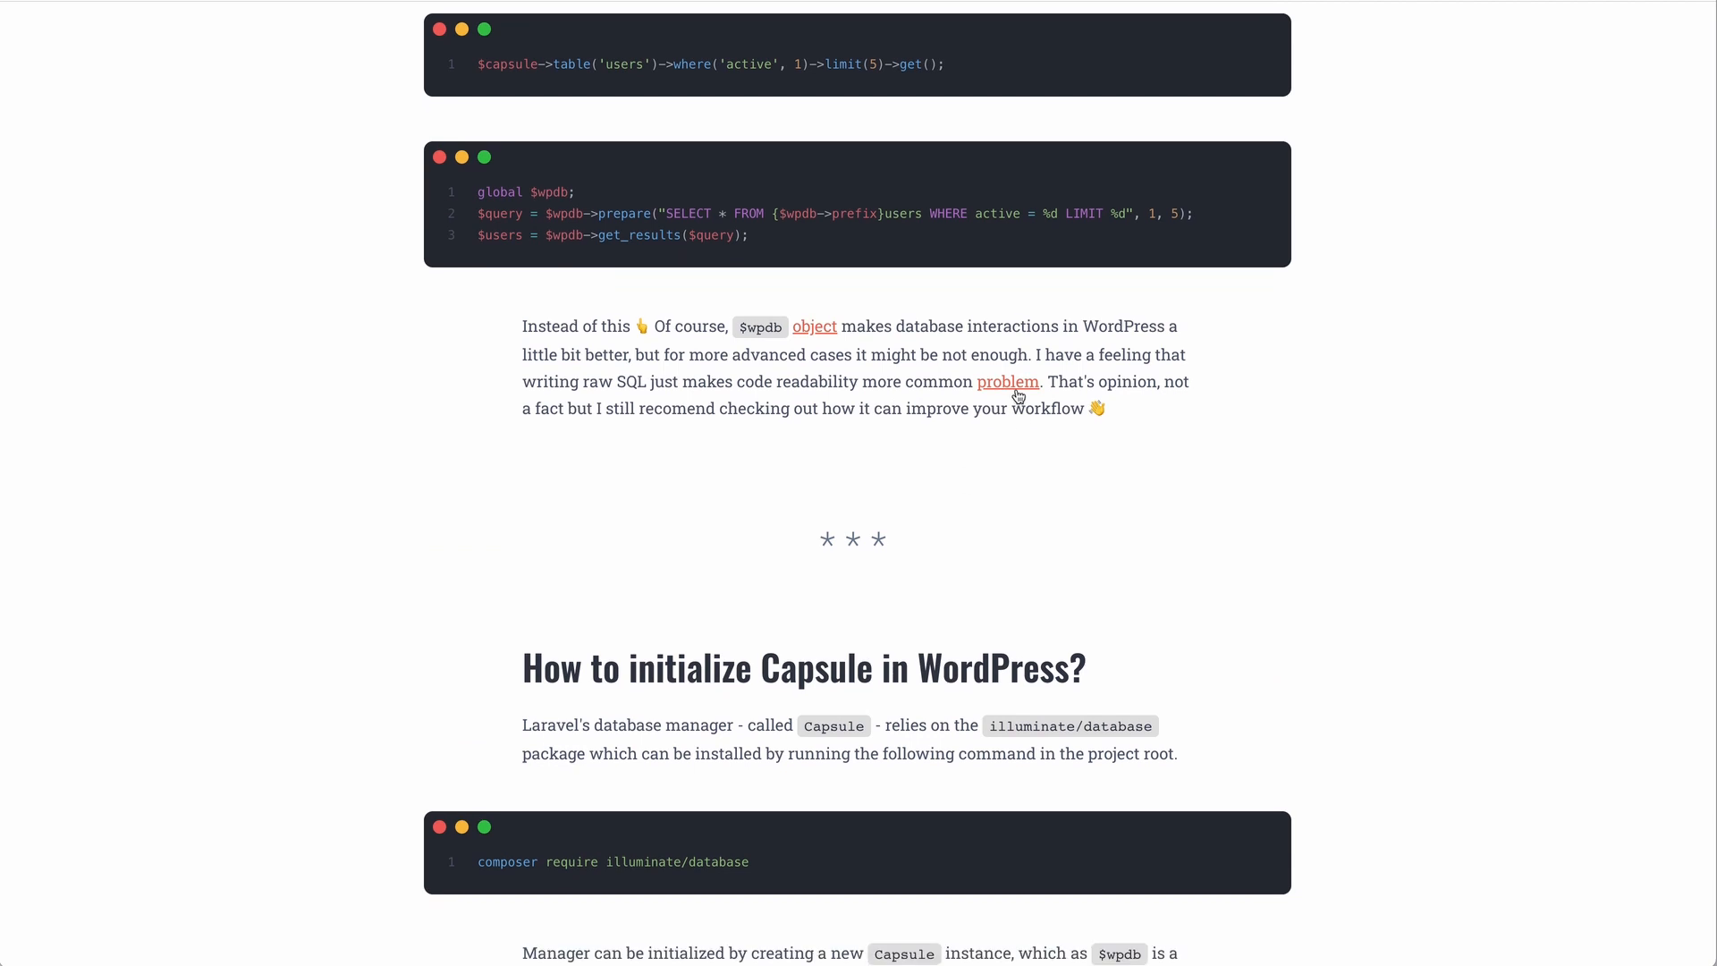
mouse_move(736, 491)
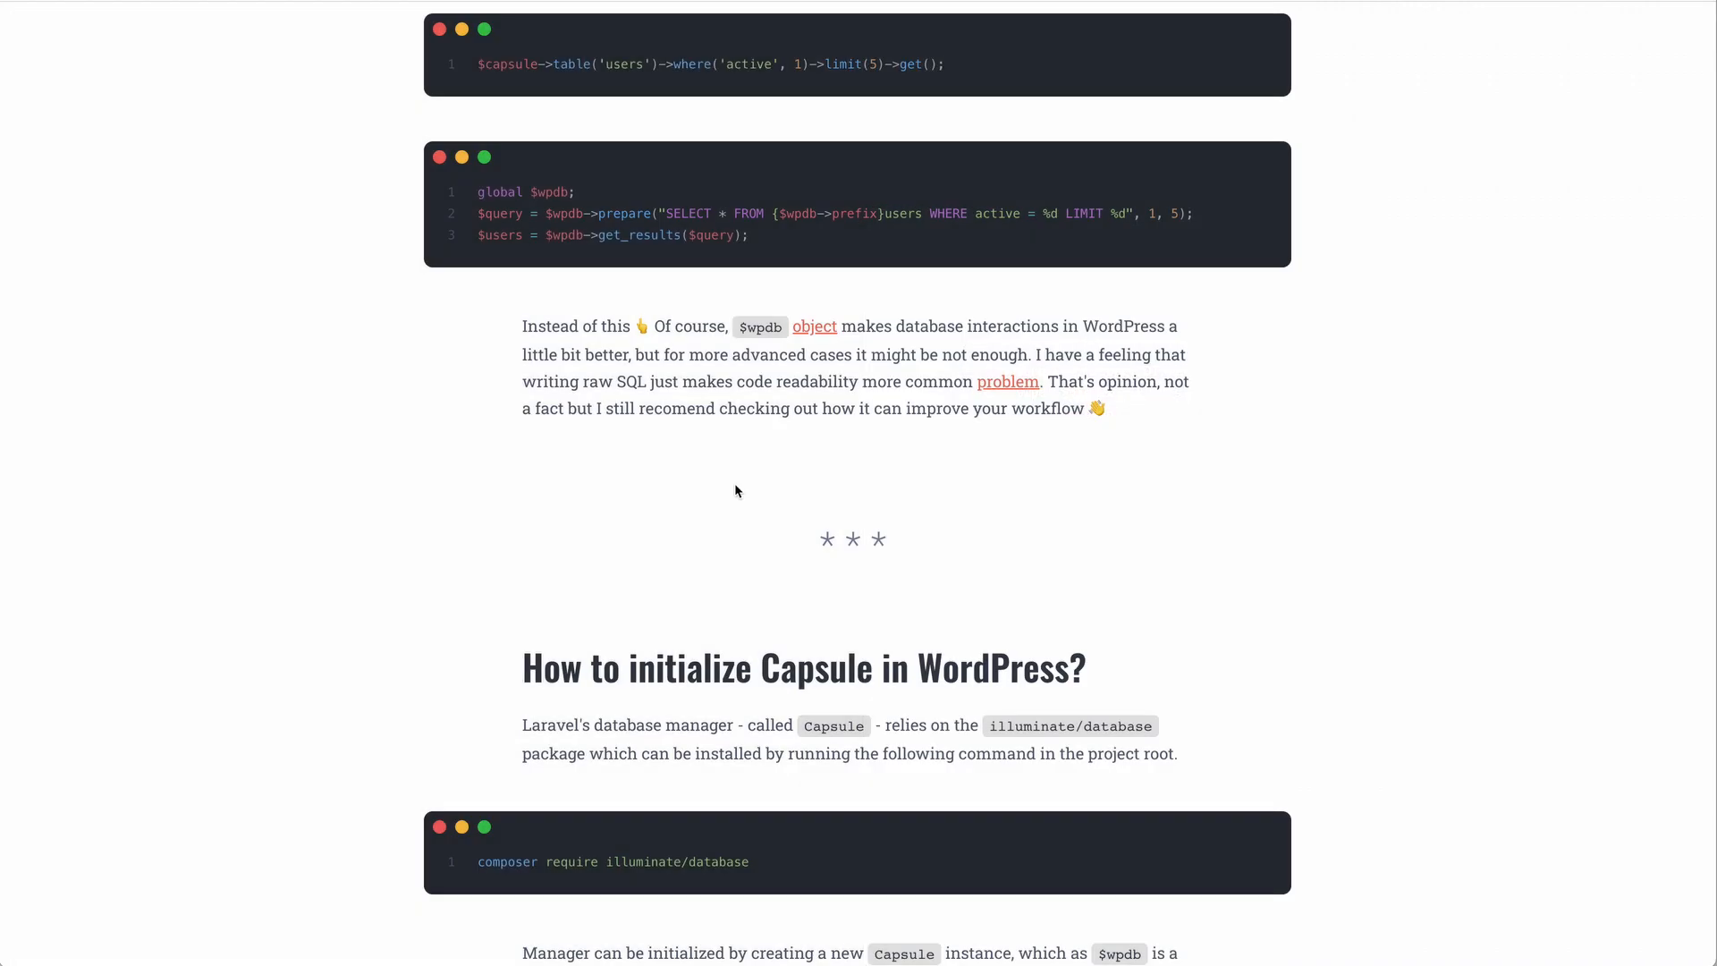
scroll(down, 3)
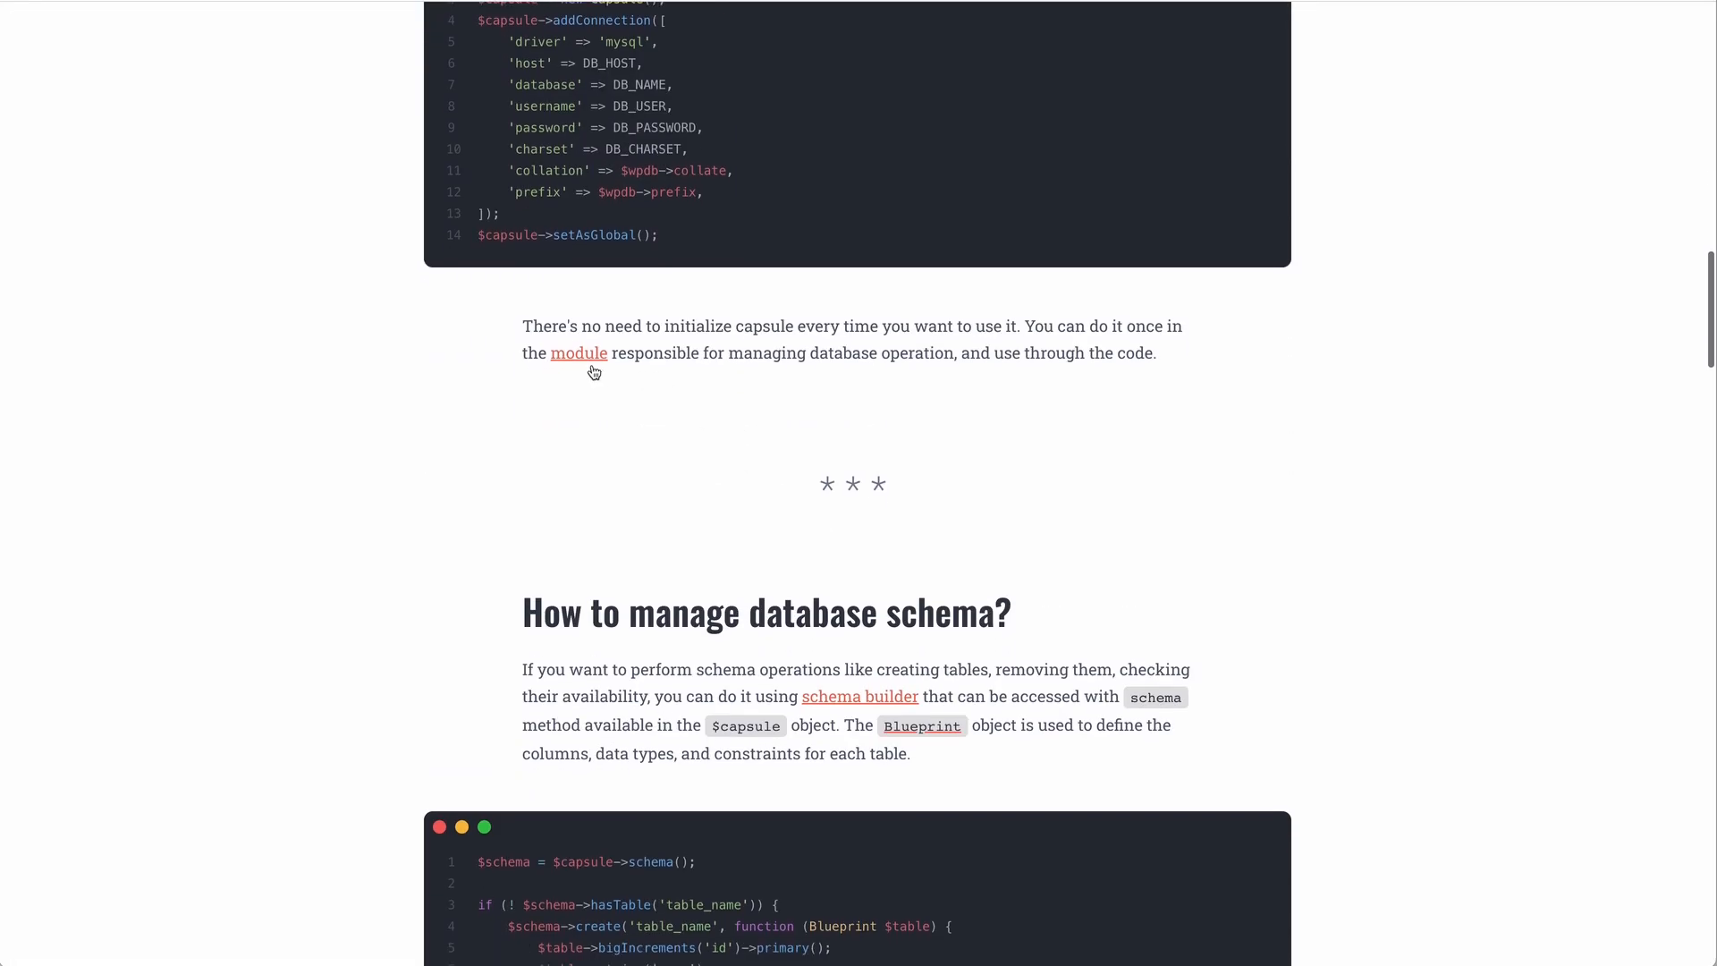
click(578, 352)
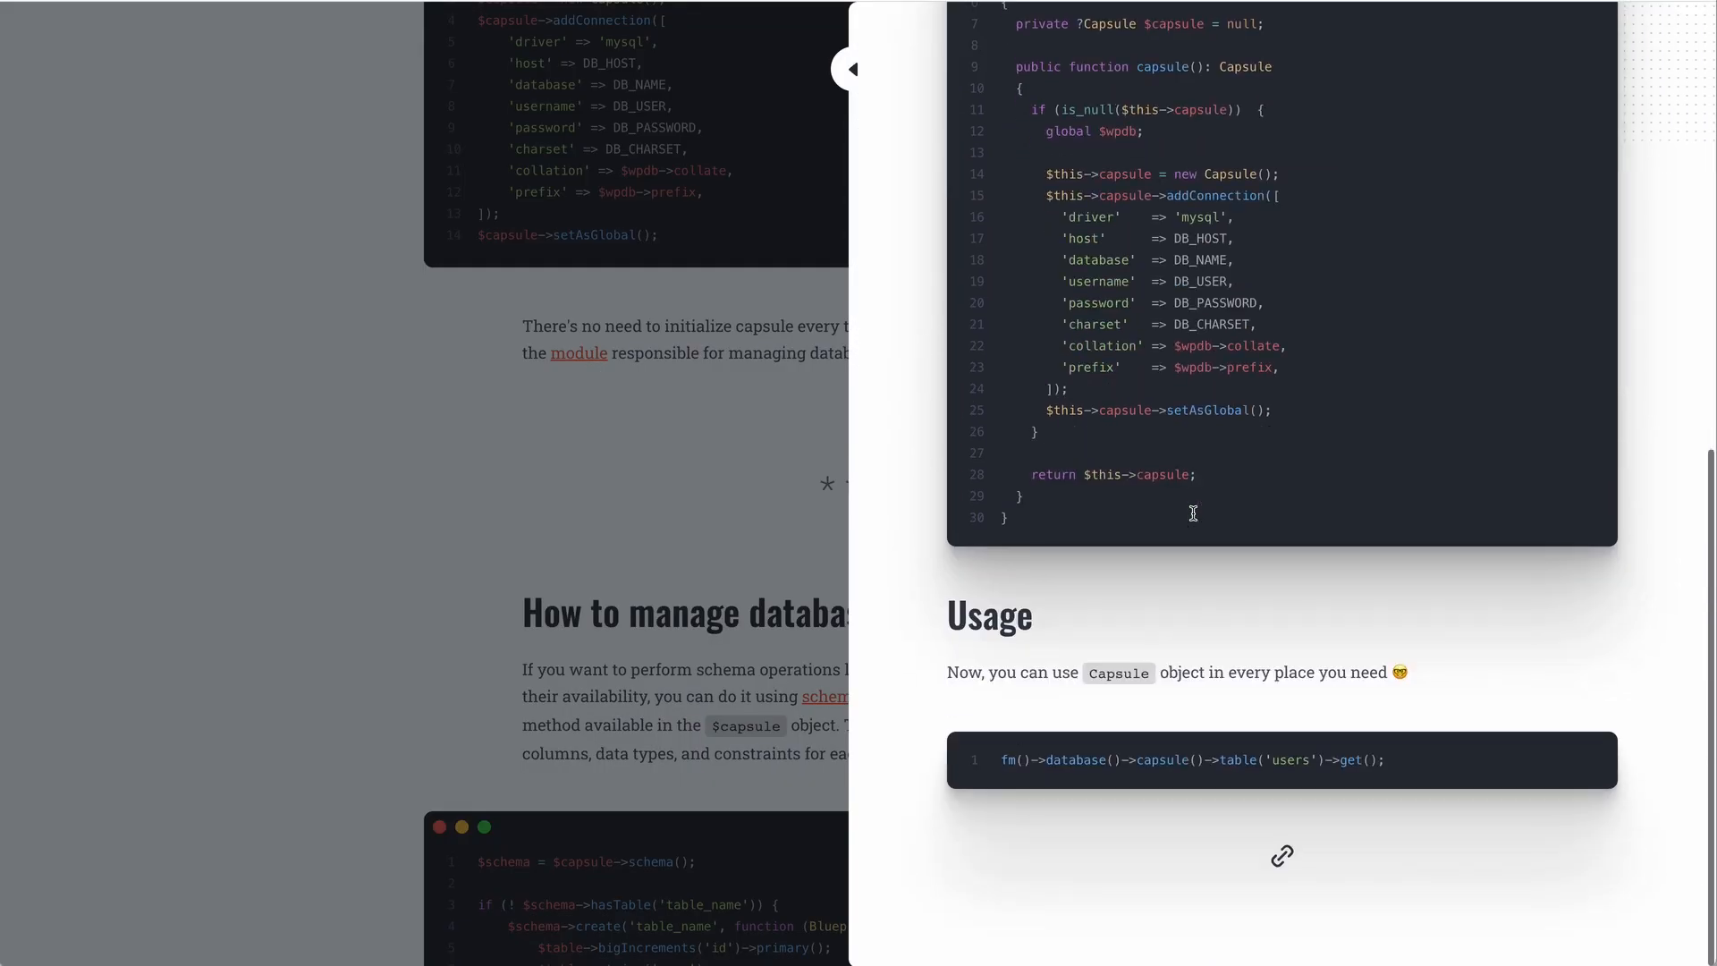
scroll(down, 3)
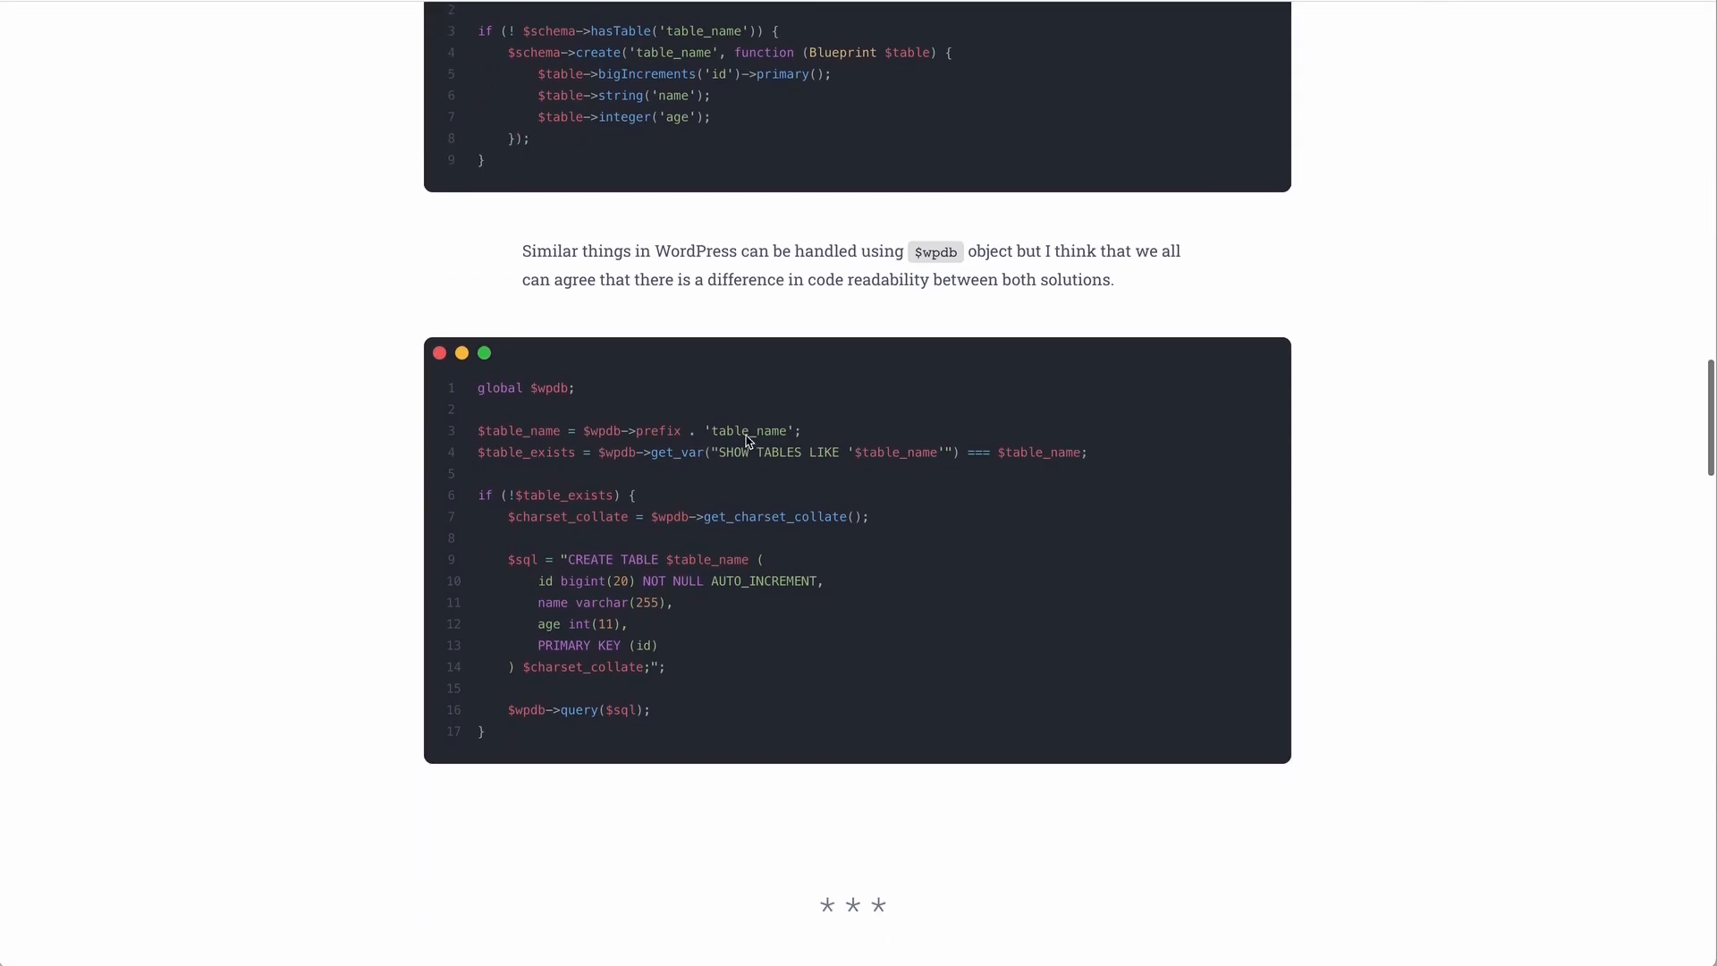
scroll(down, 3)
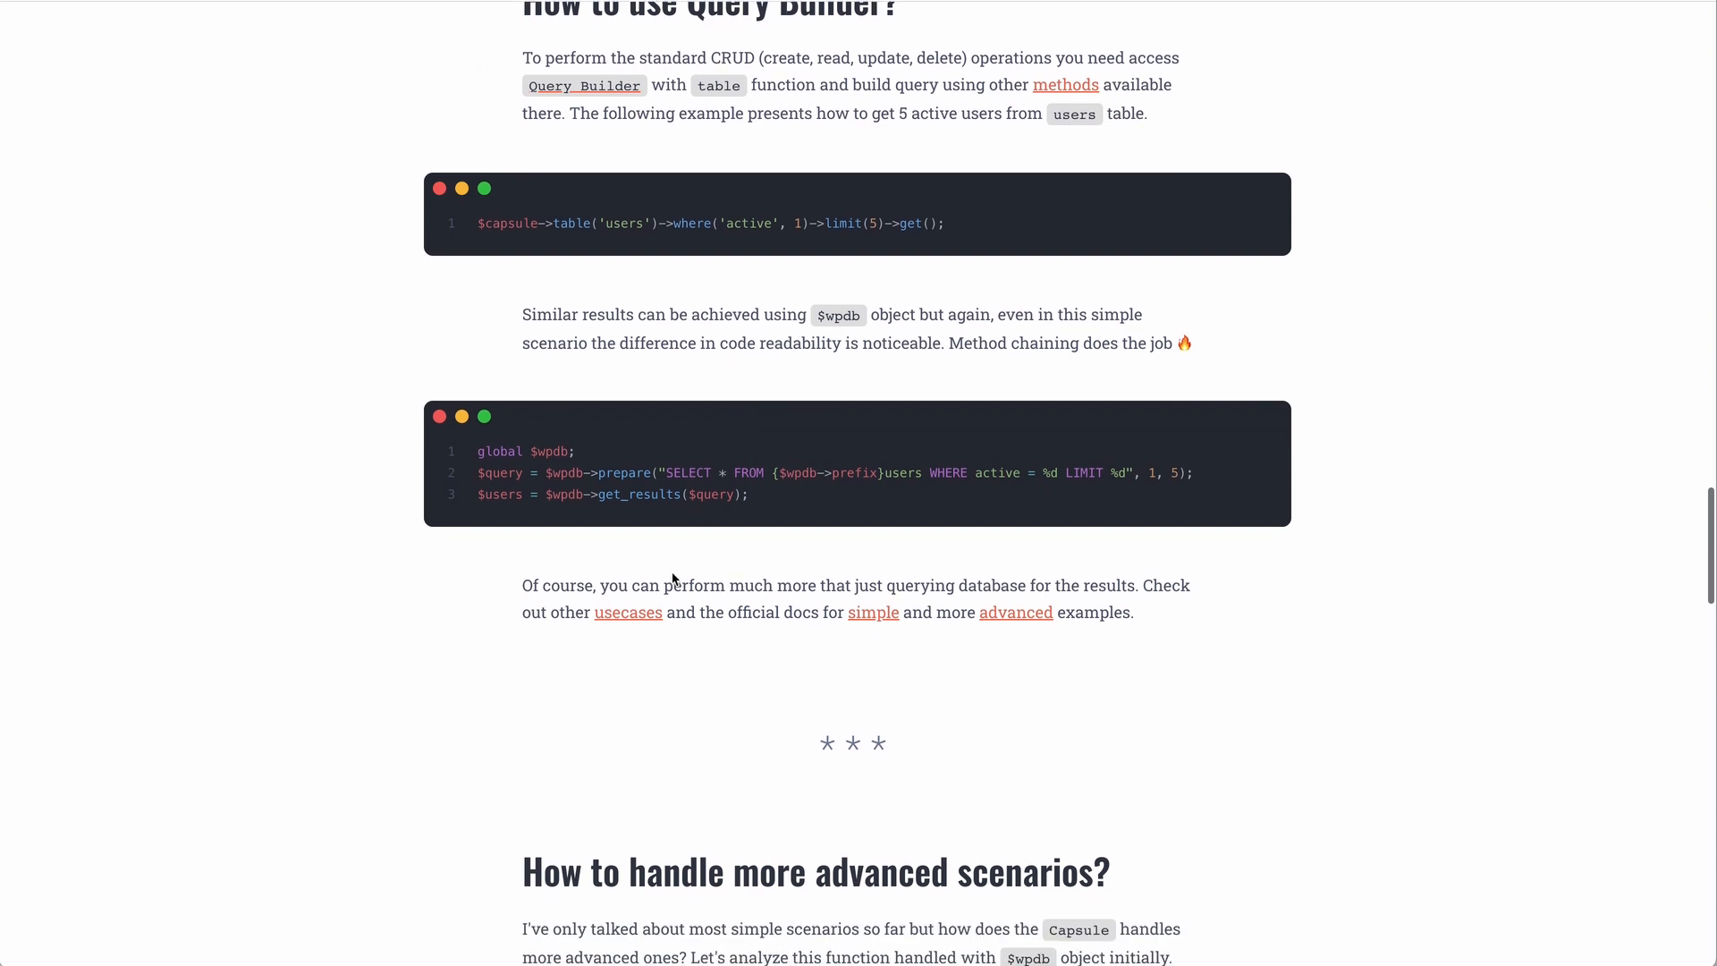